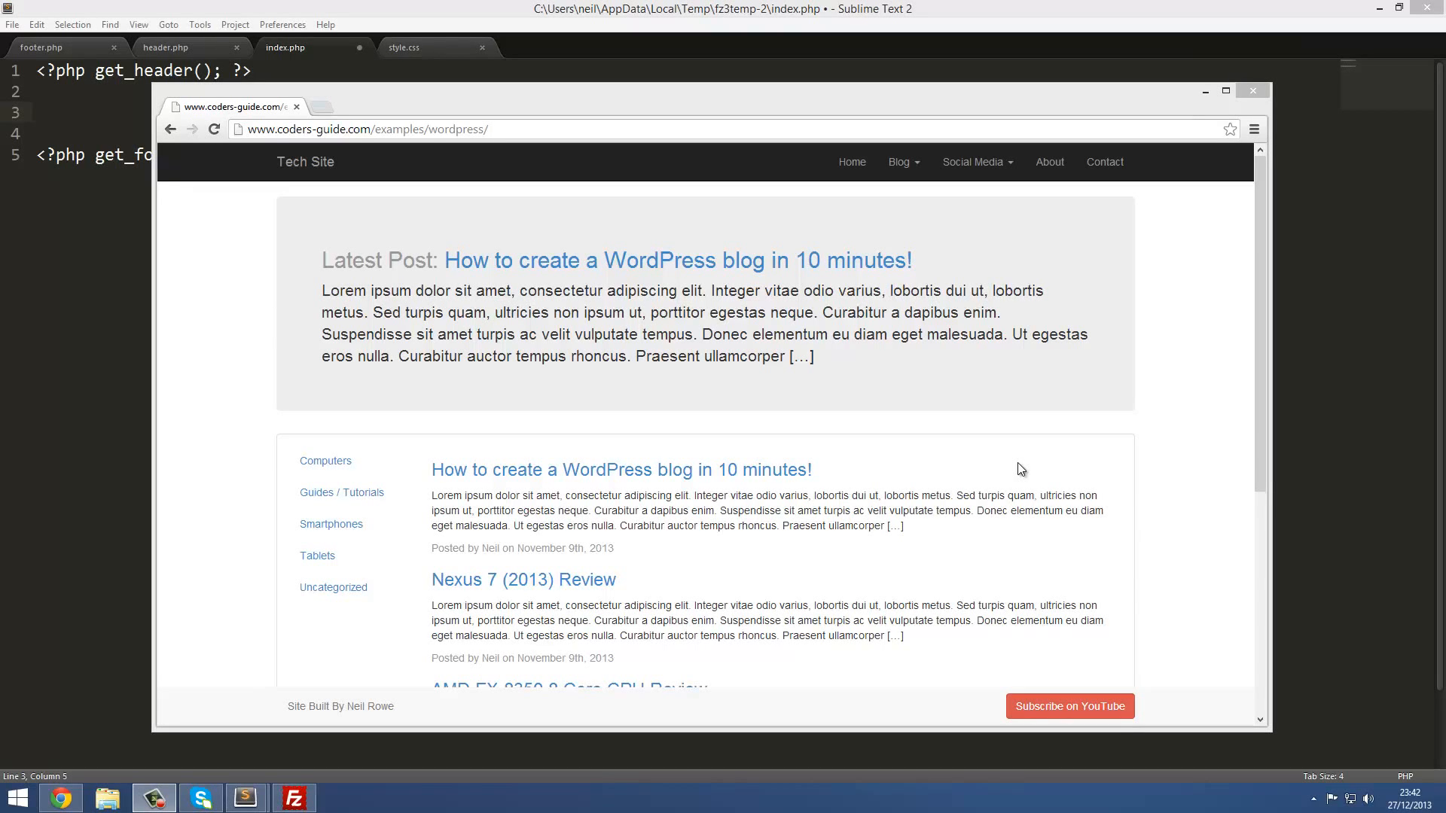
mouse_move(291, 198)
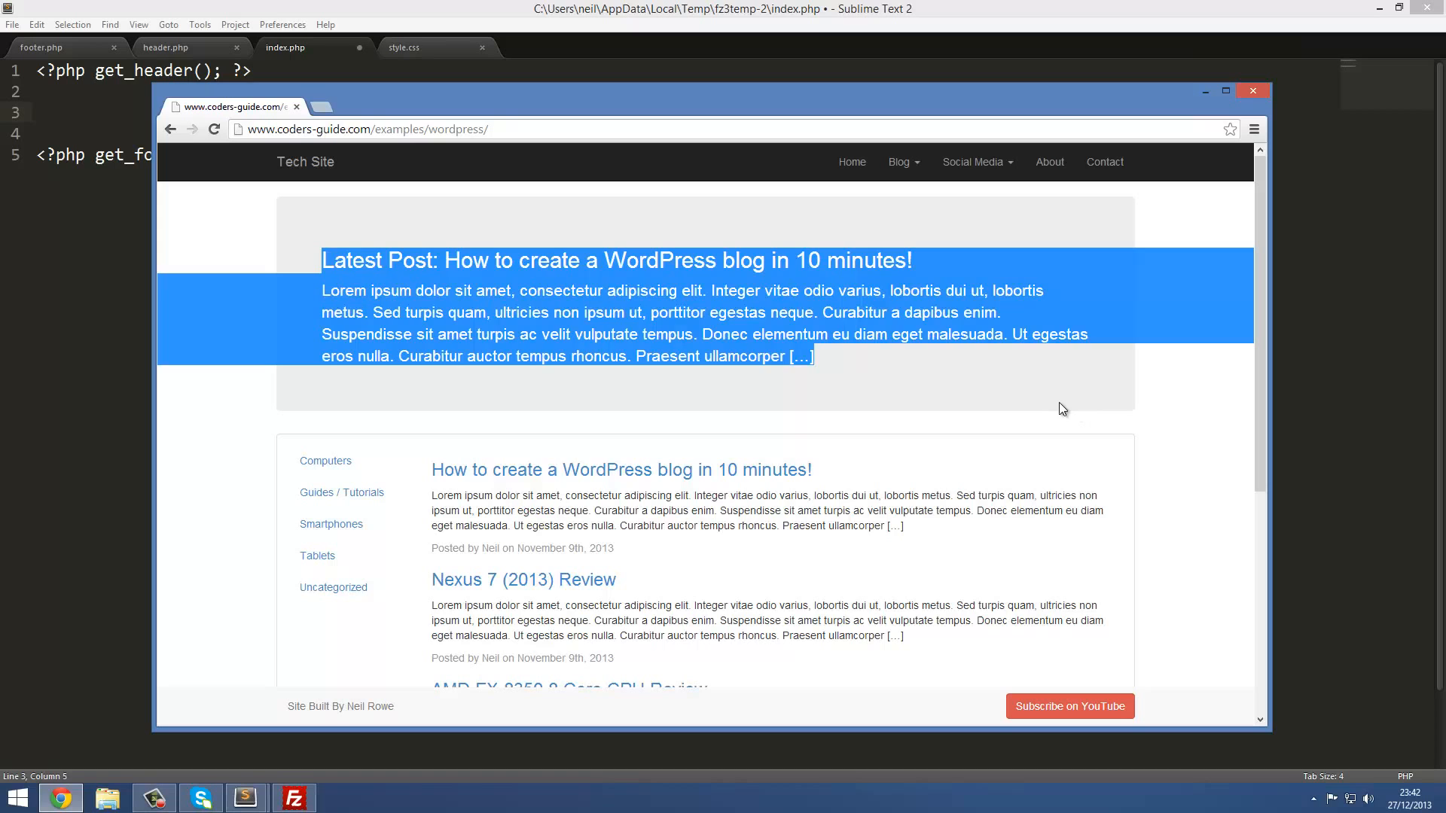
Scroll through the Tech Site's Latest Post jumbotron and post list in Chrome.
scroll(down, 3)
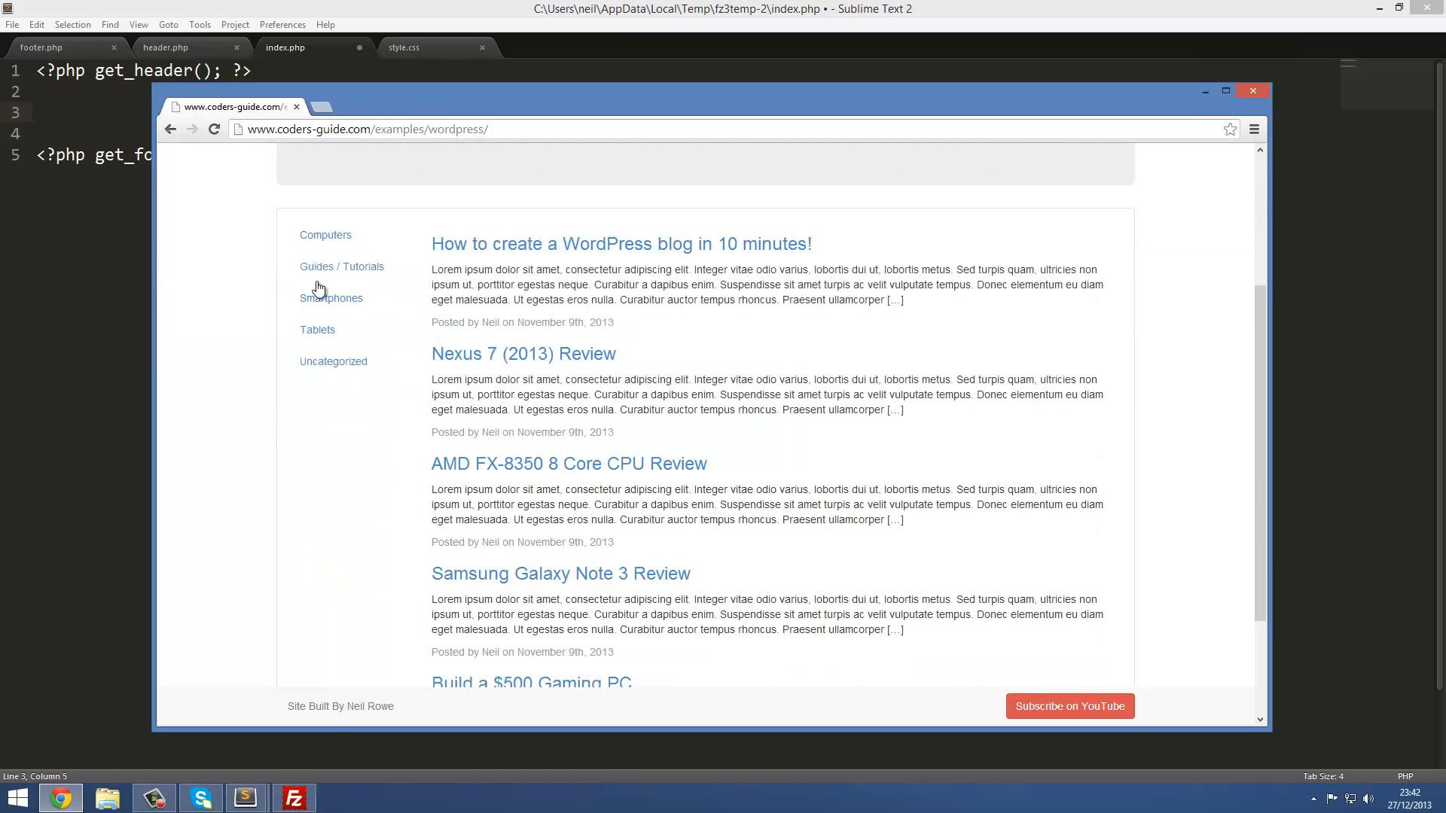
scroll(up, 3)
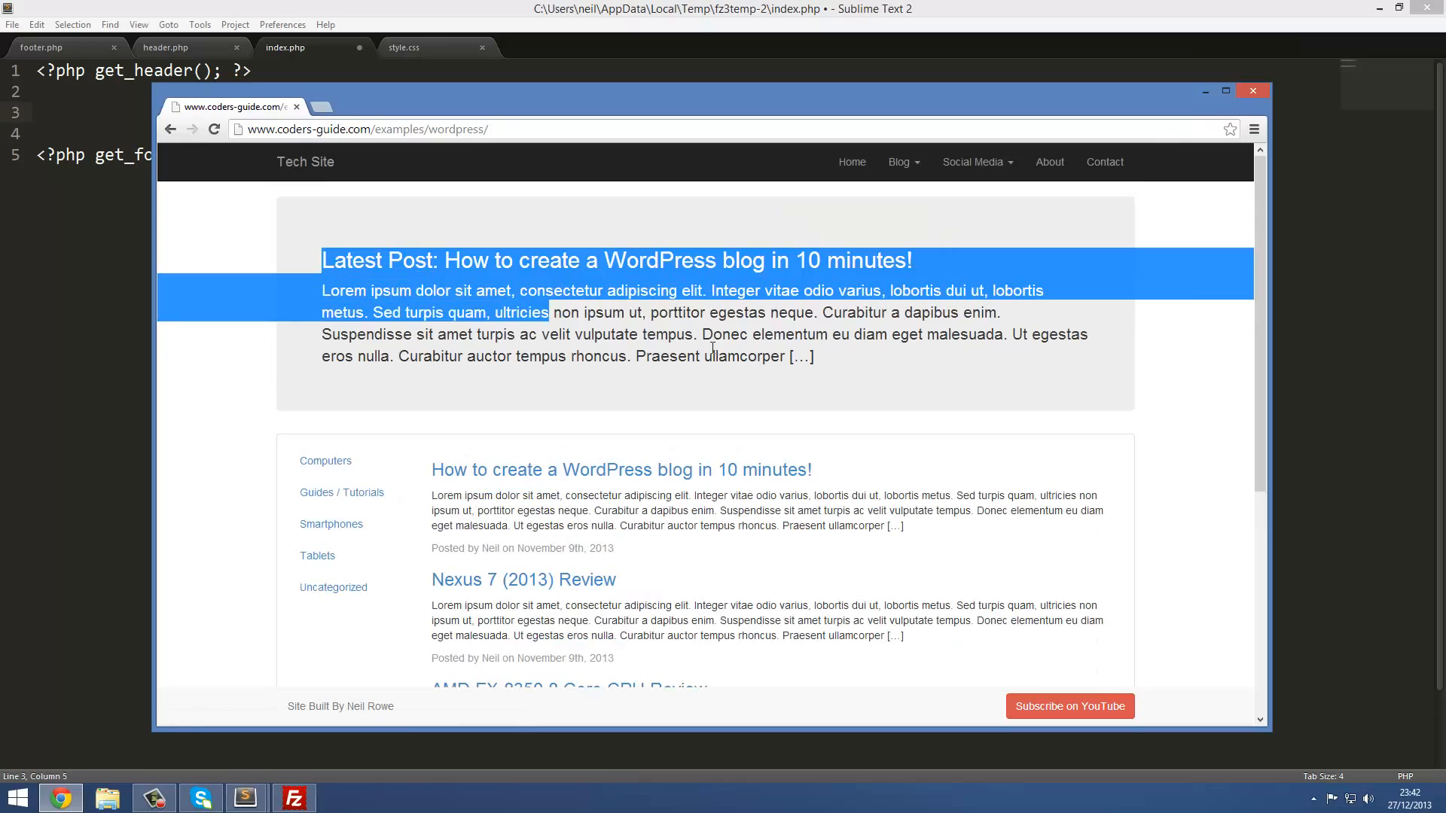
click(897, 394)
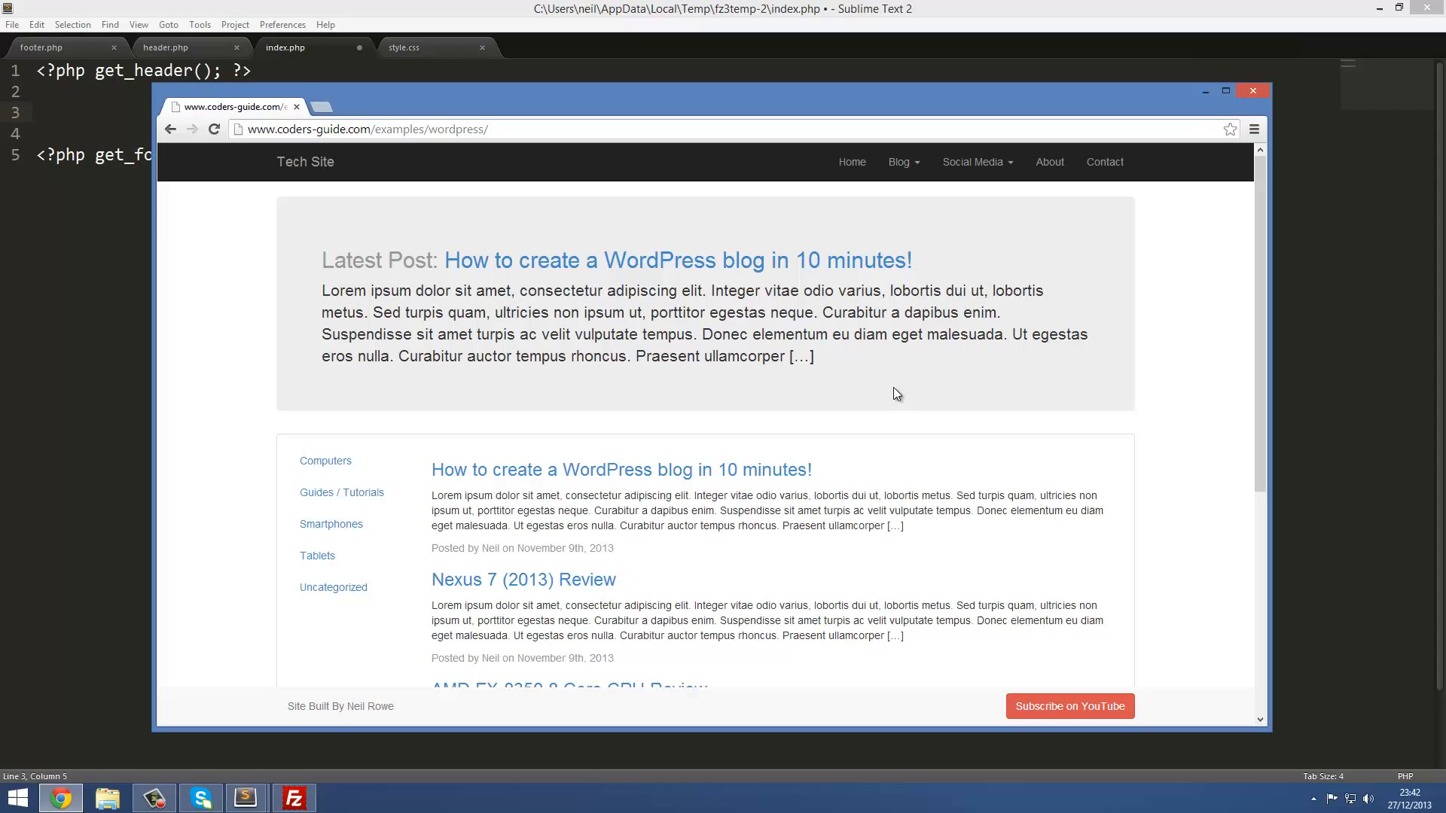
mouse_move(901, 369)
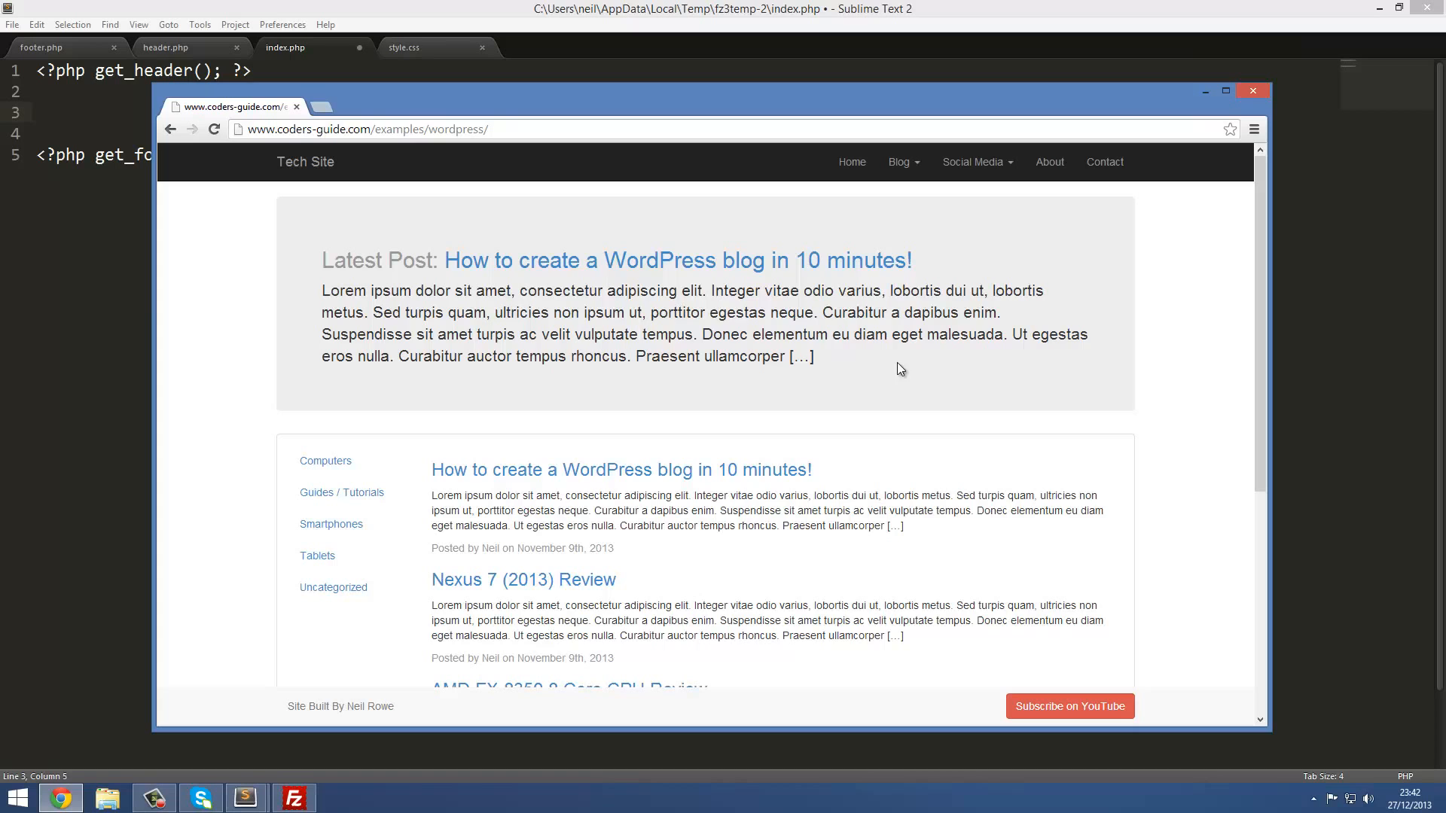
scroll(down, 3)
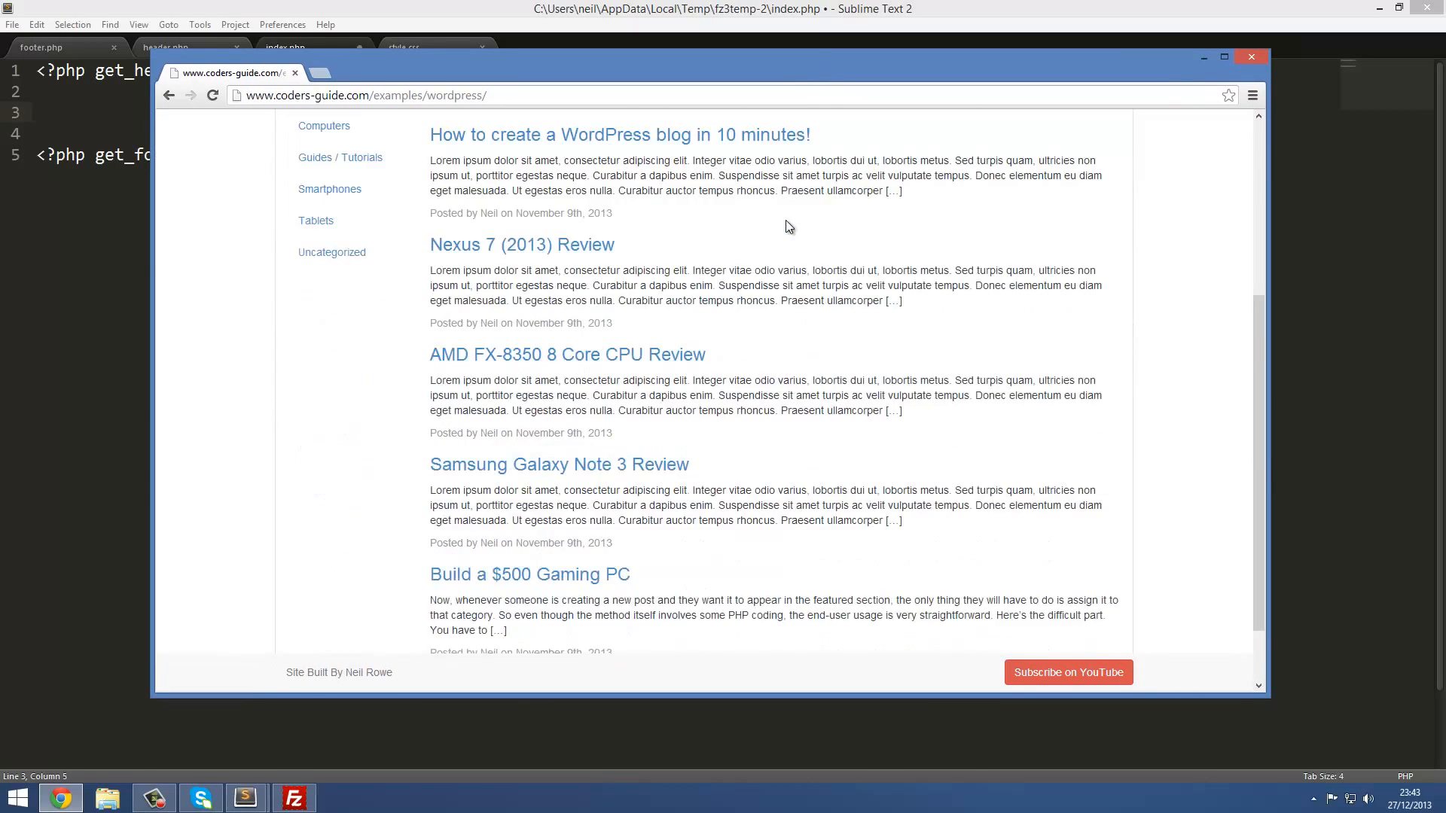
scroll(up, 3)
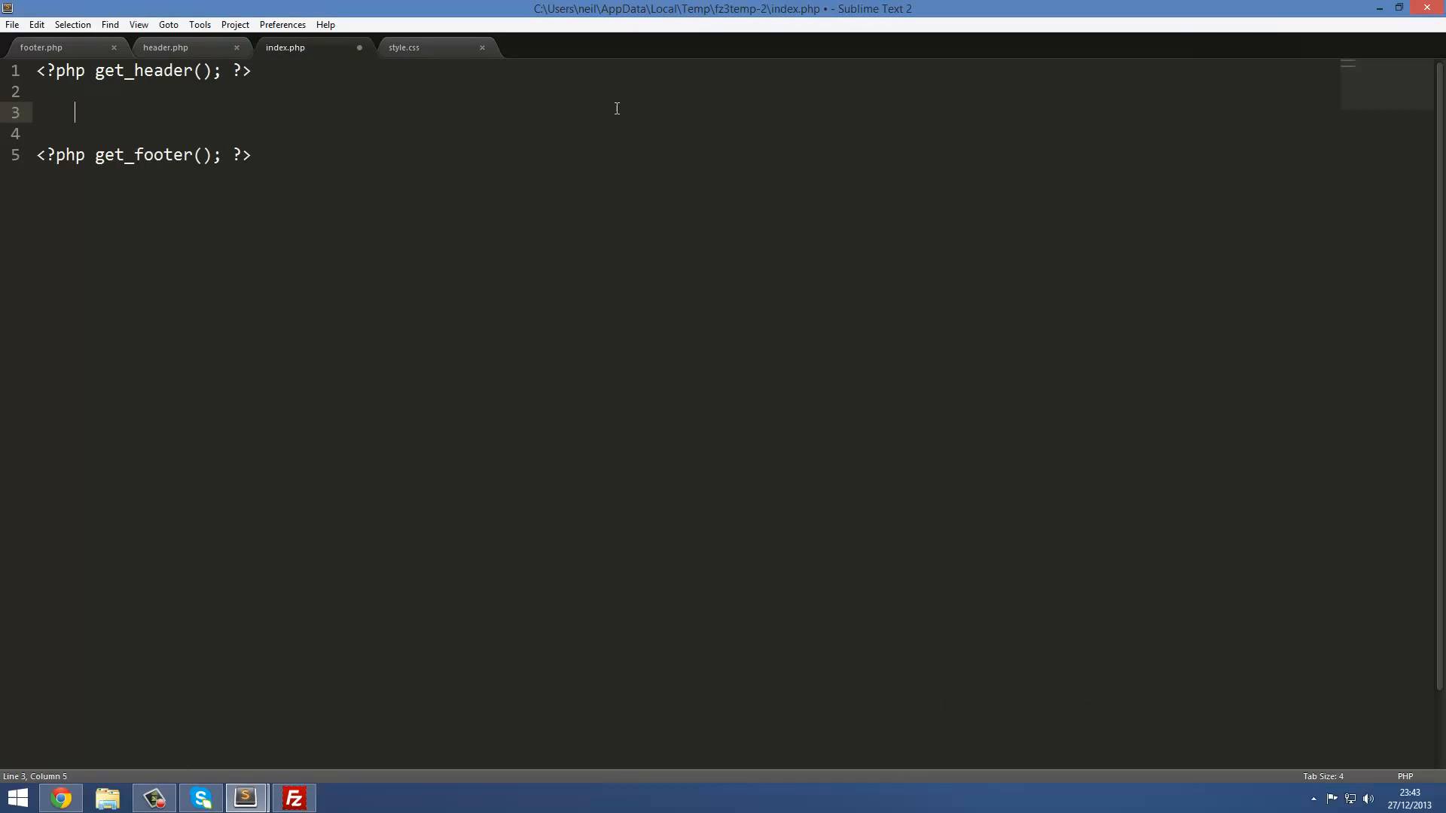
Save index.php and skim through header.php.
key(ctrl+s)
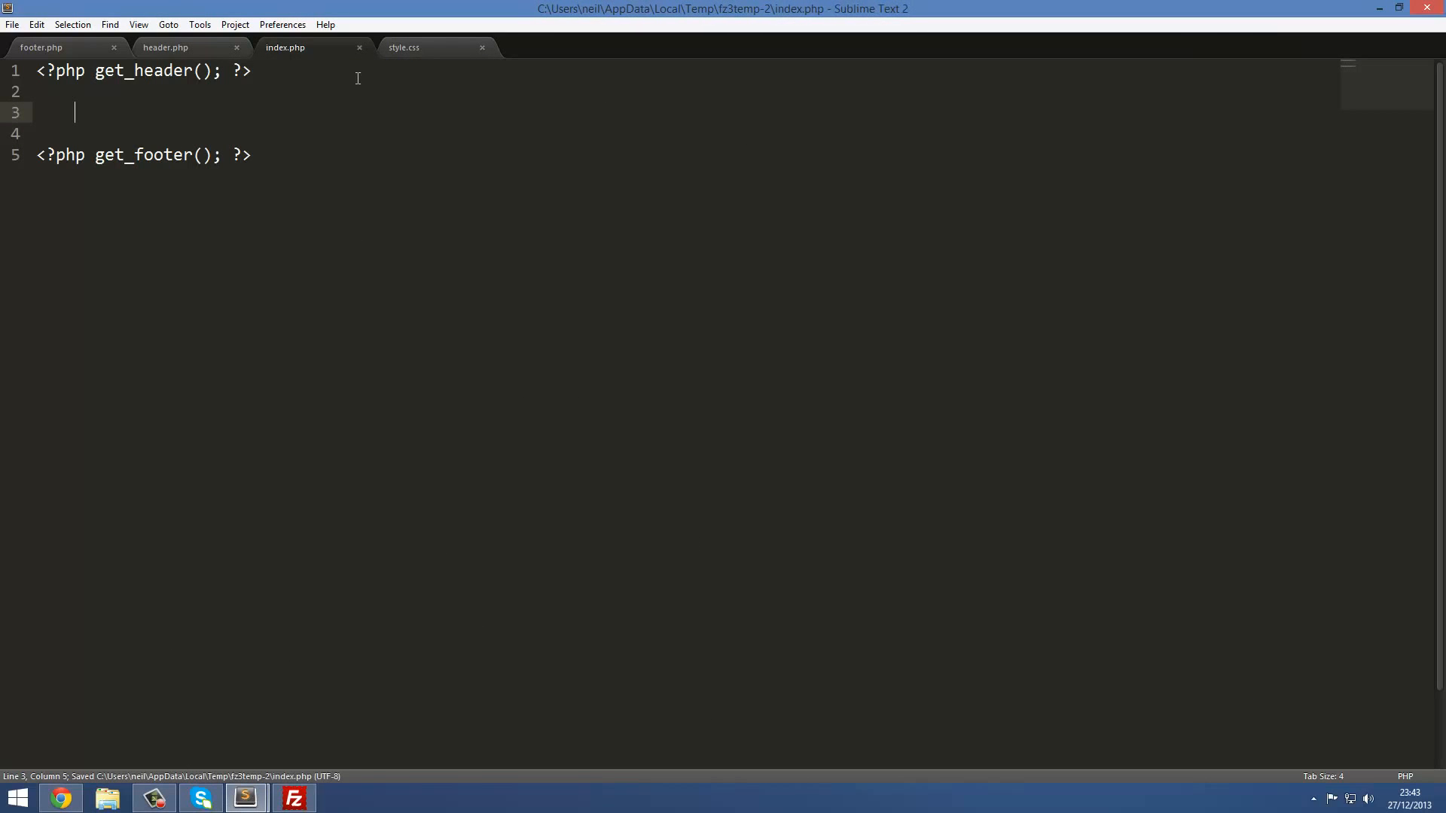
click(166, 47)
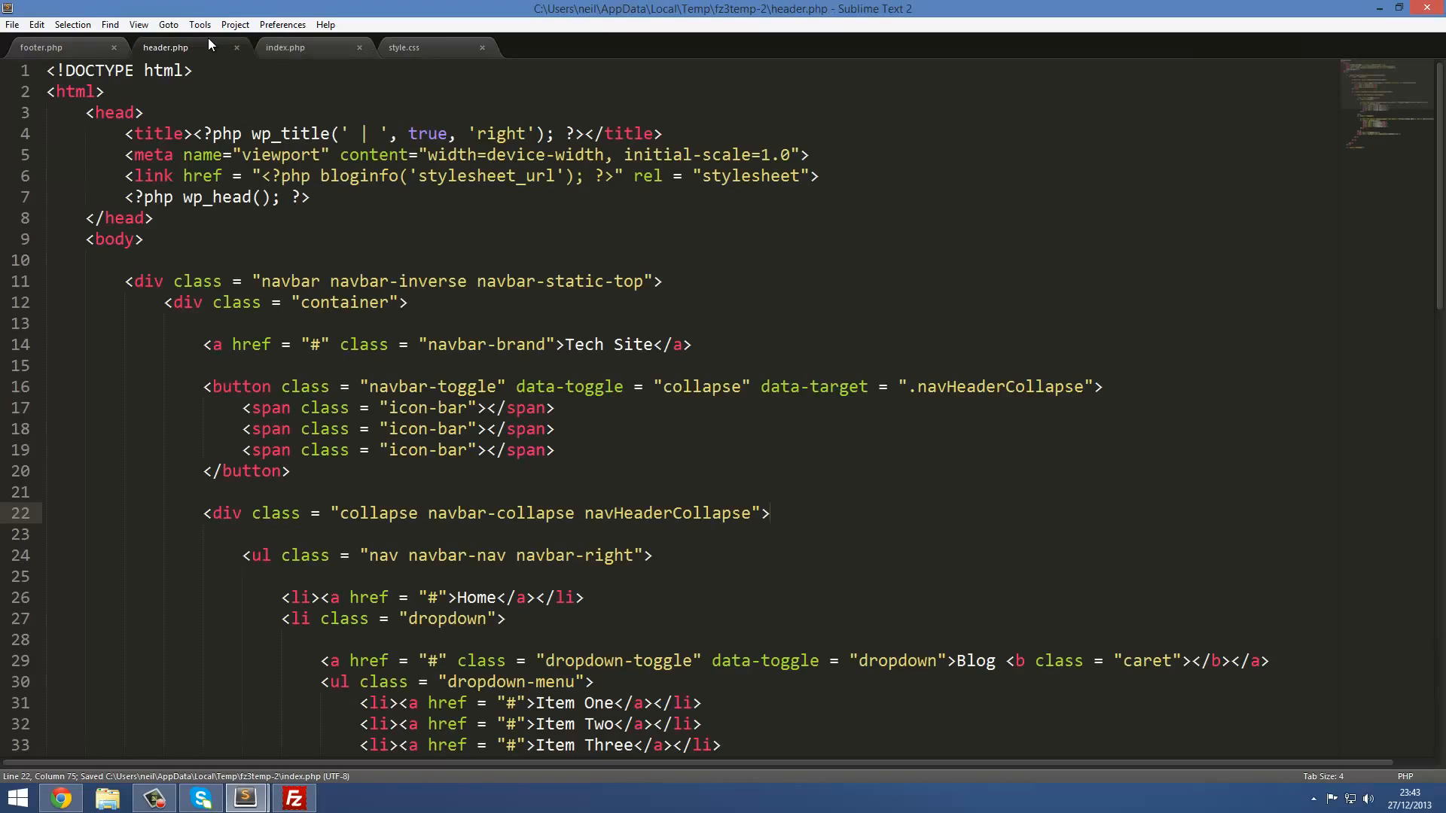
scroll(down, 3)
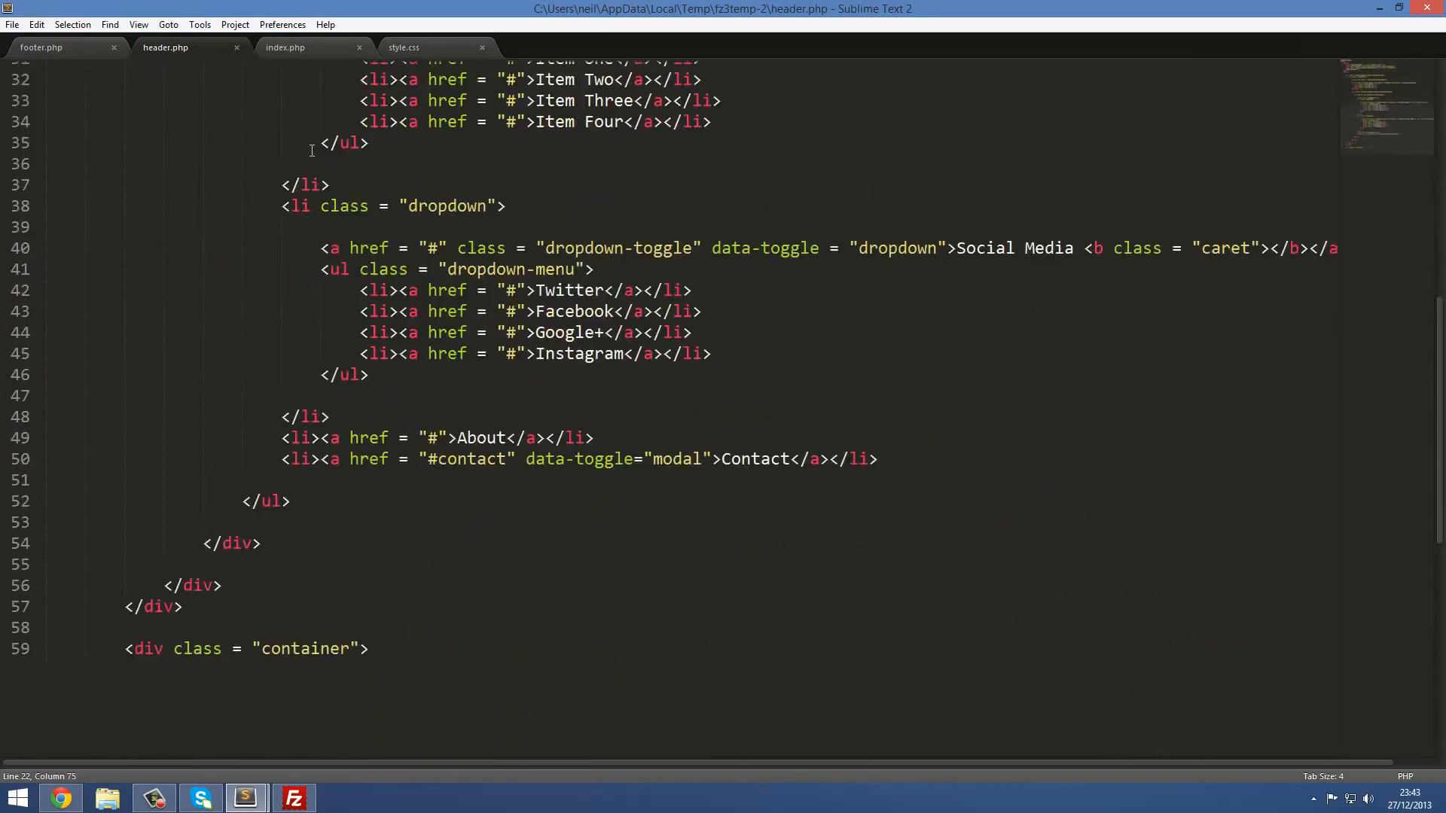
Skim through footer.php, then return to index.php.
click(42, 47)
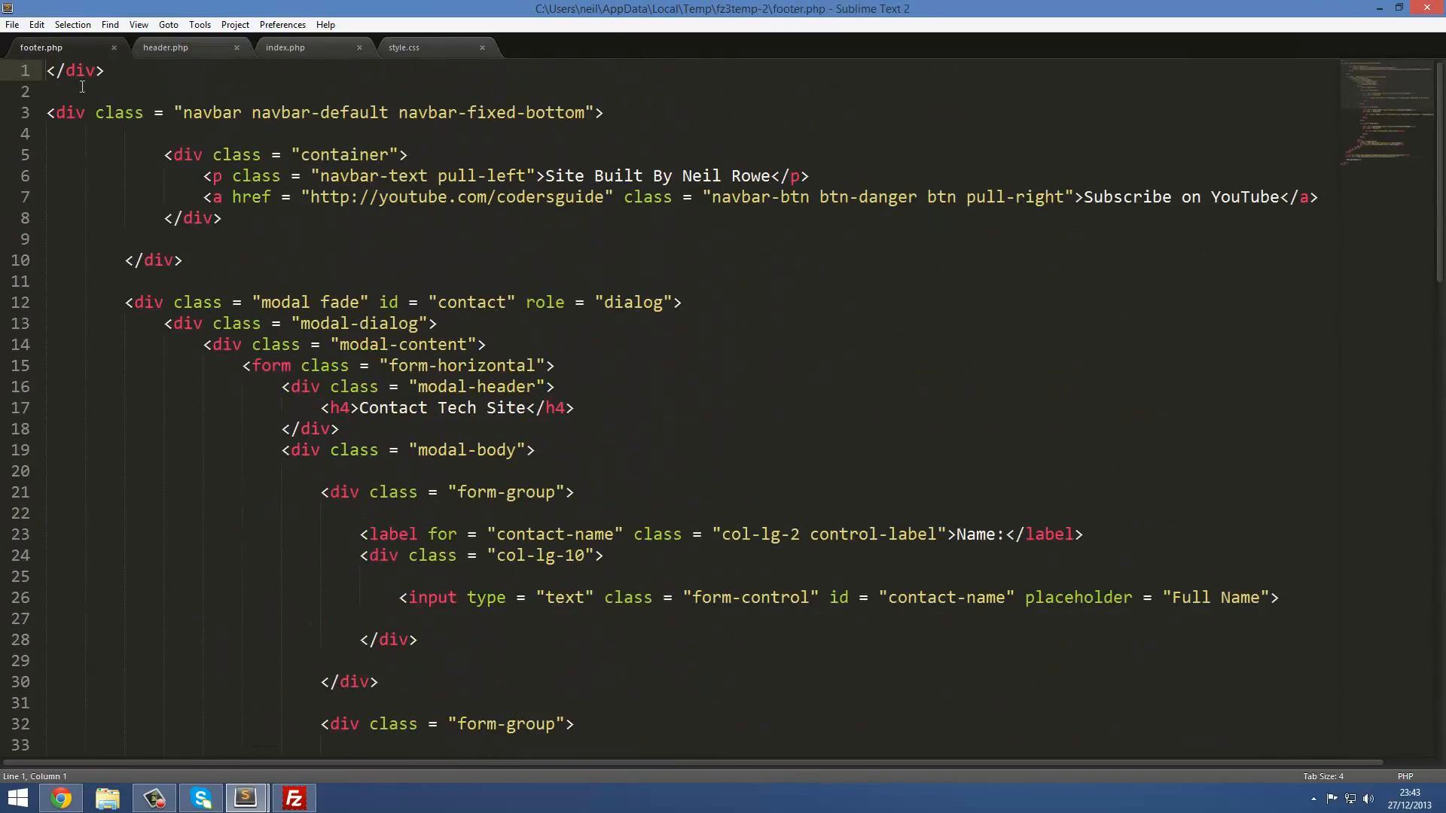
scroll(down, 3)
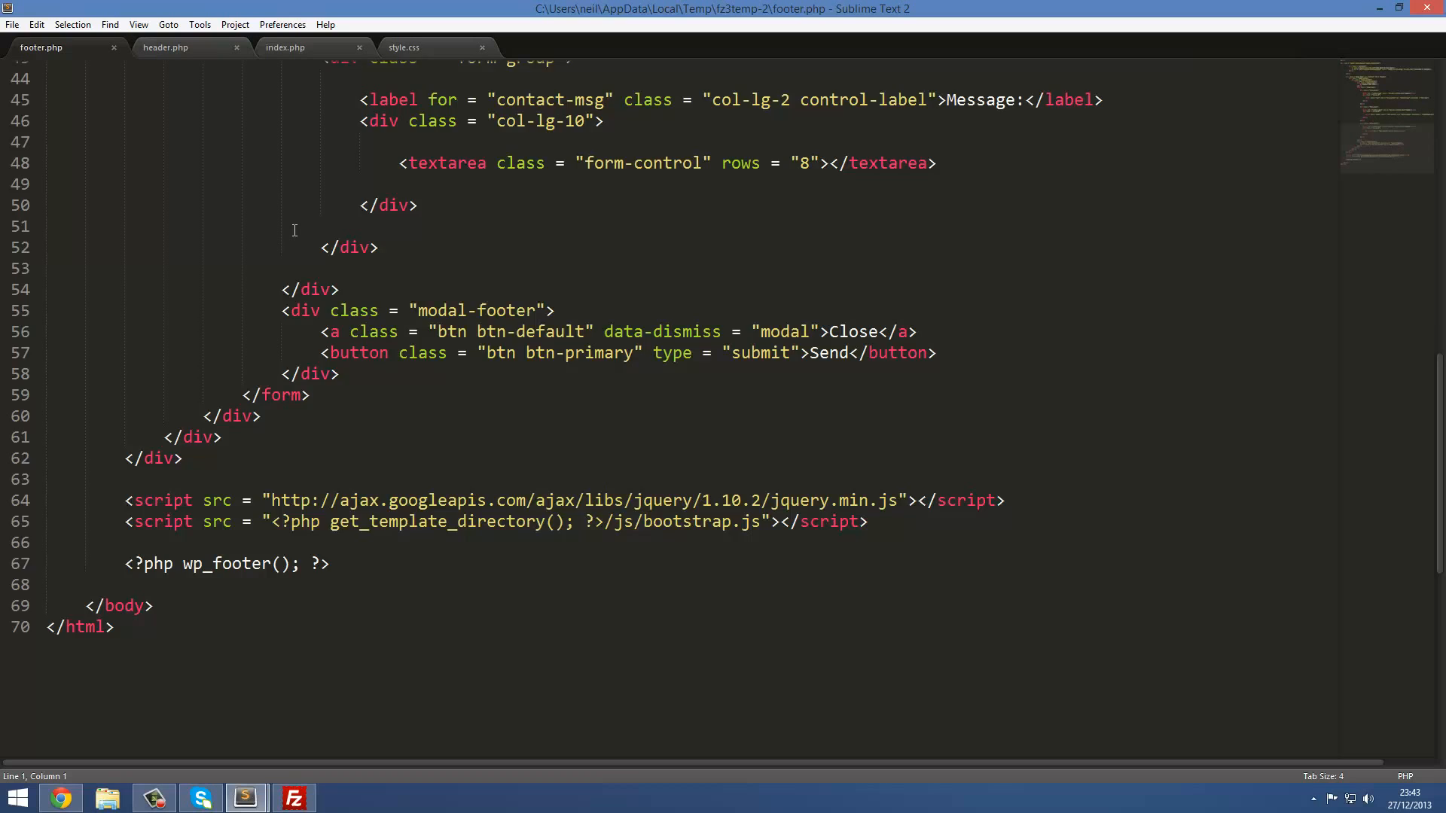
scroll(up, 3)
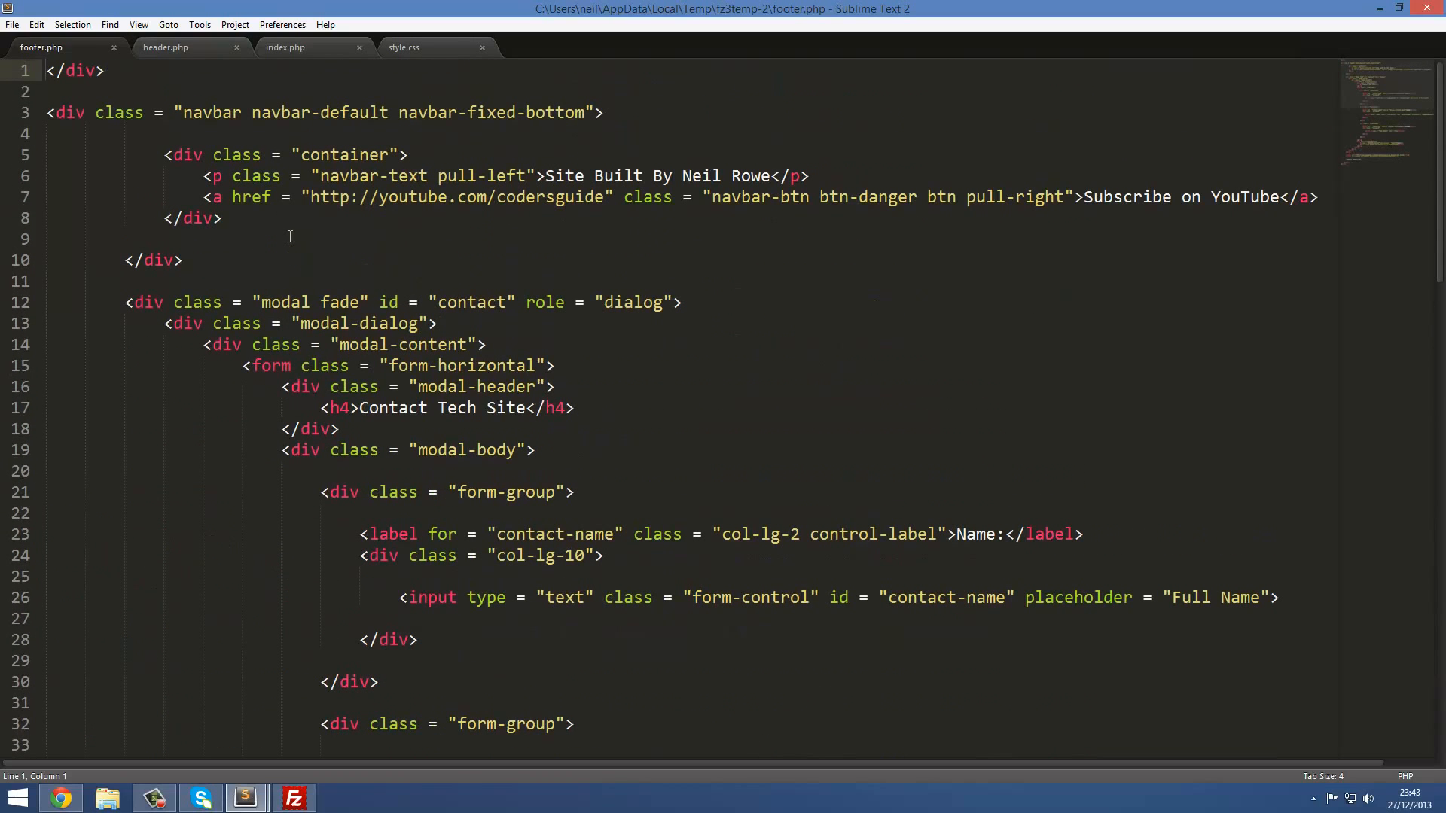
click(287, 47)
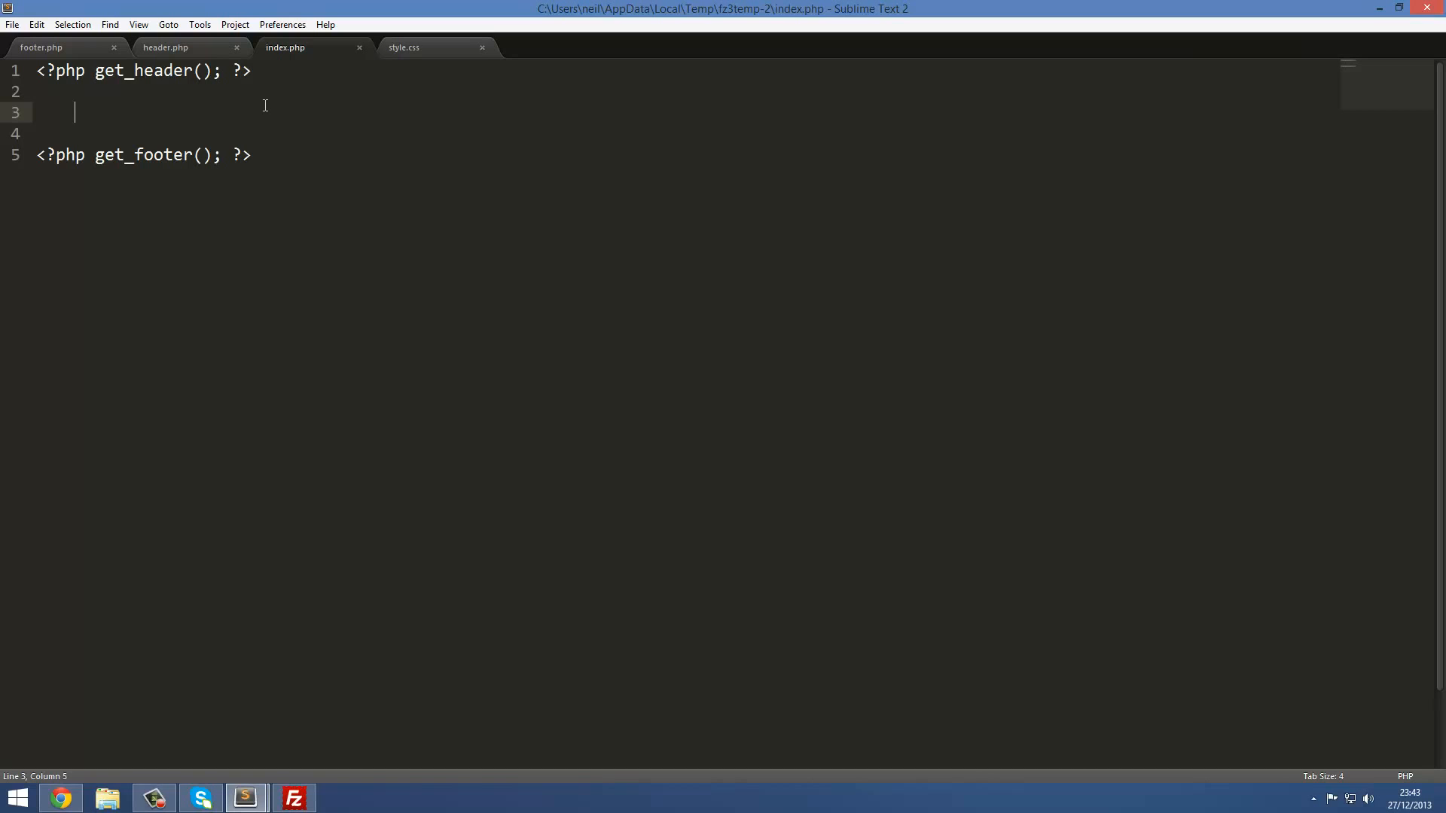
On line 3 of index.php, write a <?php block calling query_posts('posts_per_page=1').
text(<?php)
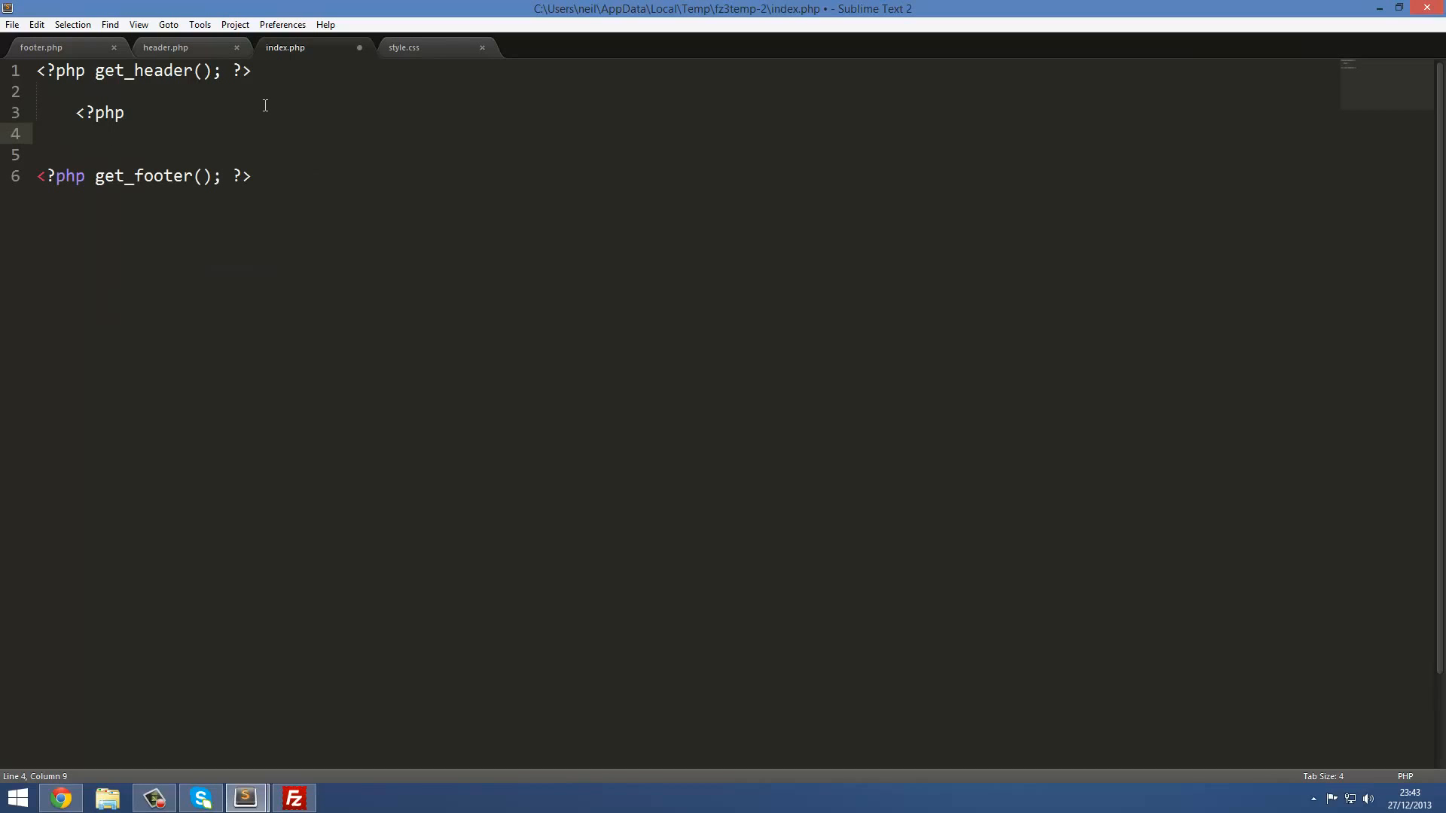
text(query_posts))
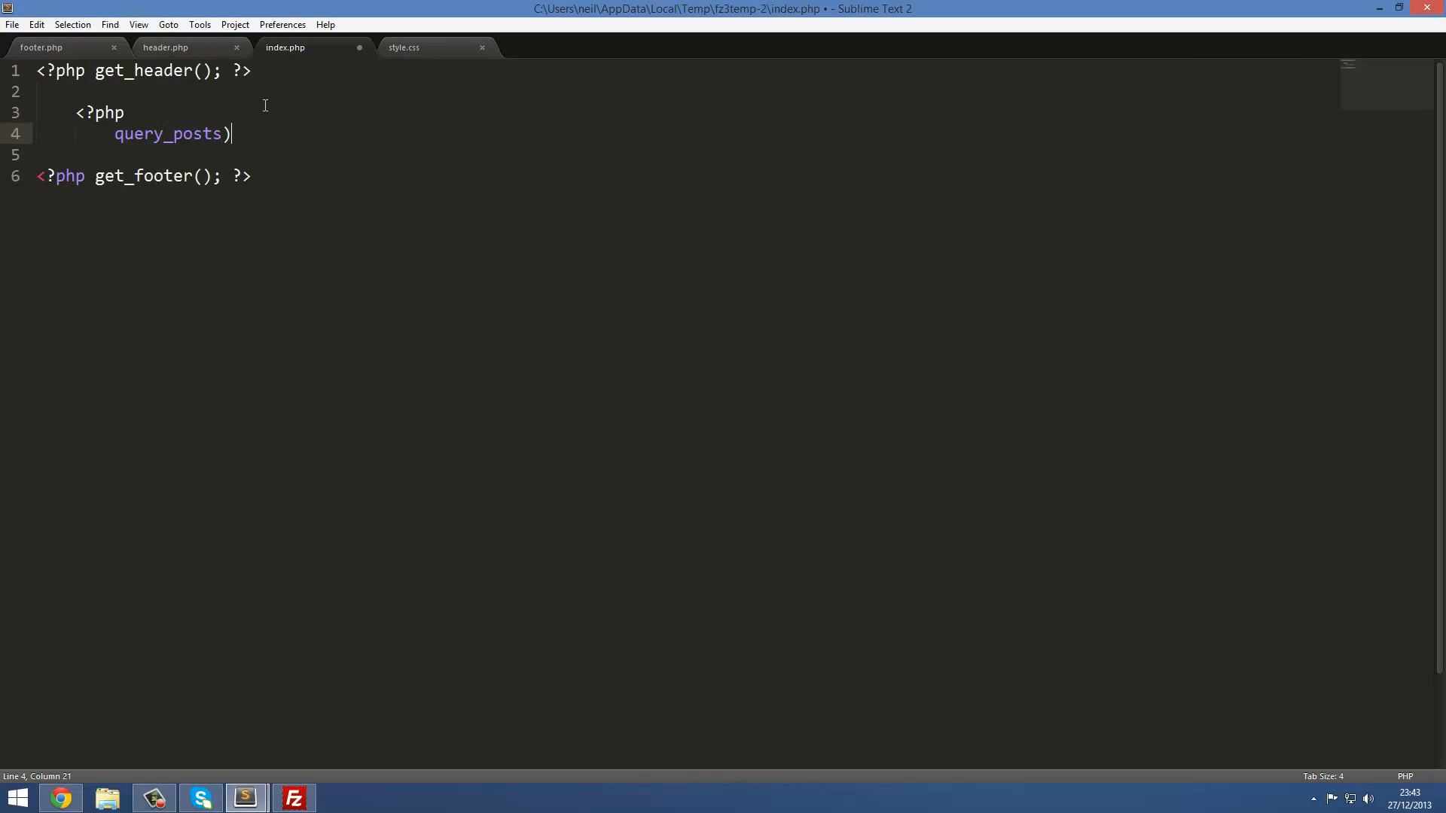
key(BackSpace)
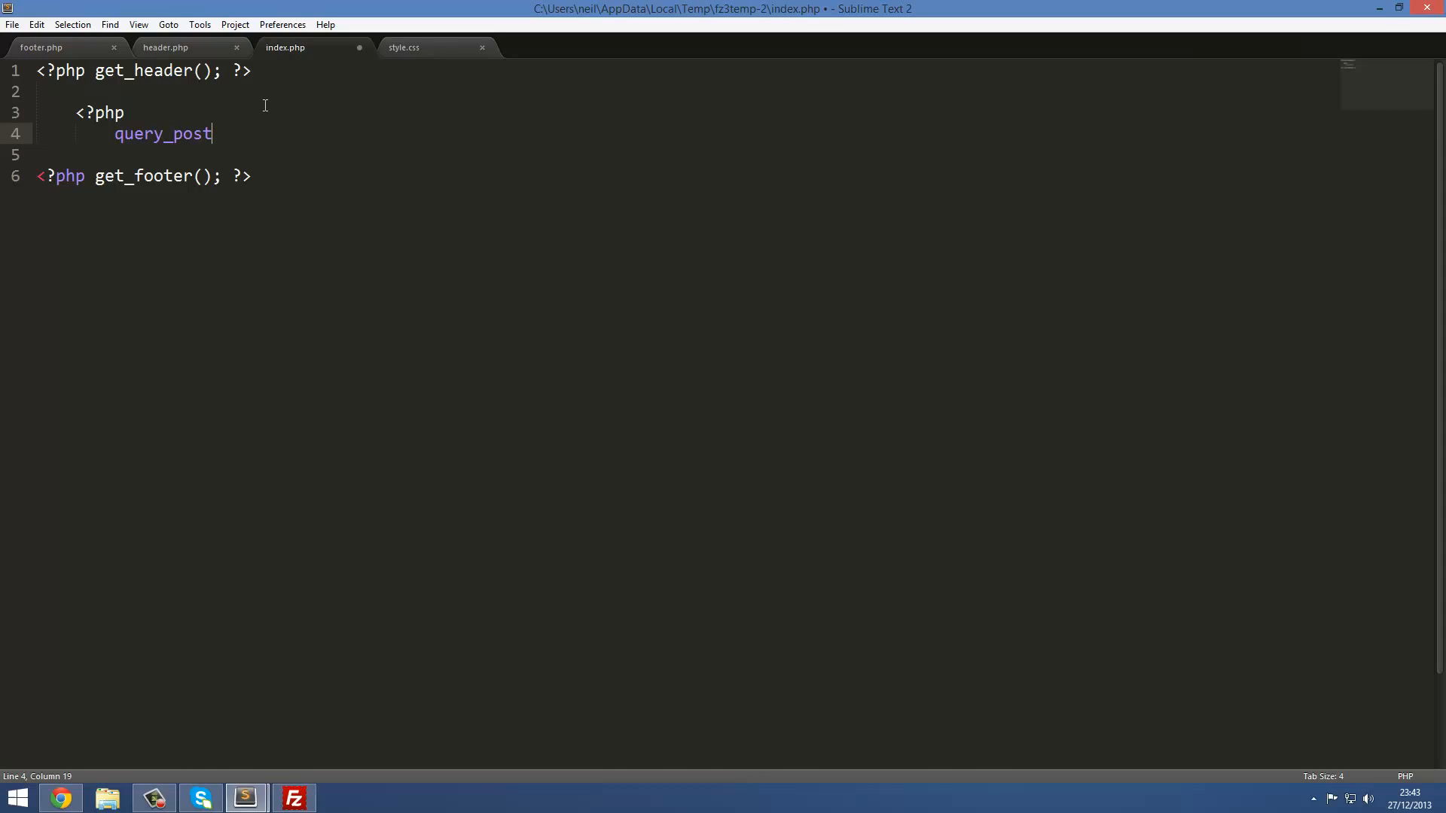
text(s())
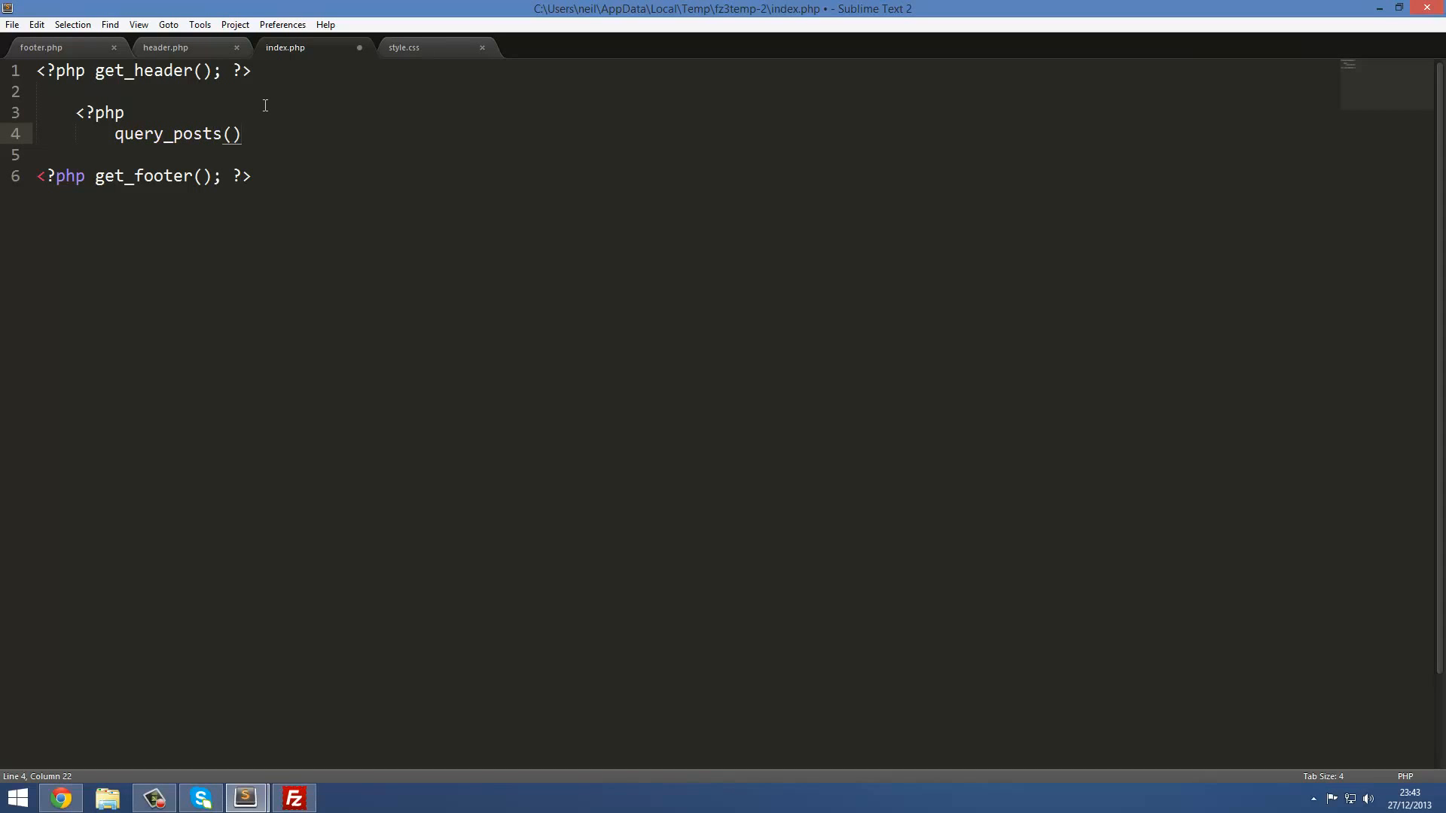
text('')
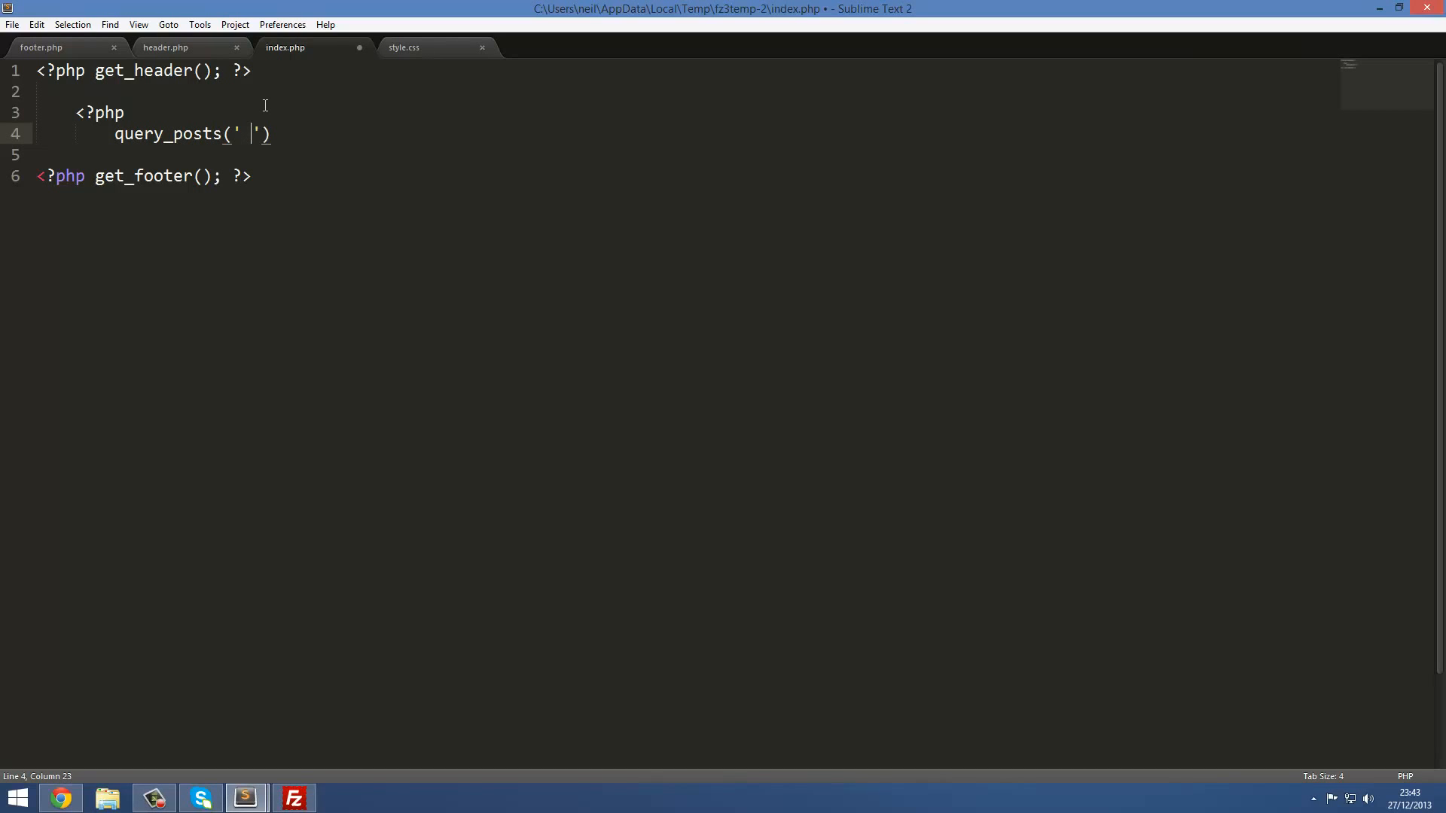
text(posts_per_page)
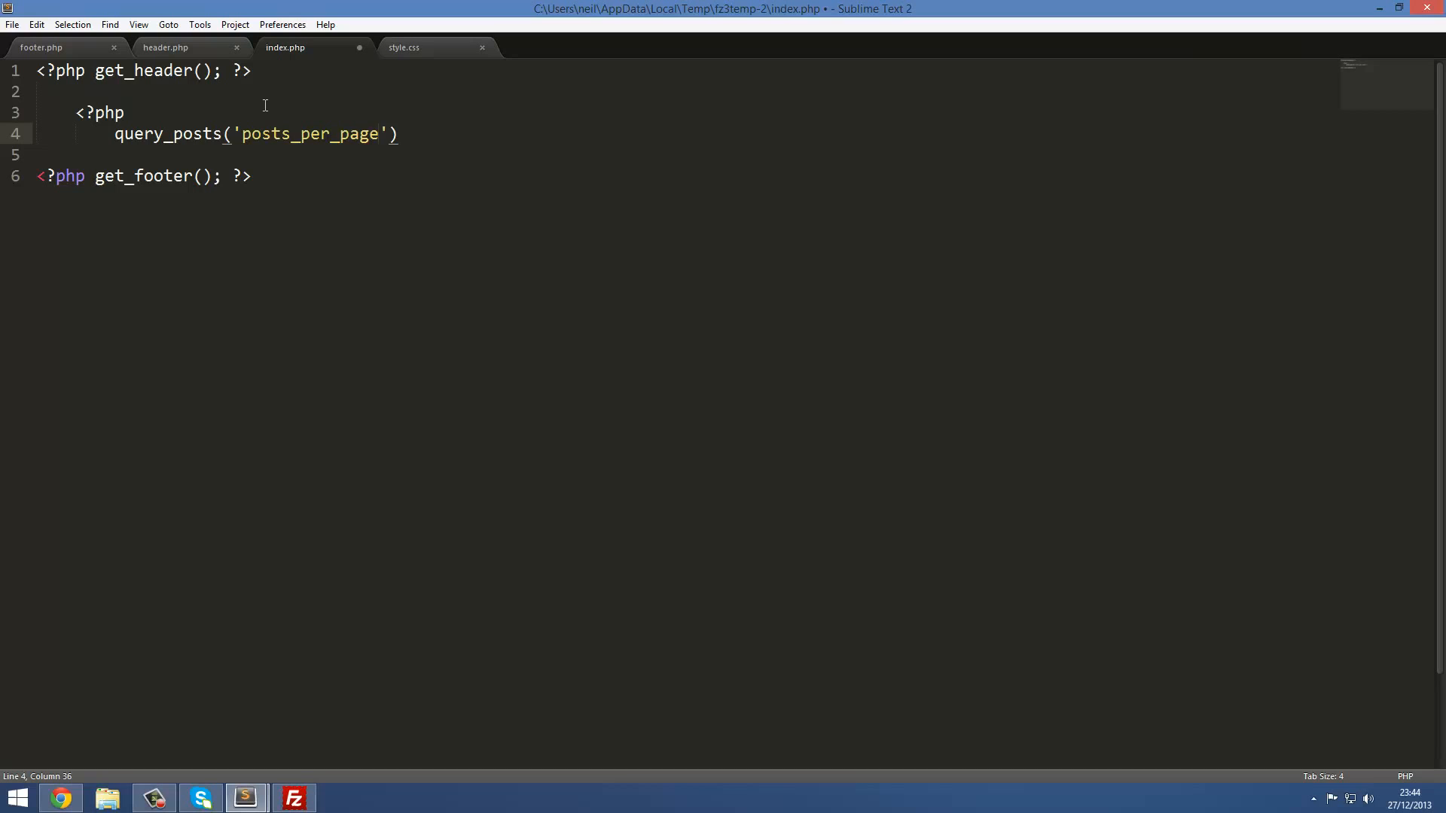
text(=1)
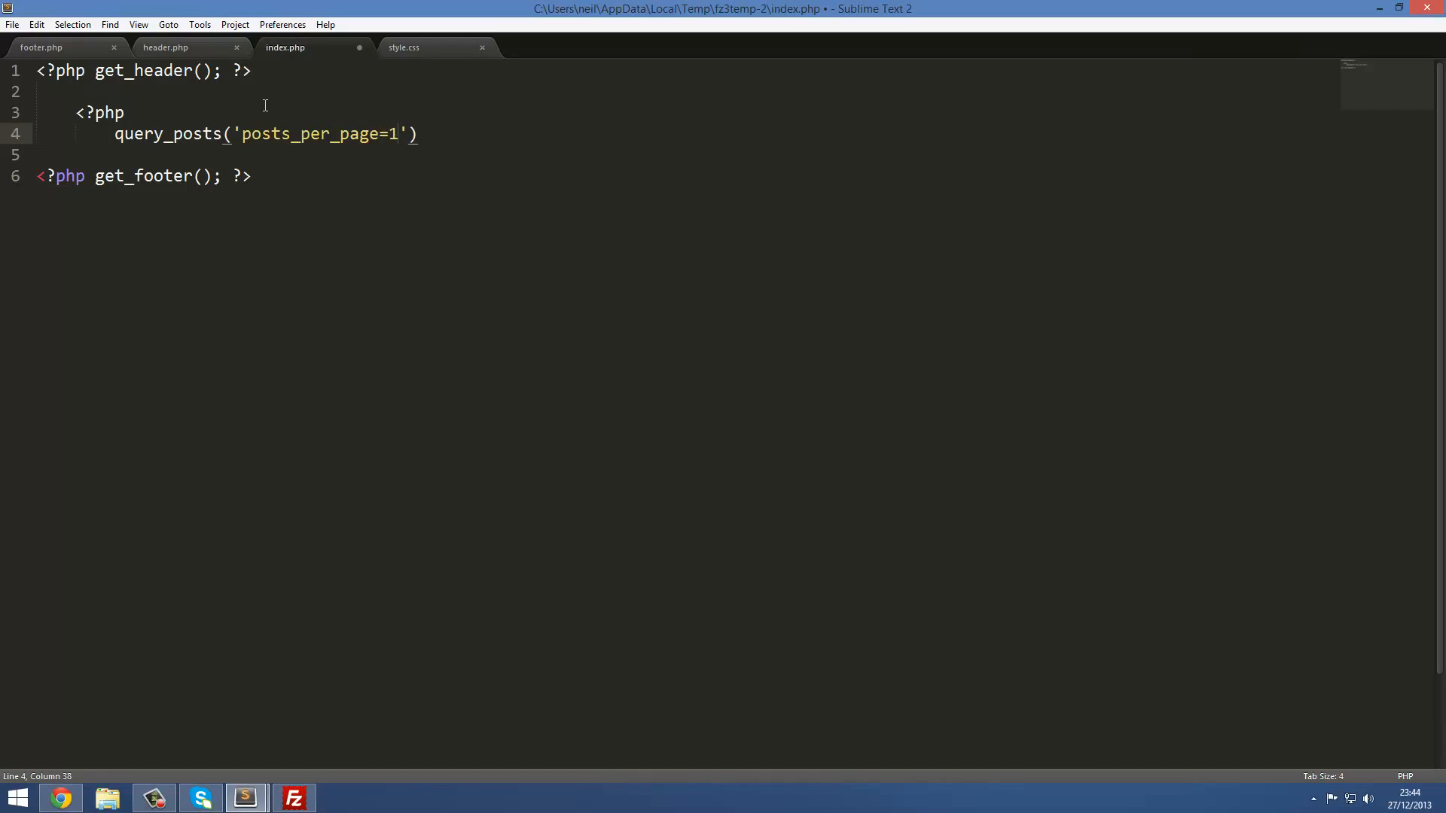
click(242, 134)
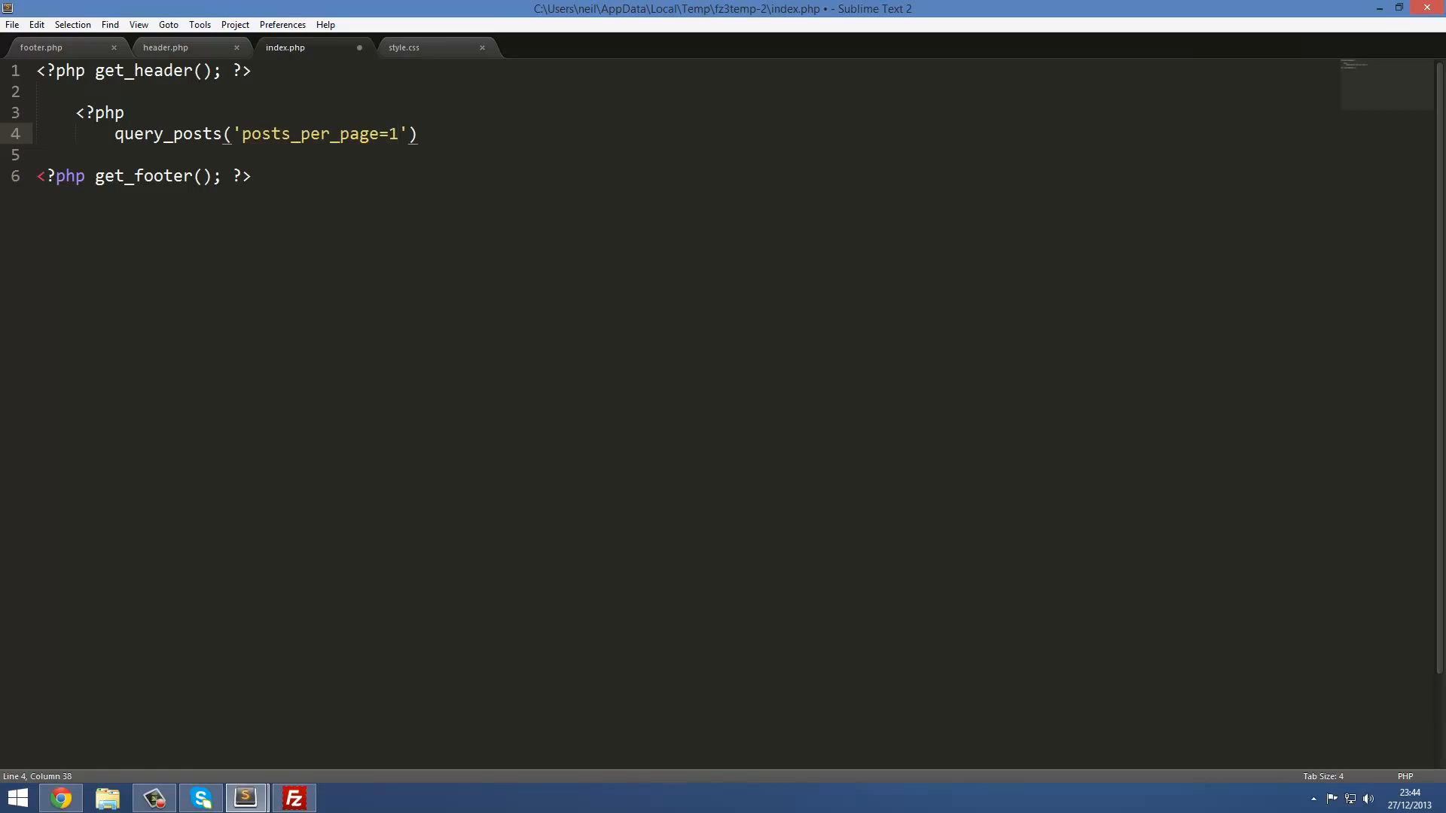
click(58, 799)
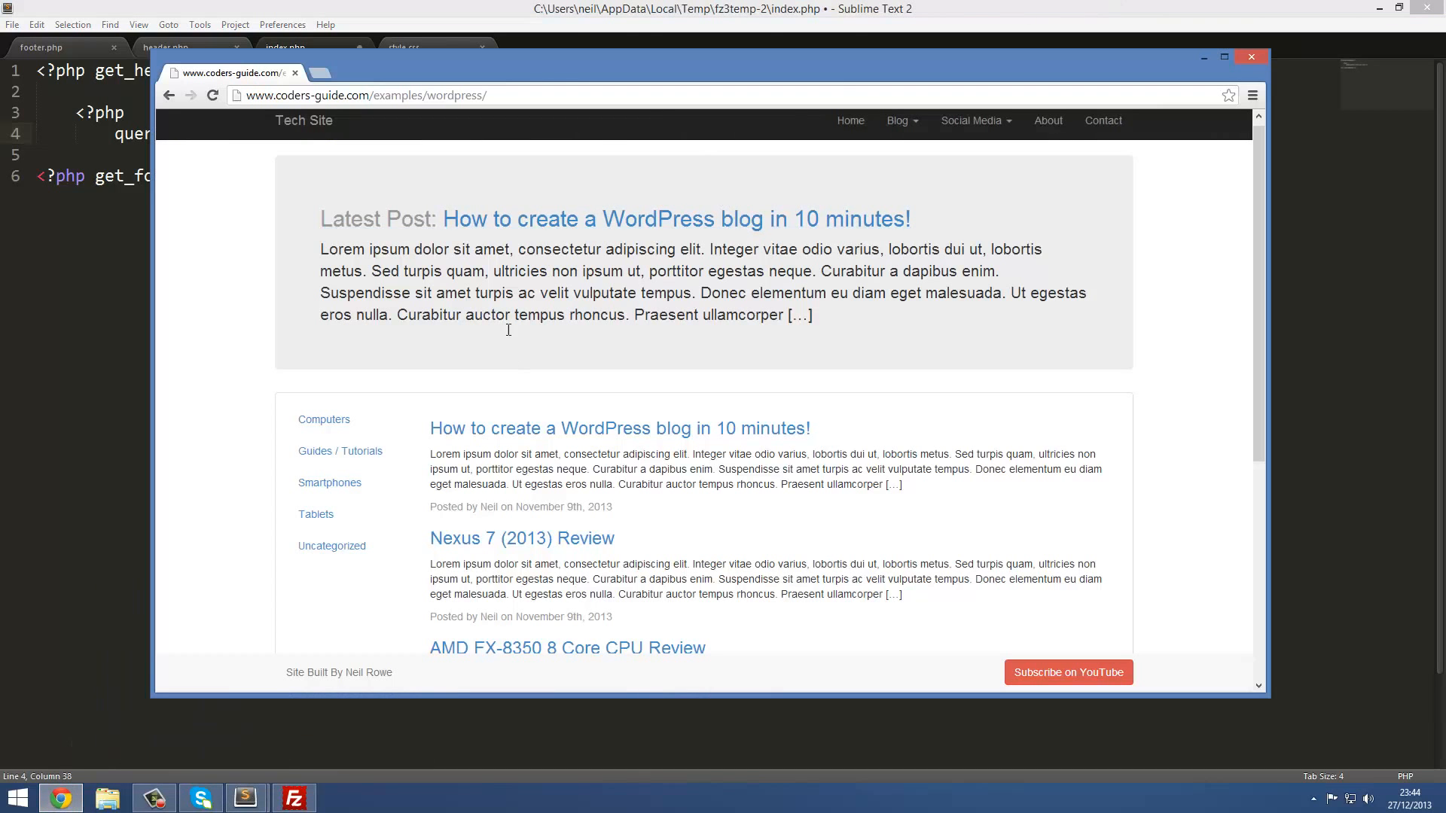
mouse_move(626, 328)
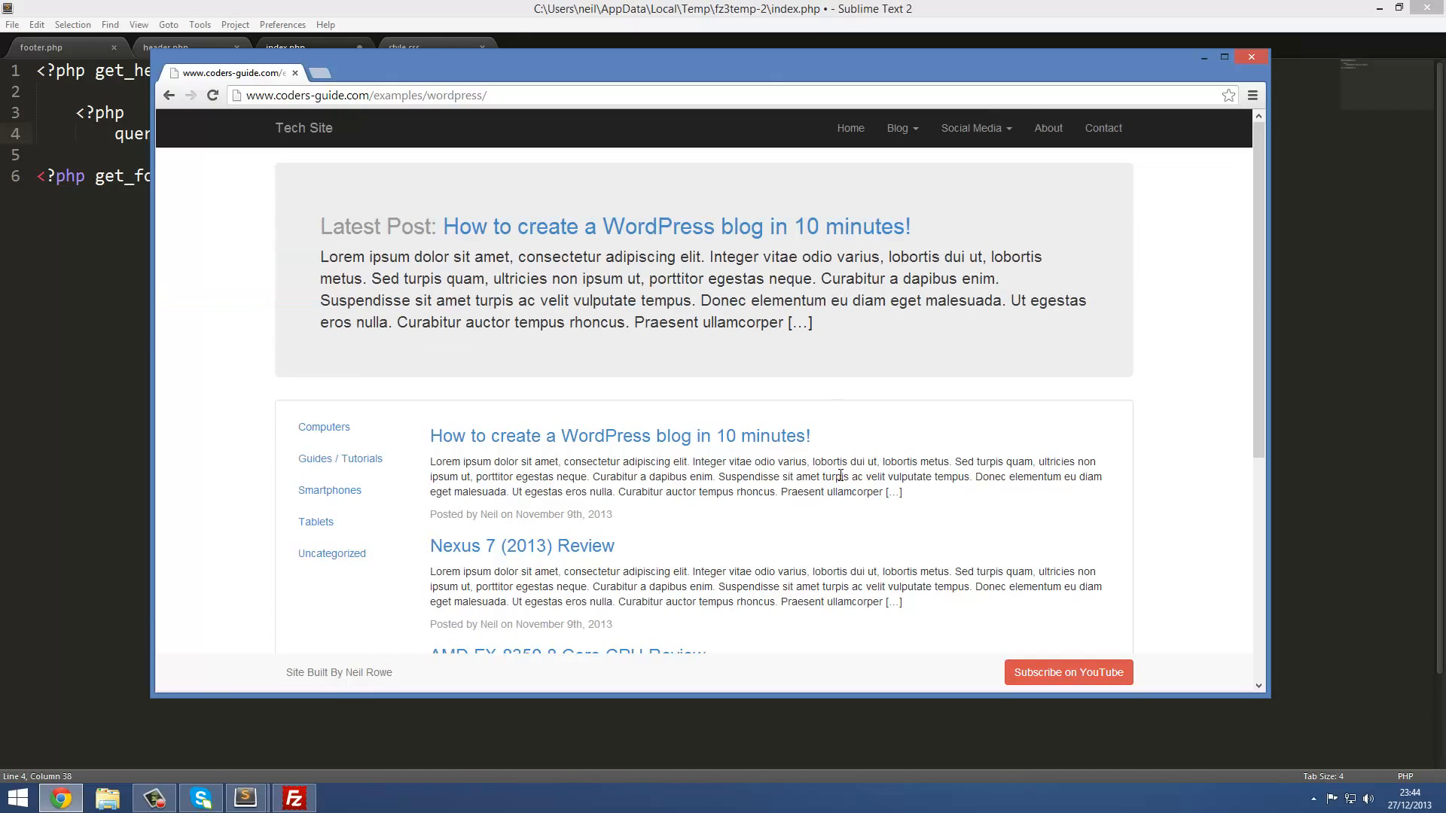
scroll(down, 3)
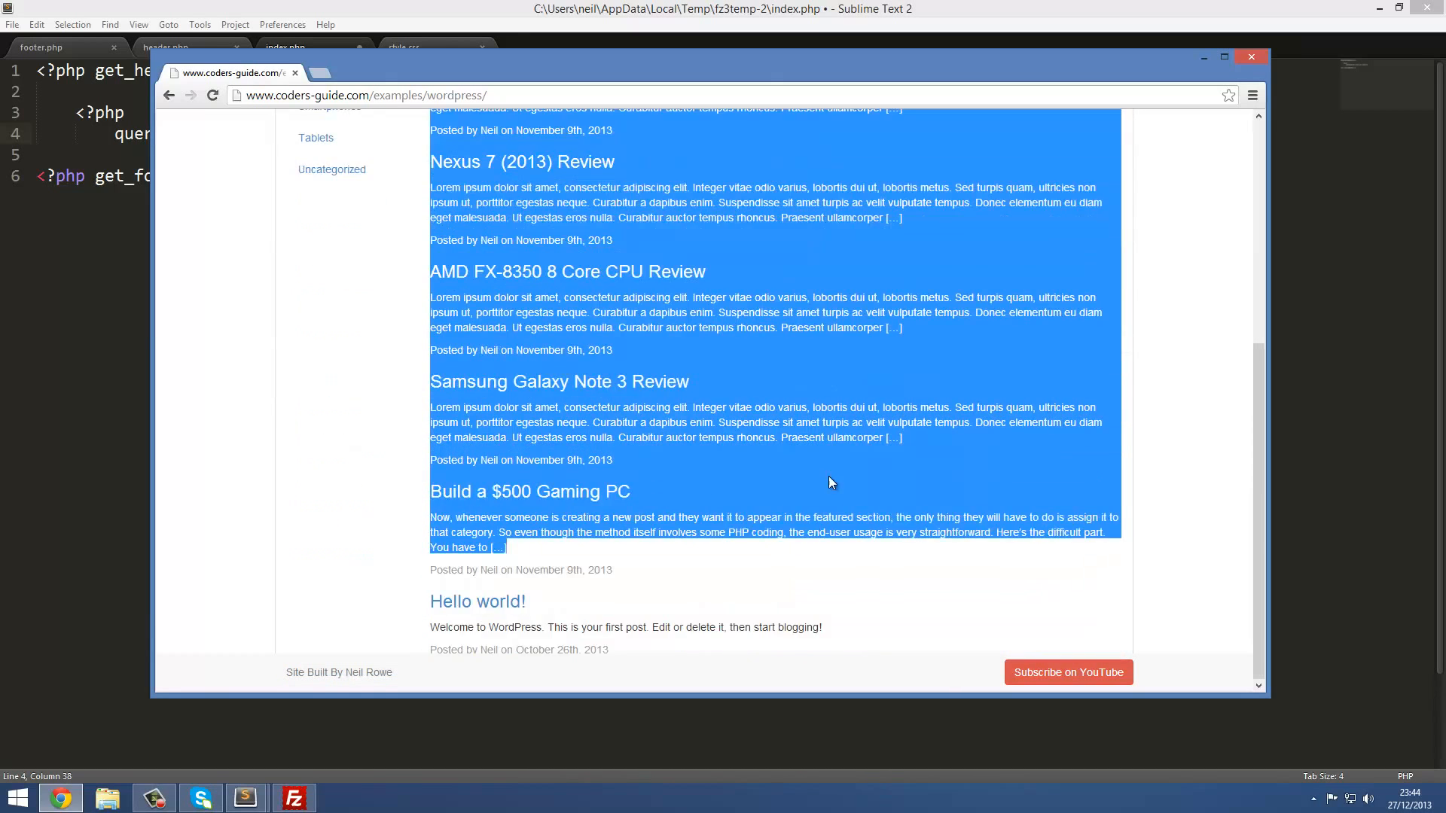
scroll(up, 3)
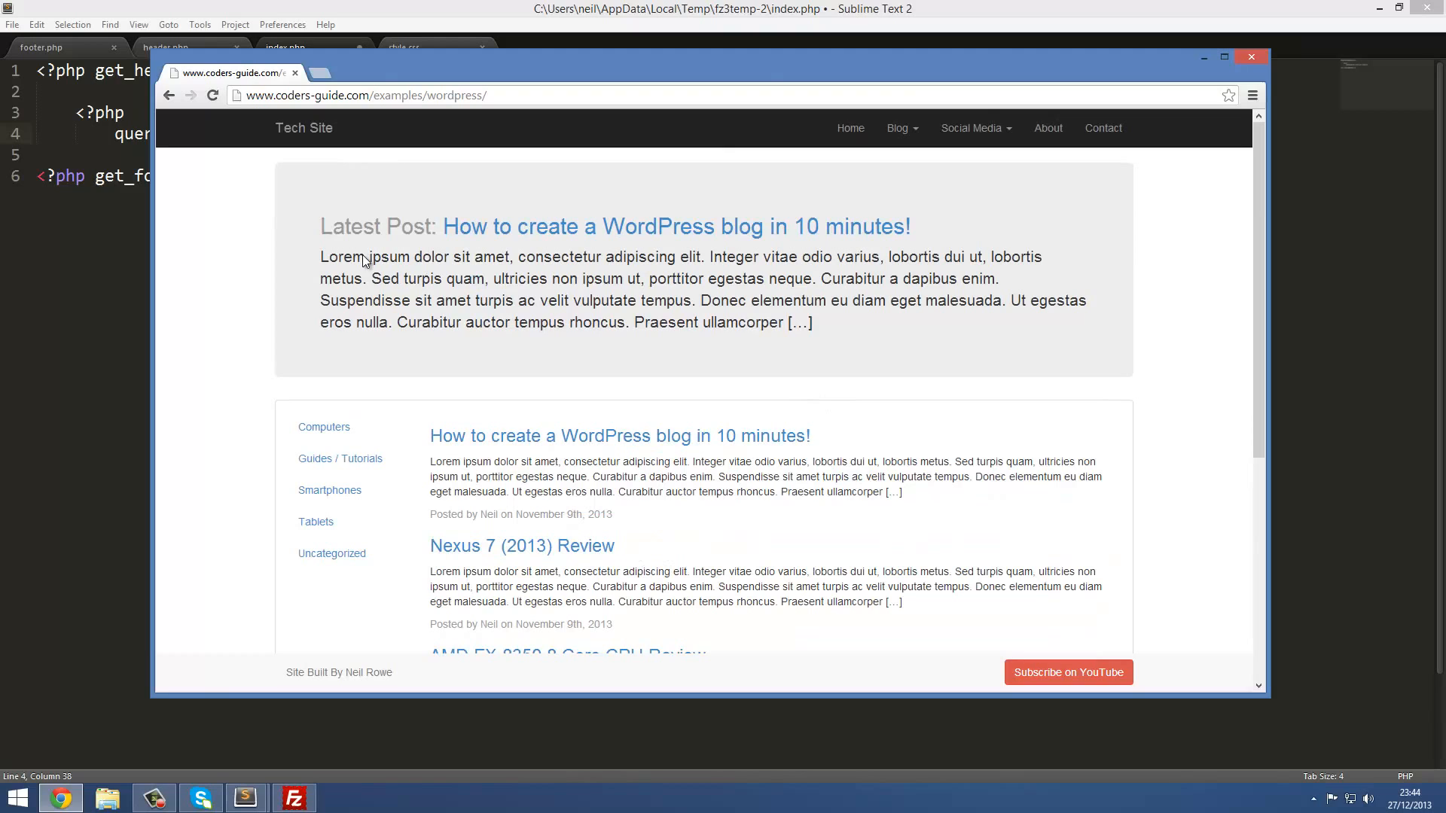
mouse_move(886, 338)
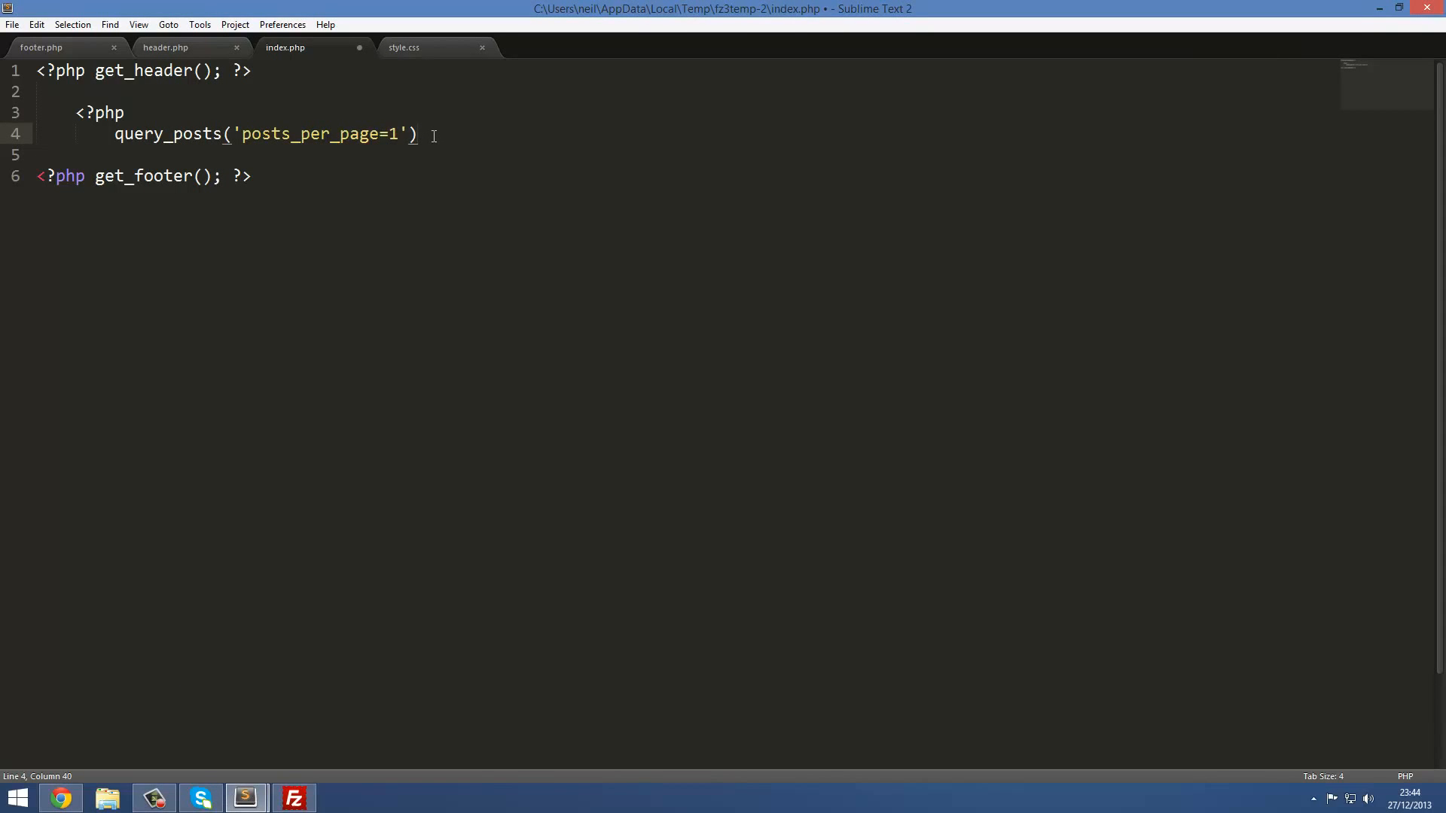
Type while(have_posts()) : the_posts(); after the query_posts call.
text(;)
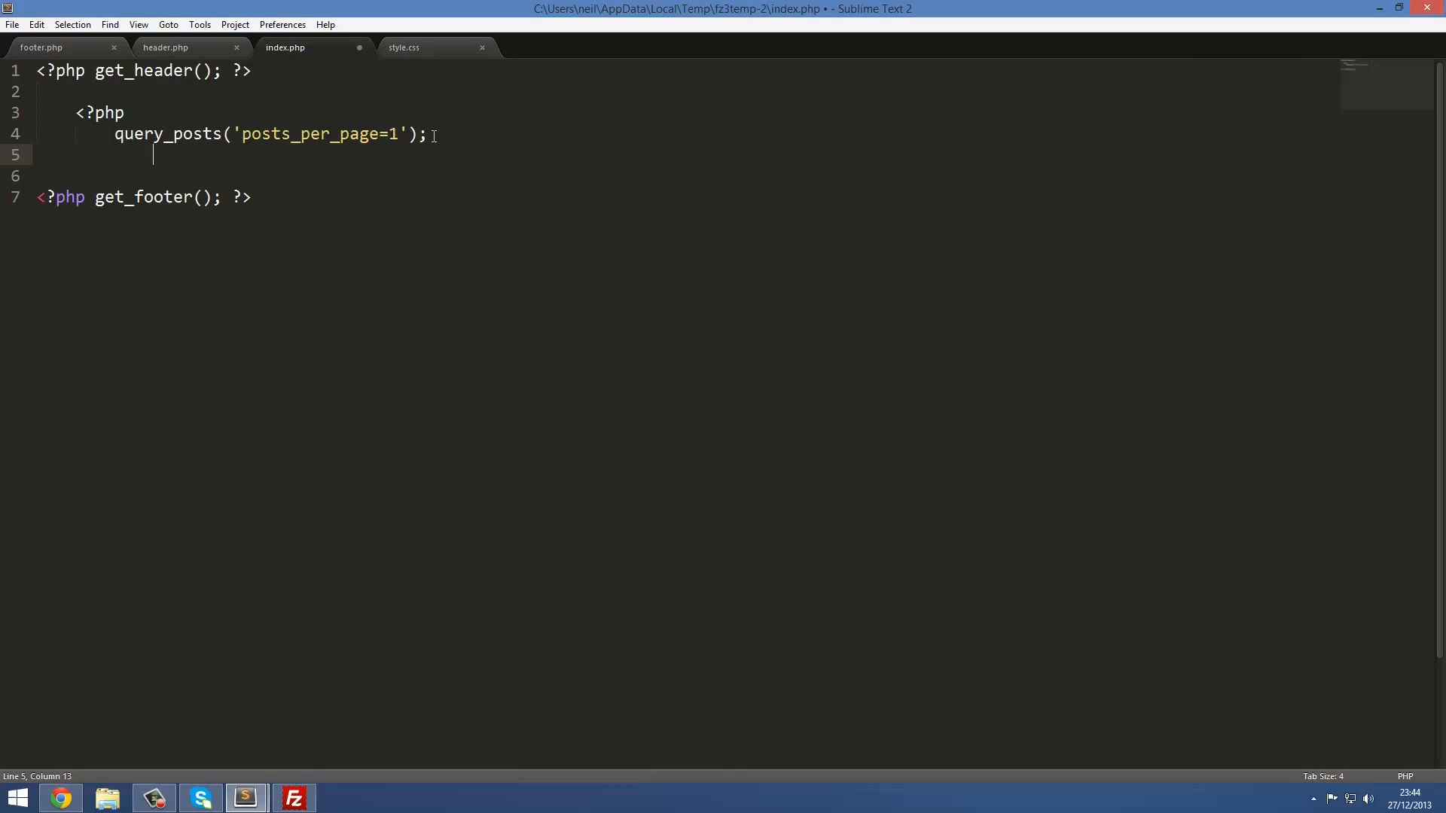
text(while()
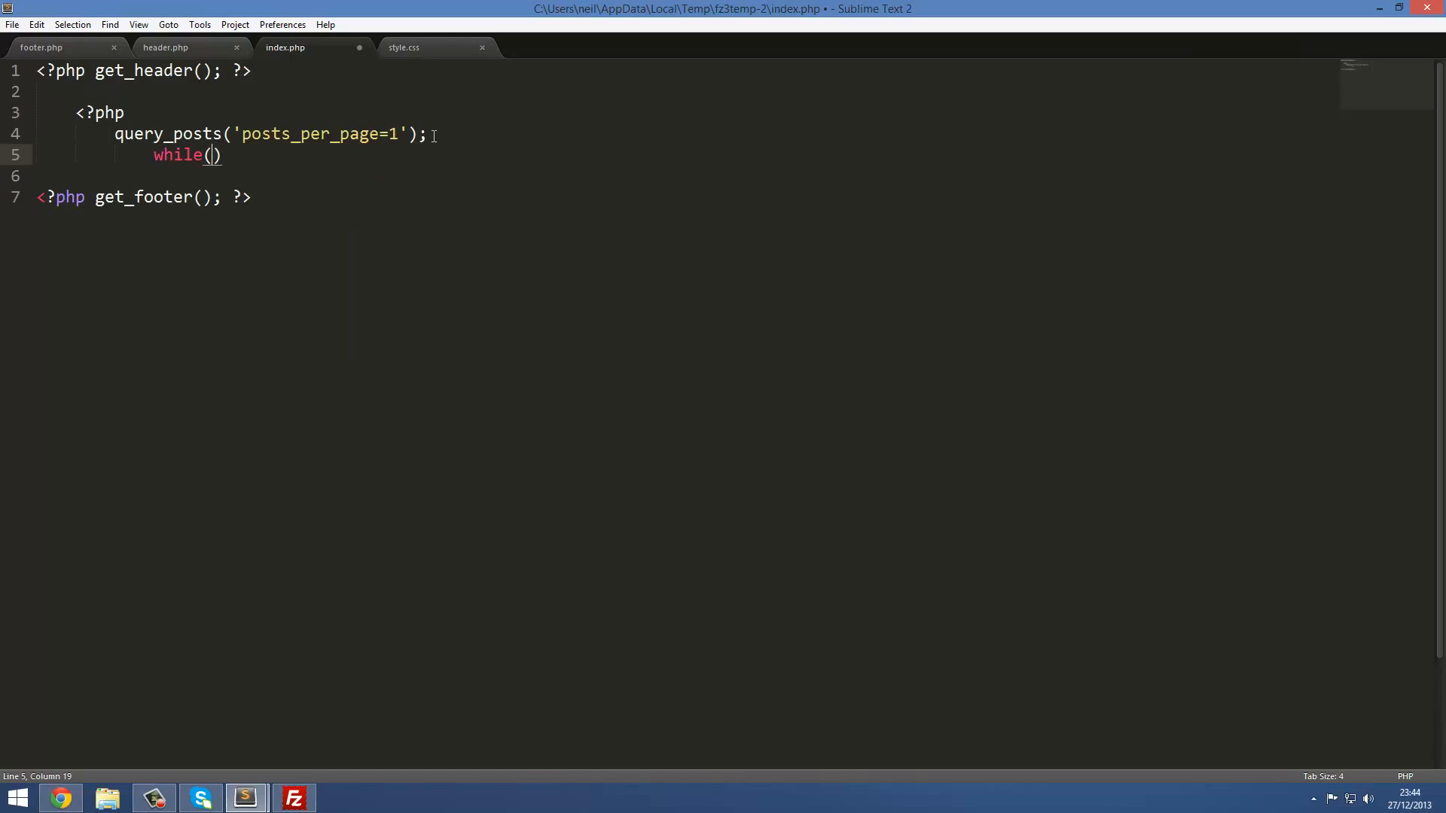
text(have_posts)
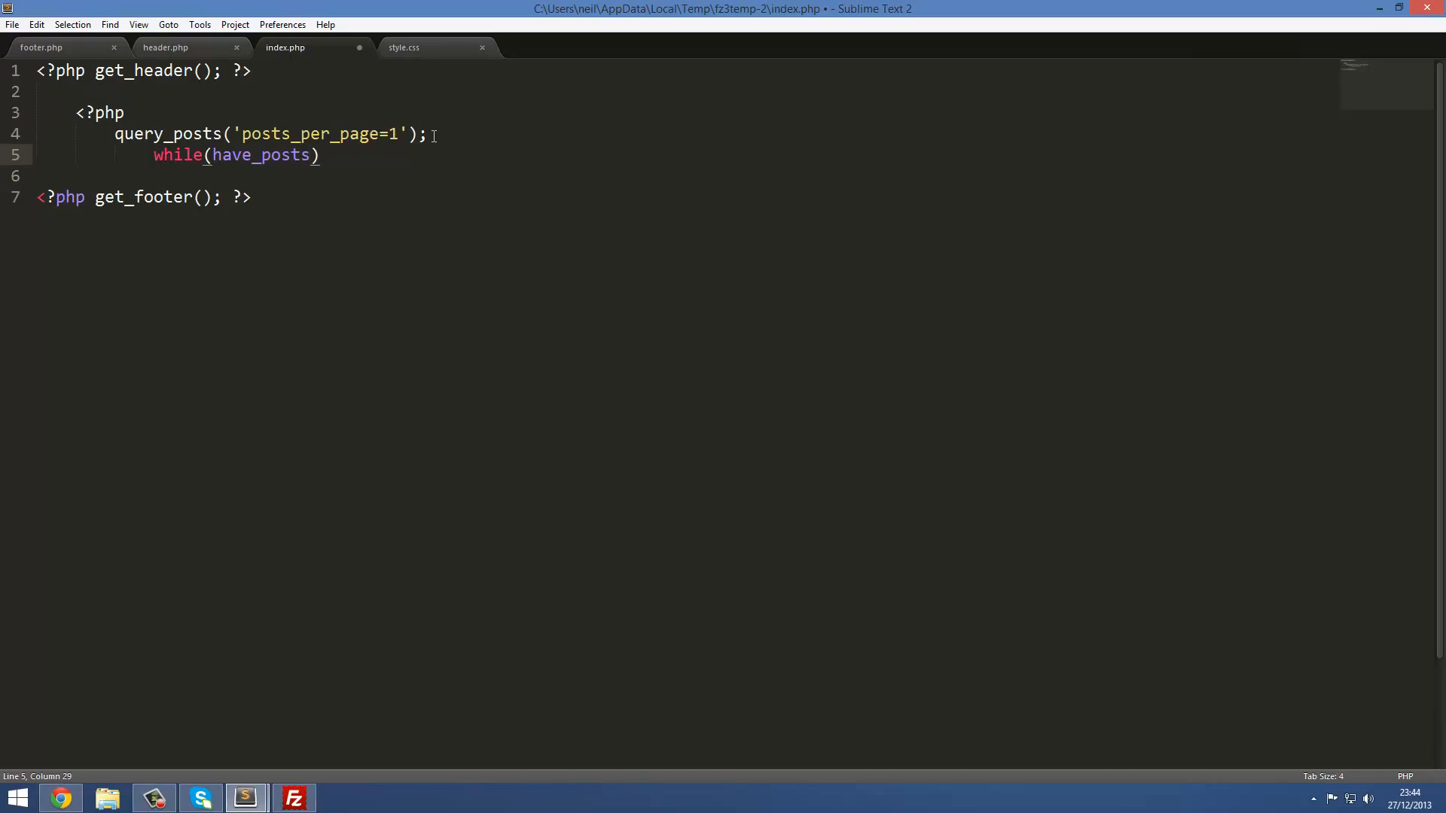
text(())
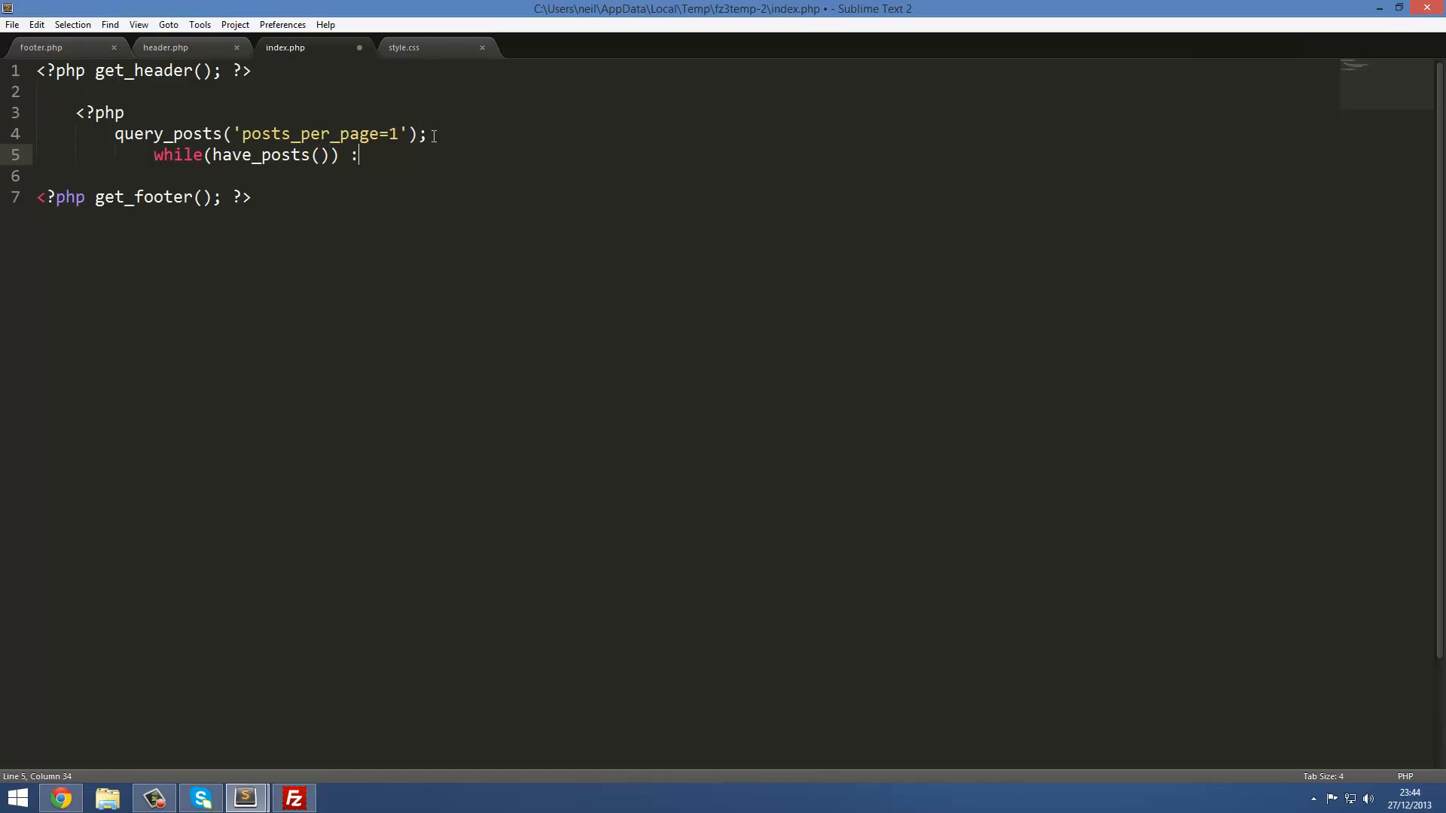
text(the))
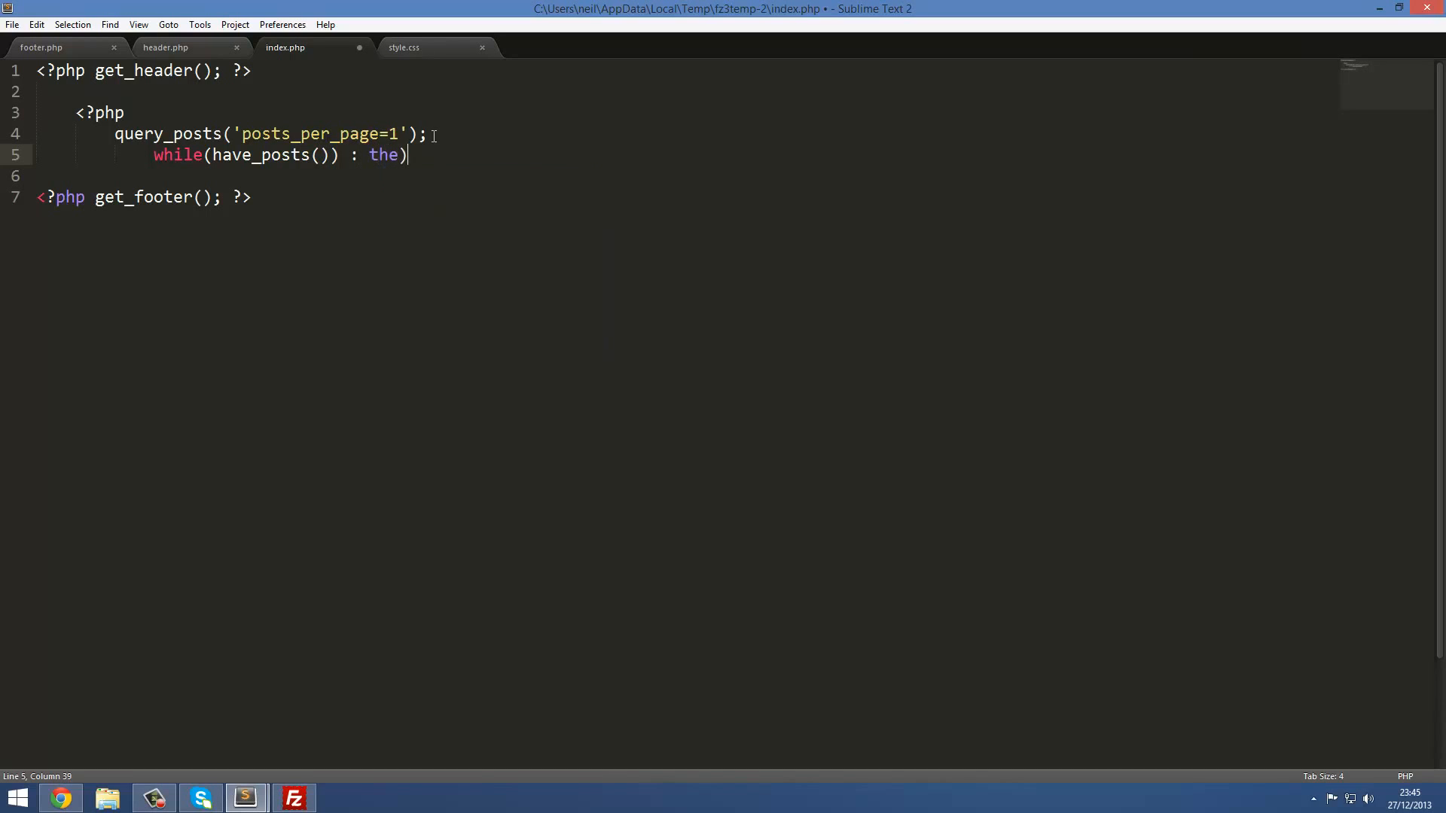
text(_posts()
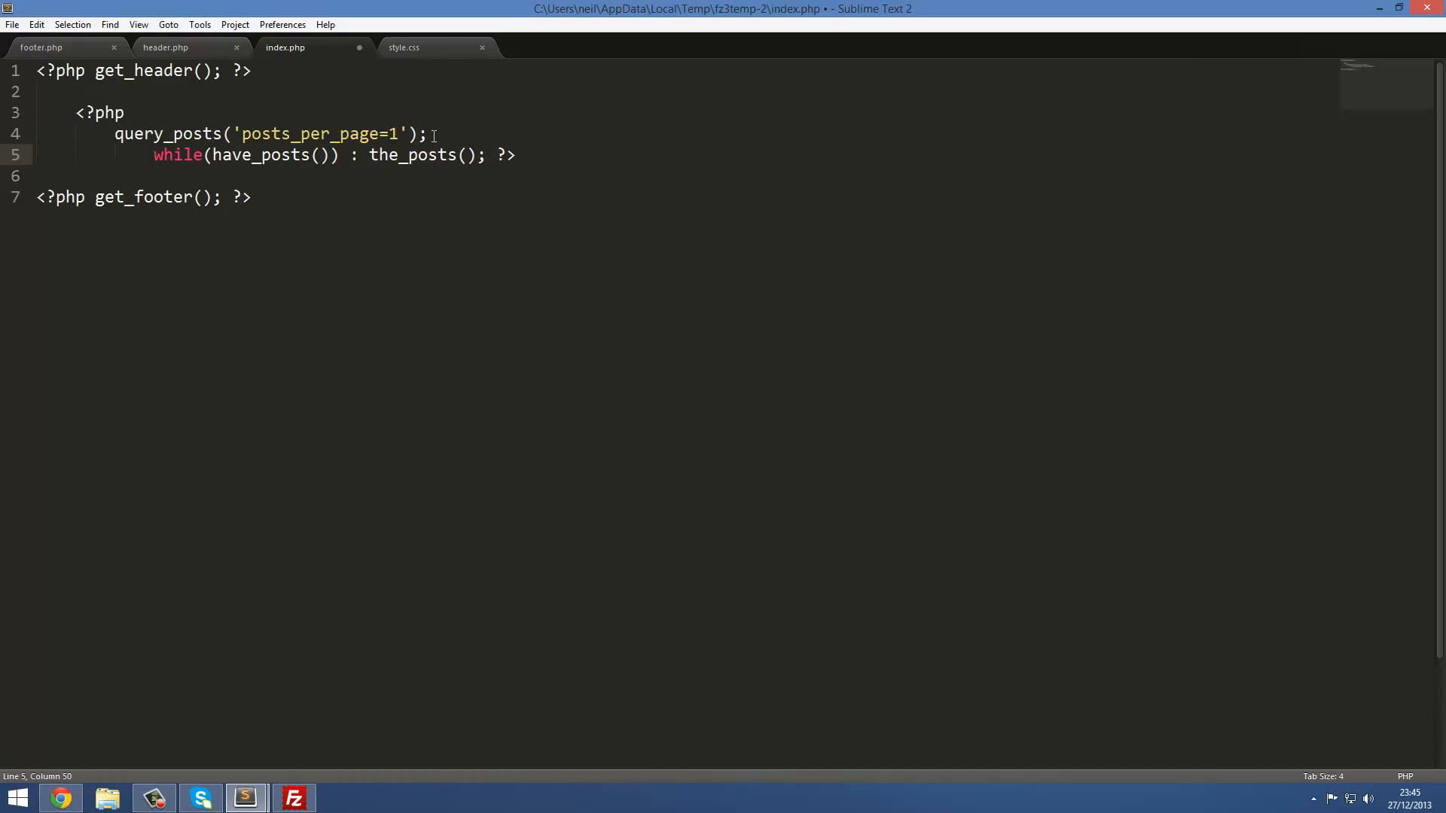
Highlight the new loop line, then place the cursor back at its end.
click(155, 155)
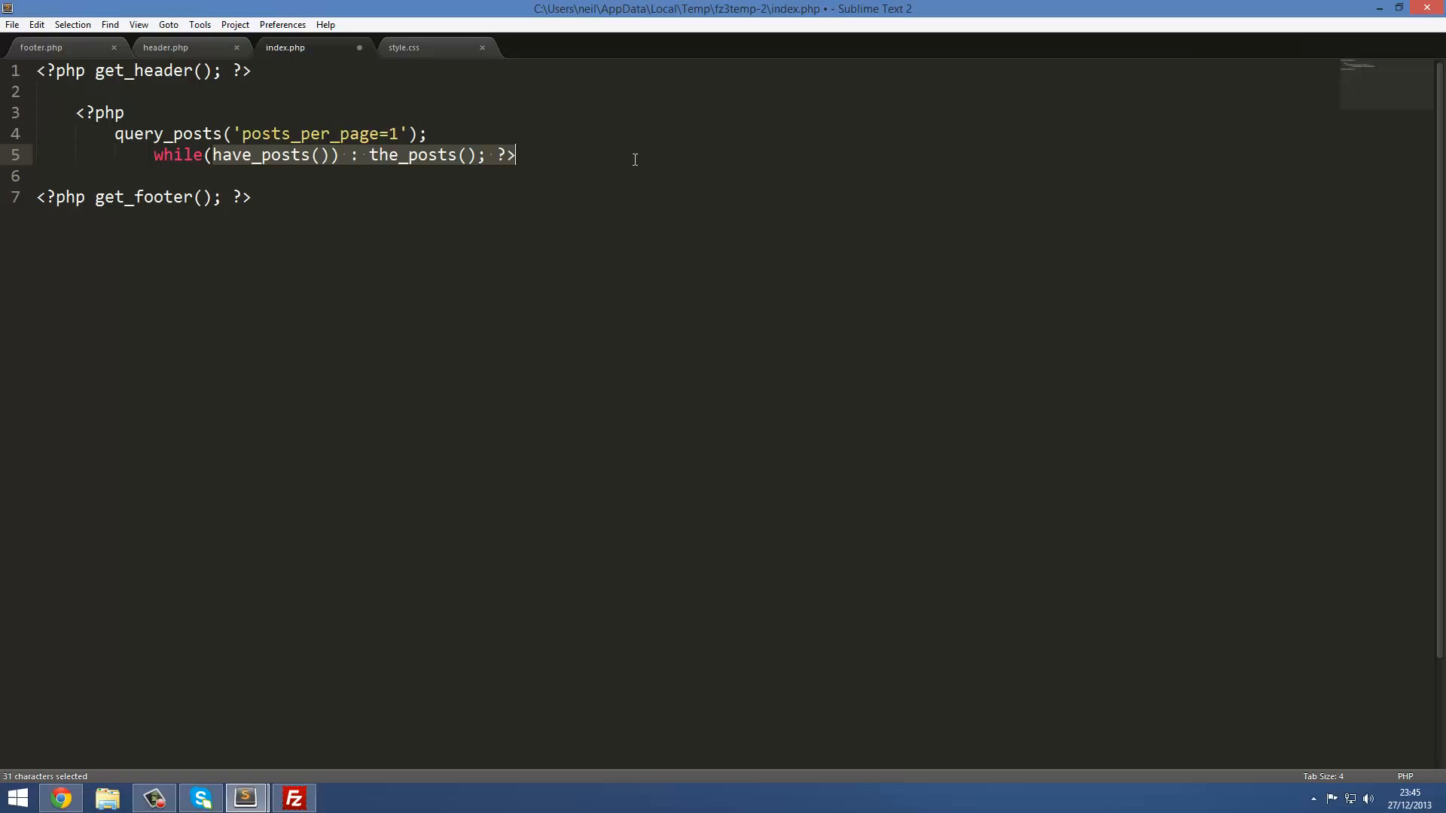
click(154, 155)
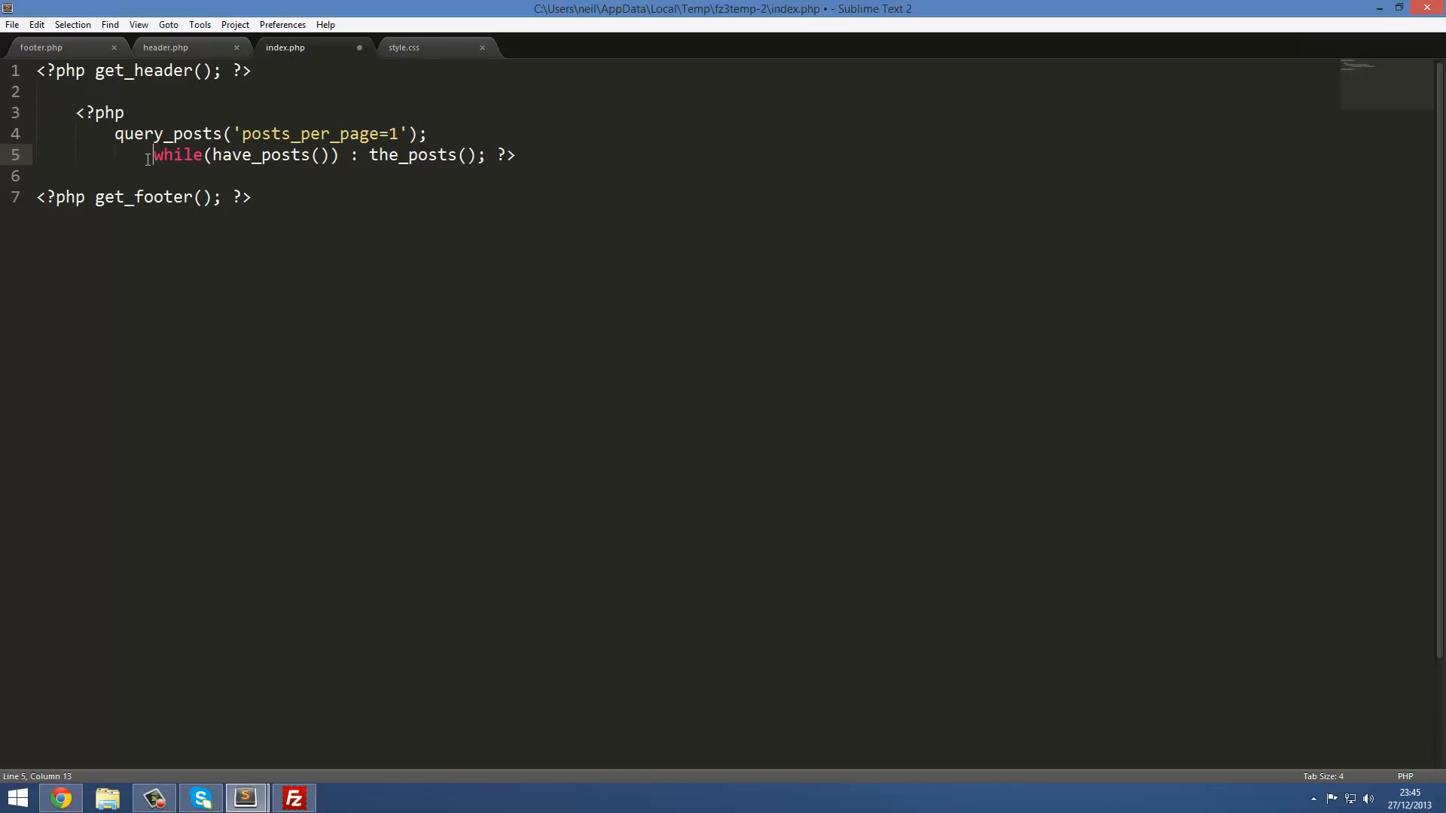
click(519, 155)
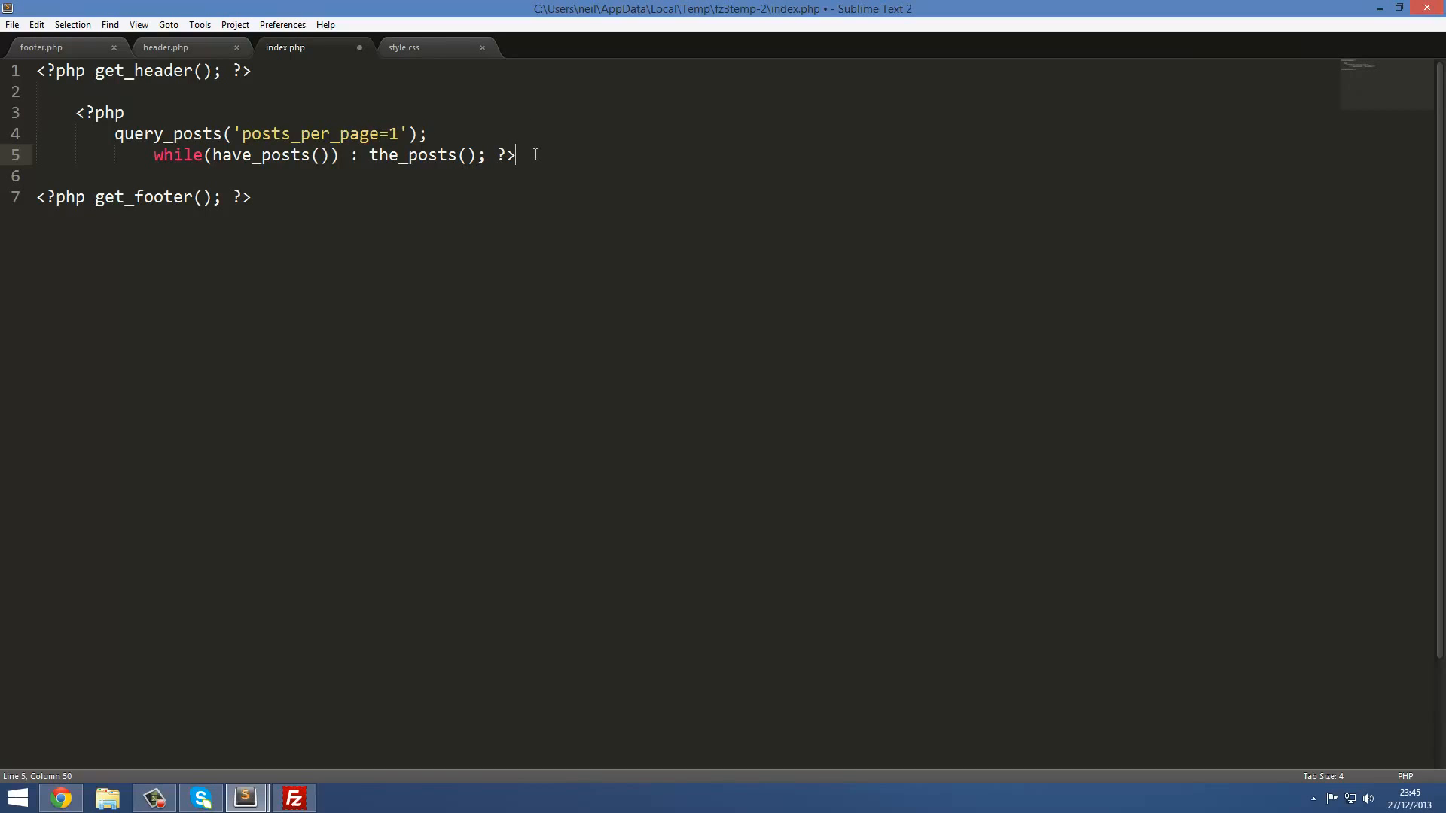
Add <?php endwhile; wp_reset_query(); ?> below the loop and save index.php.
key(Enter)
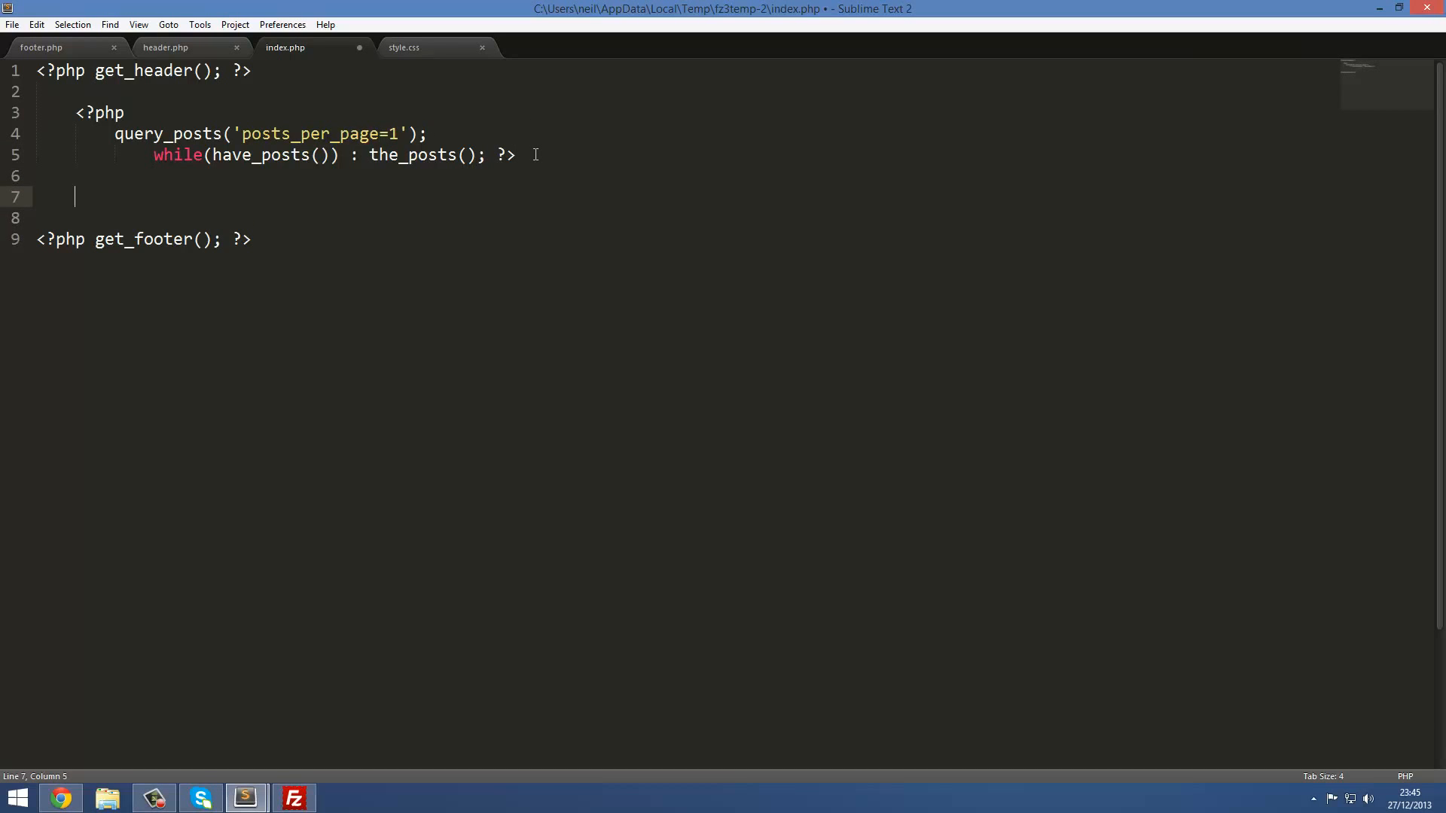
text(<?php)
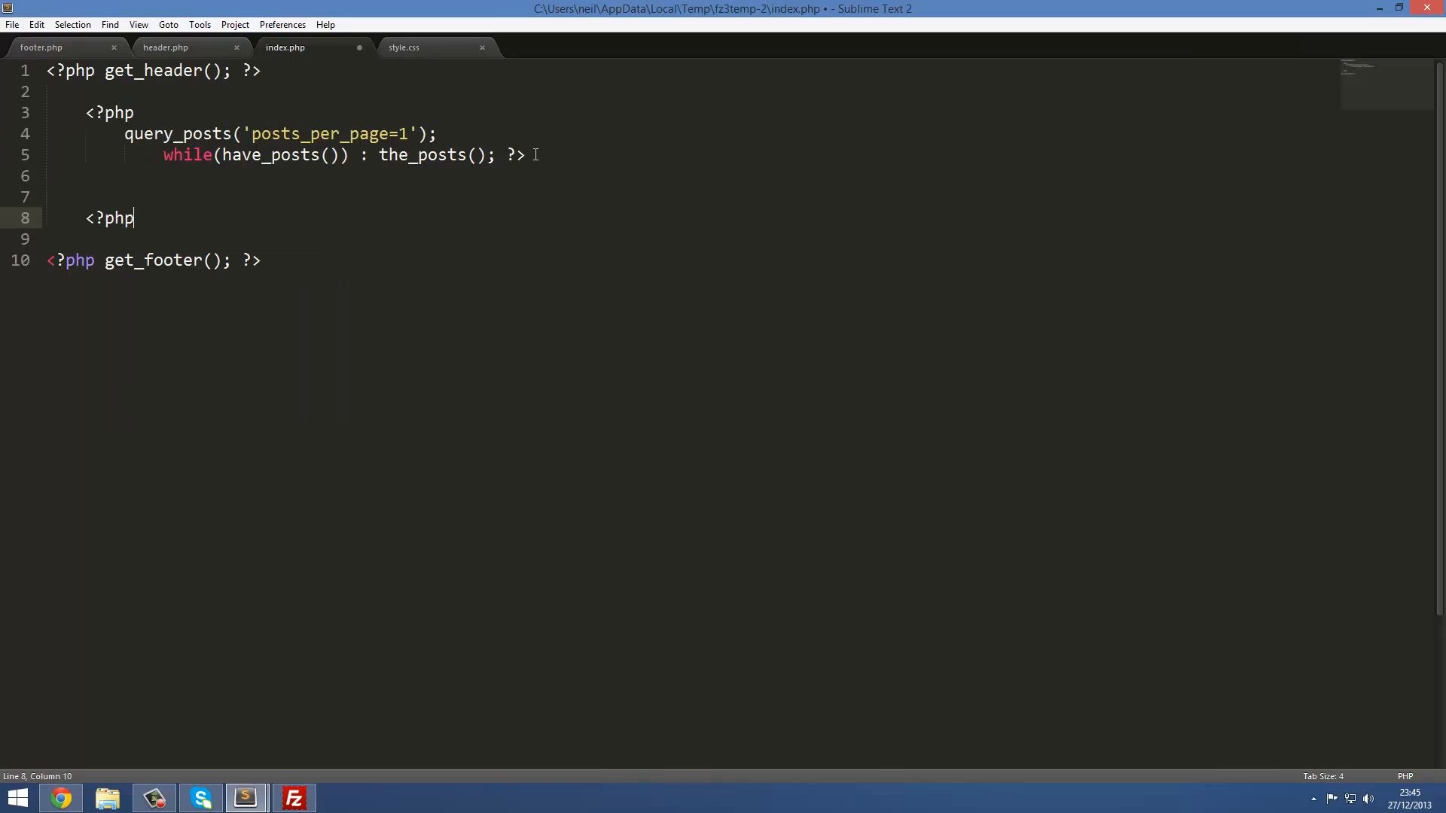
text(?>)
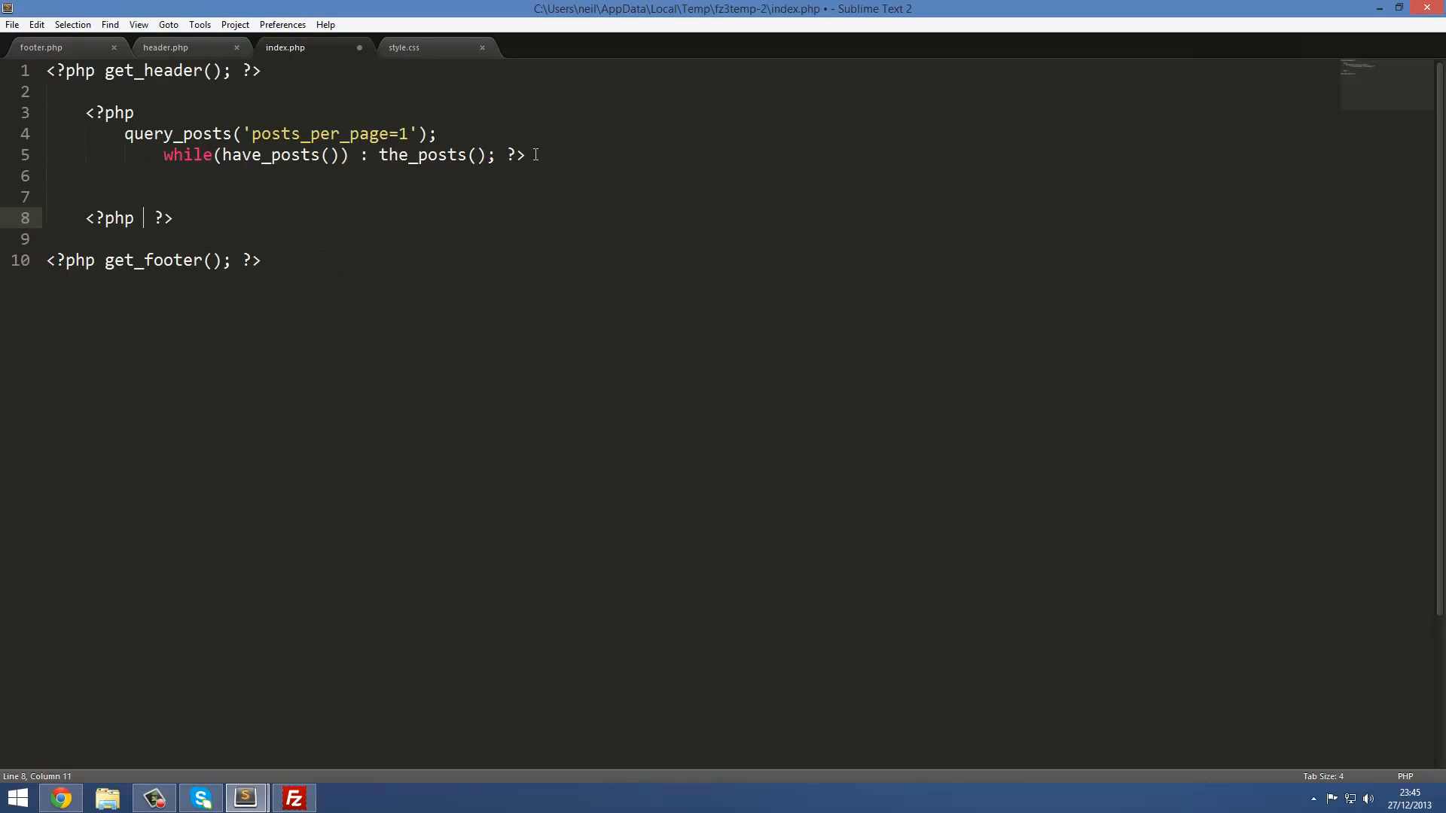
text(endwjo)
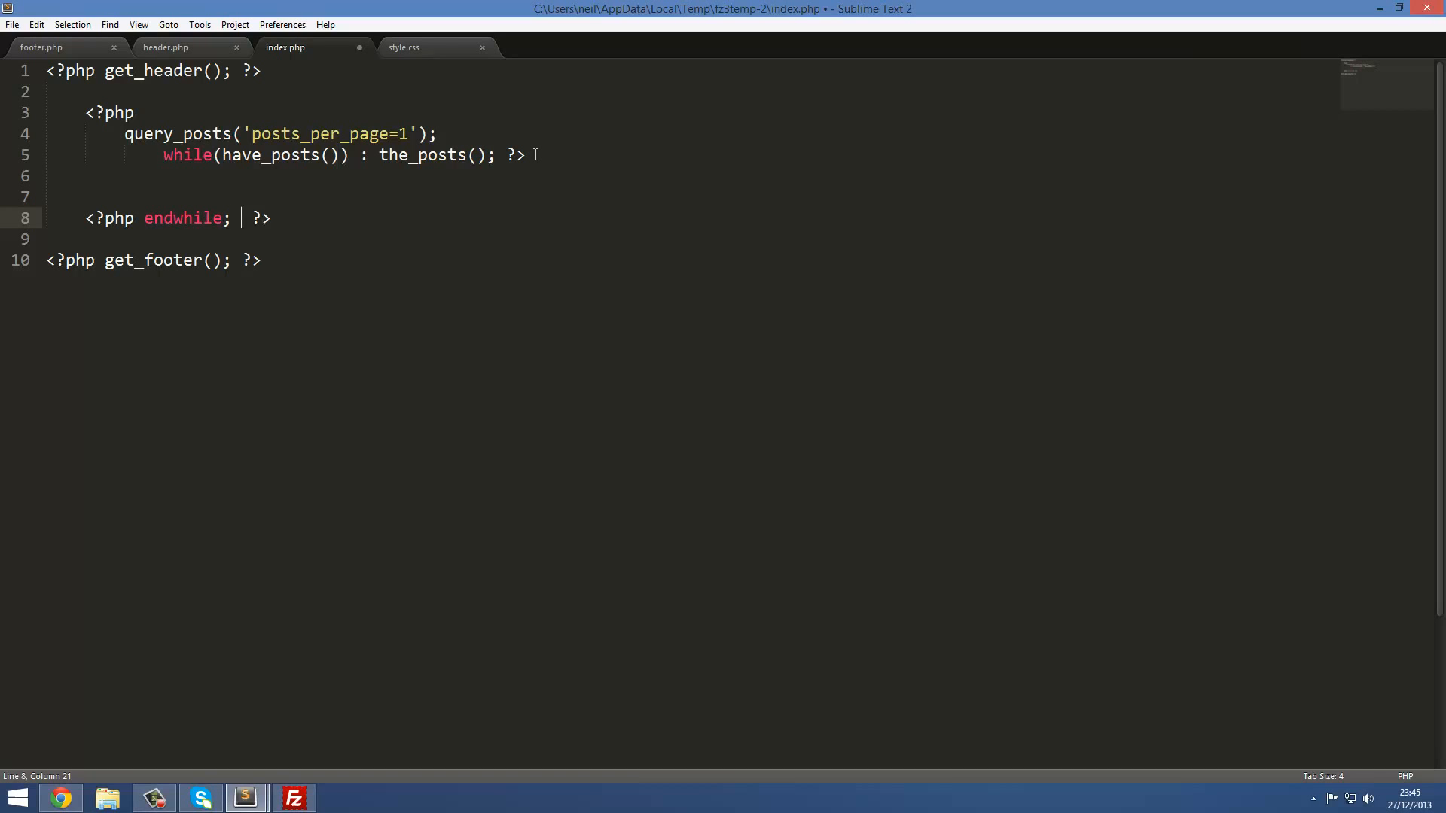
text(wp_reset_query)
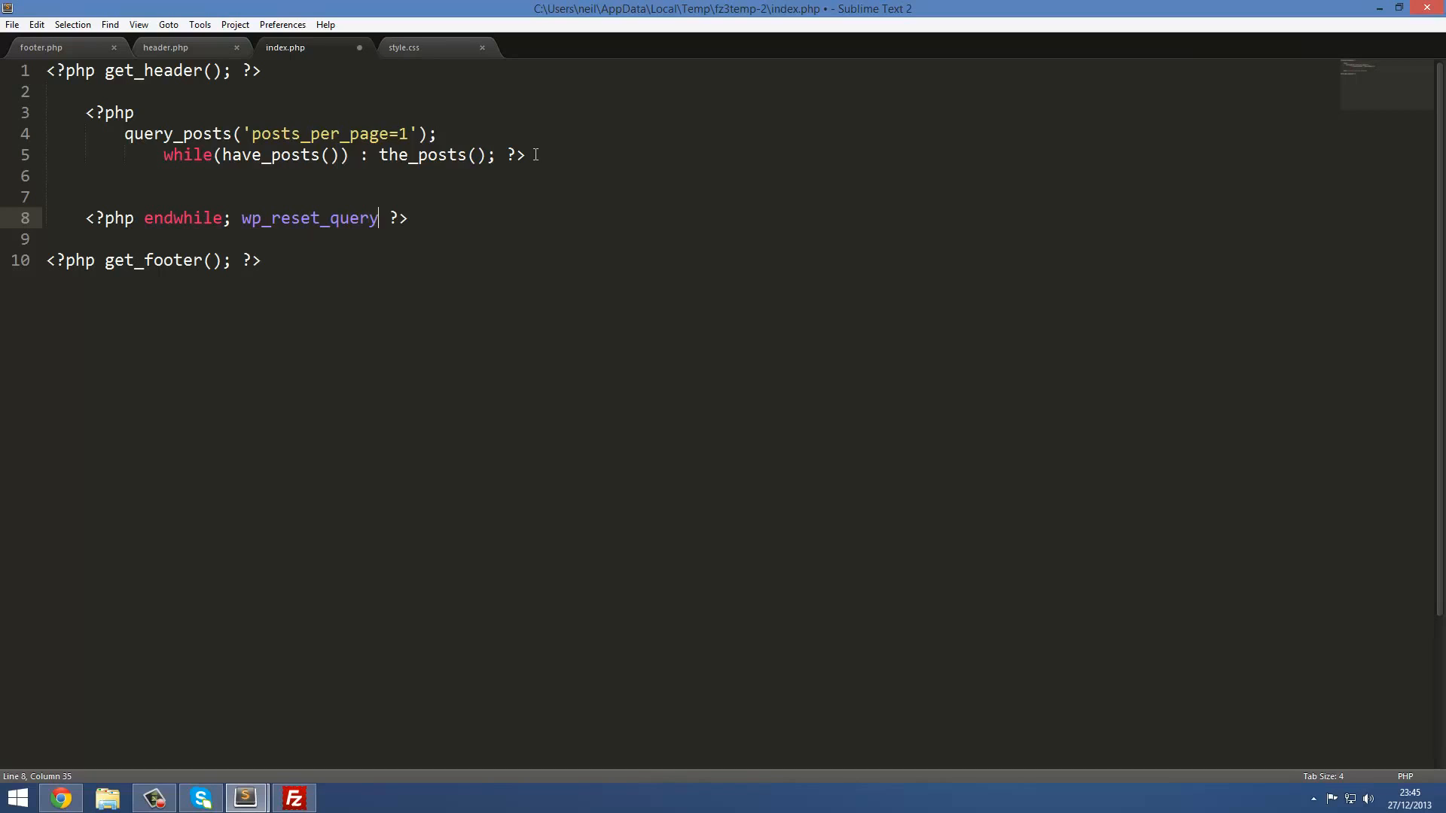
text(()')
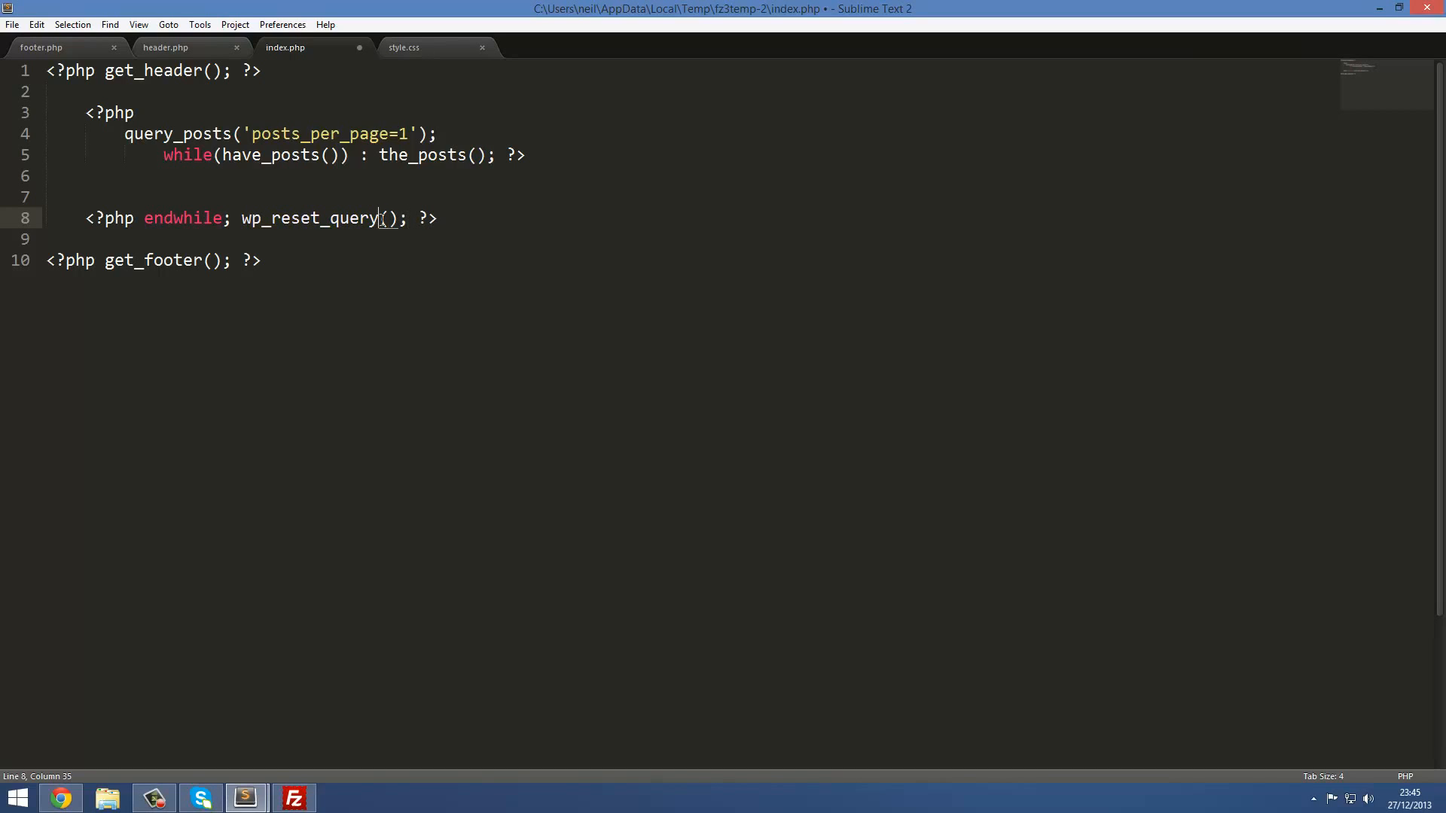
key(ctrl+s)
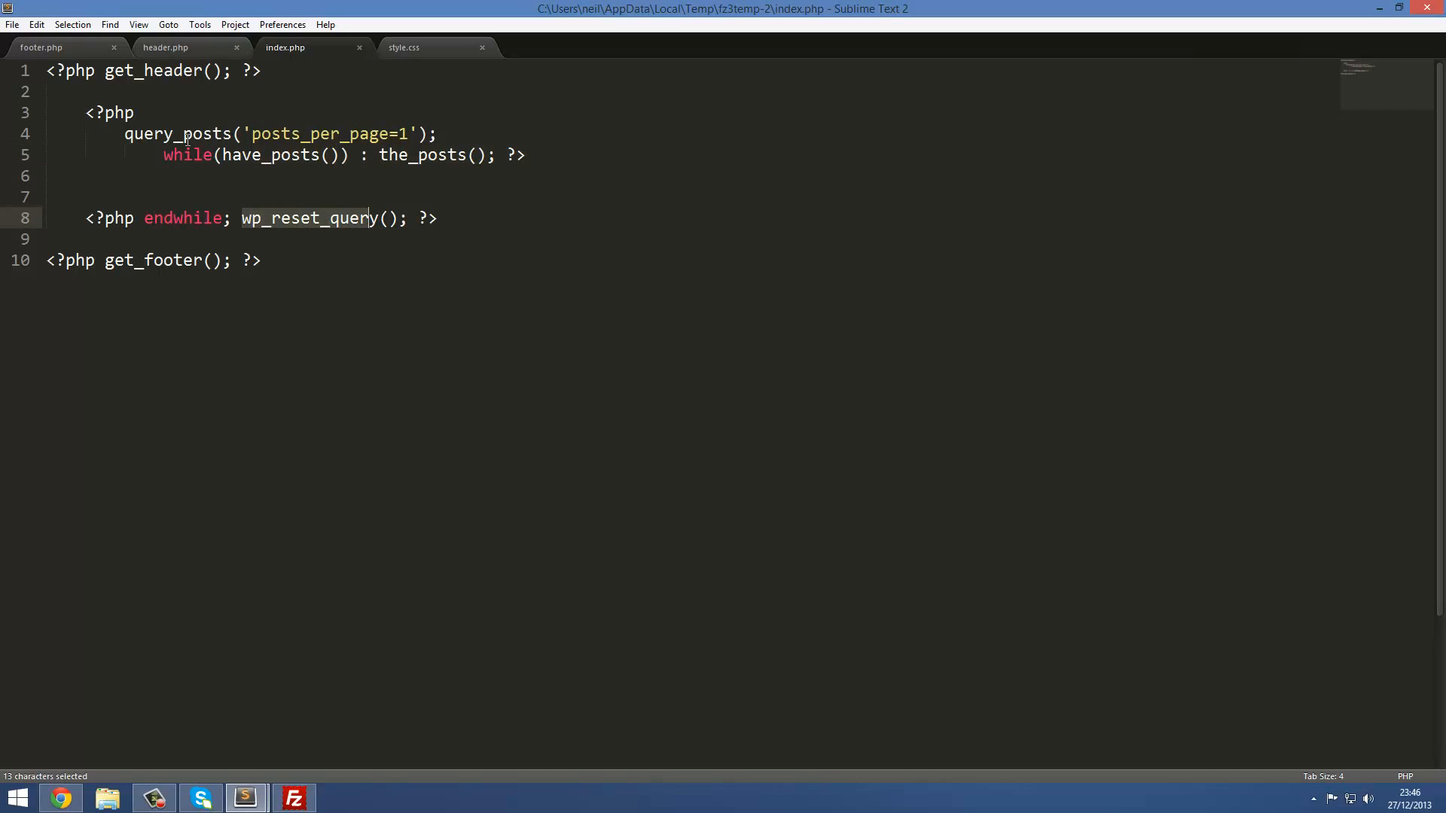
Point out the wp_reset_query and query_posts lines, then move to the empty loop line.
click(441, 134)
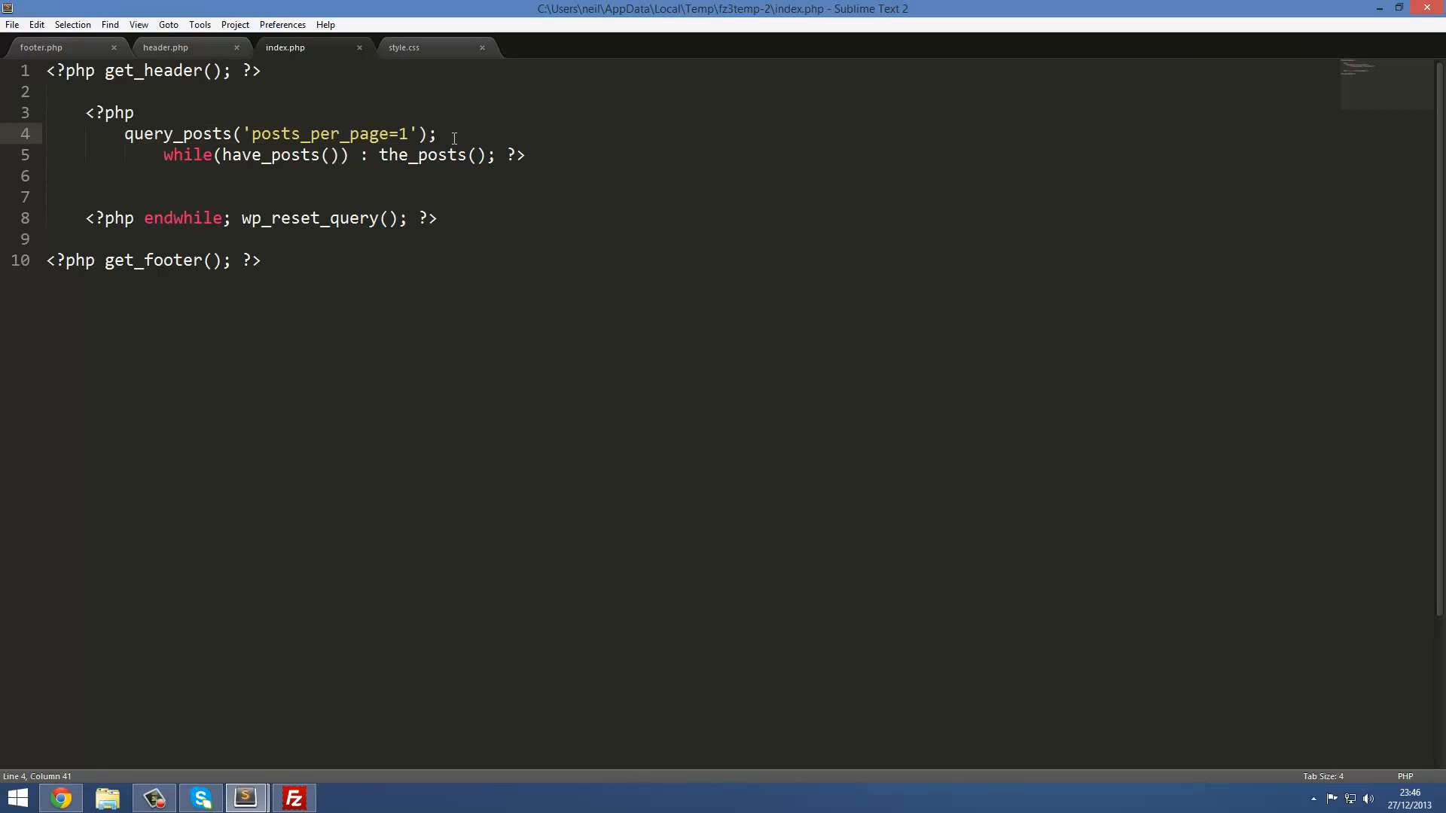
click(357, 218)
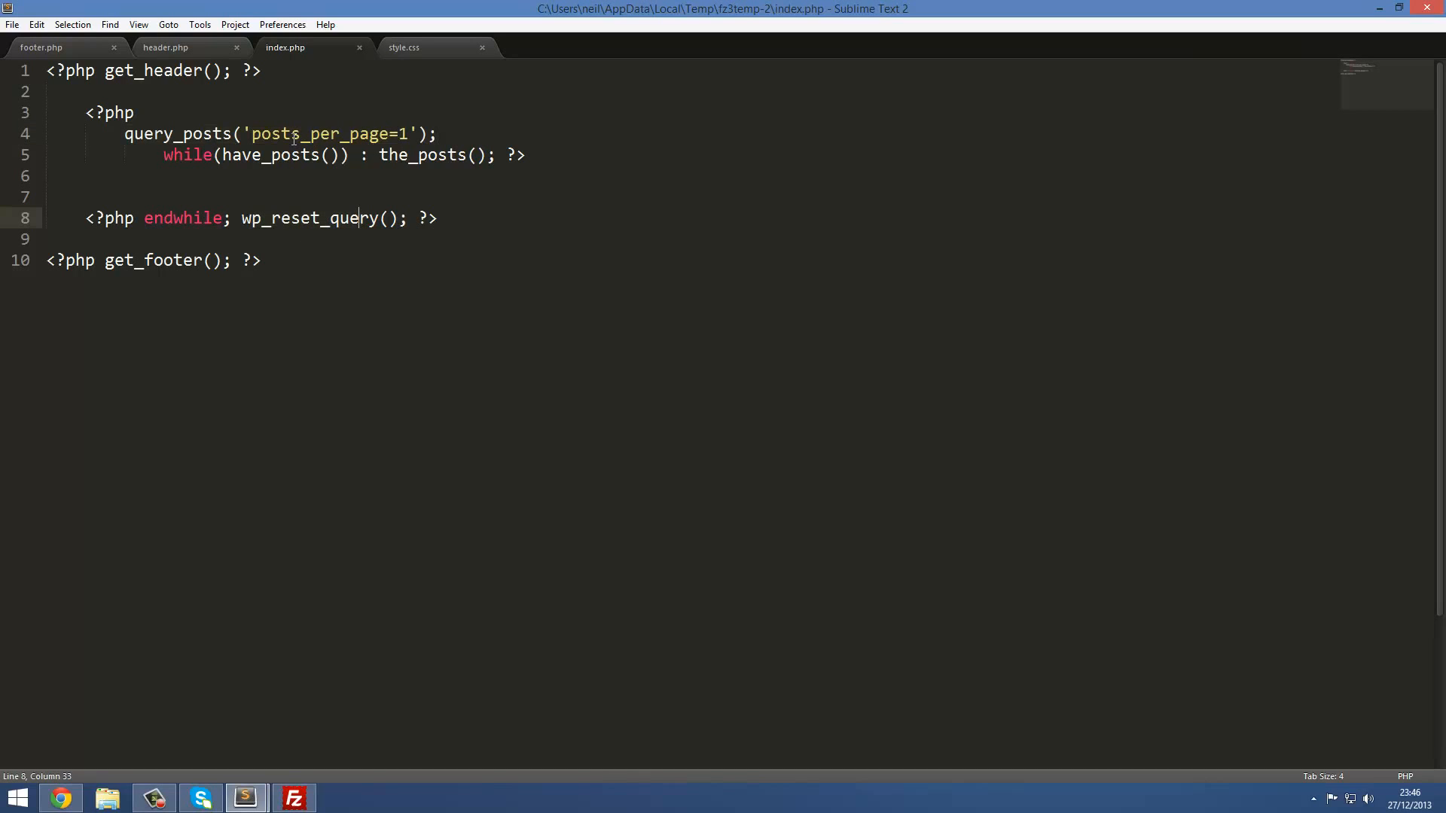
click(360, 134)
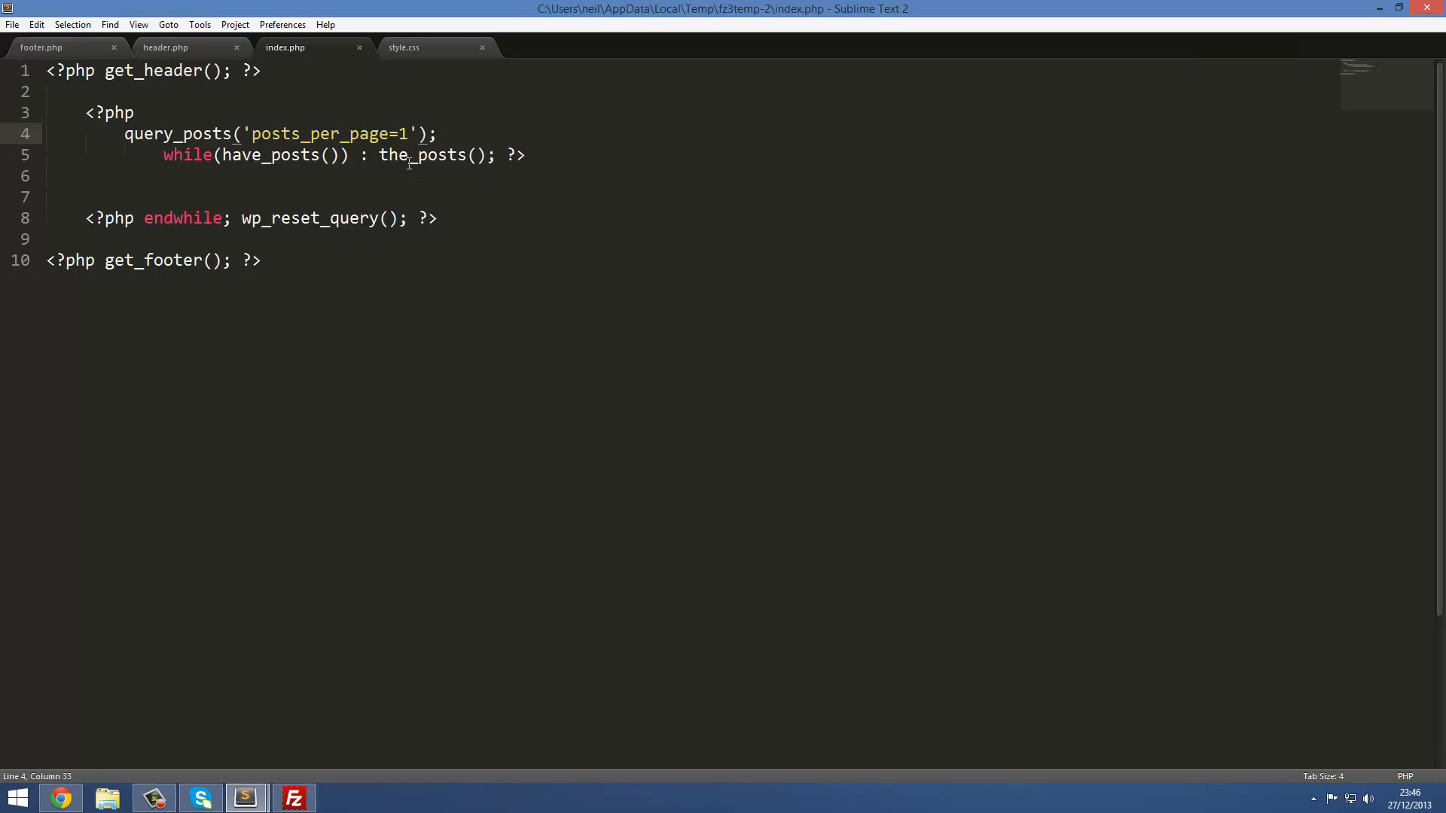
mouse_move(360, 204)
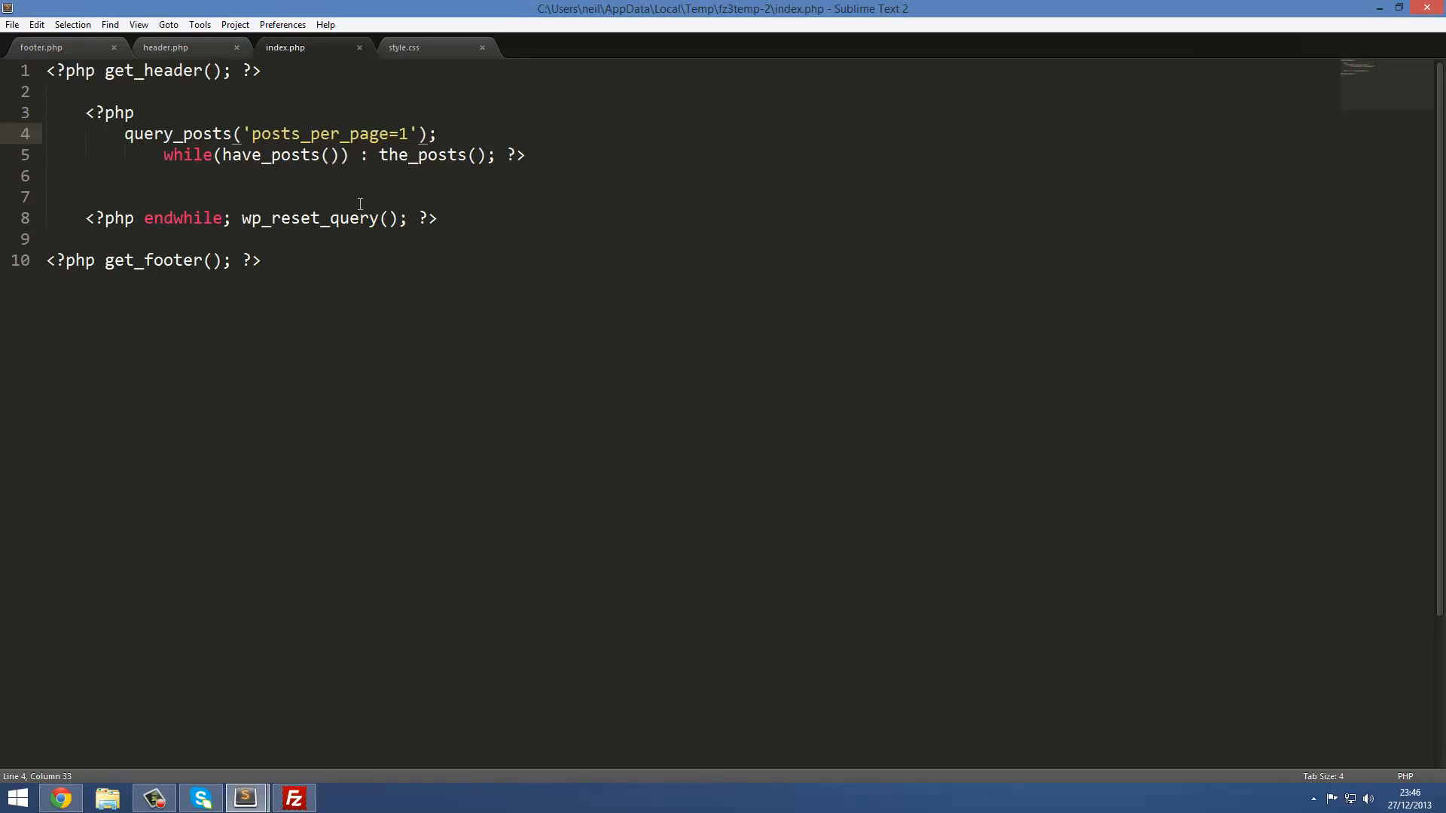
click(336, 197)
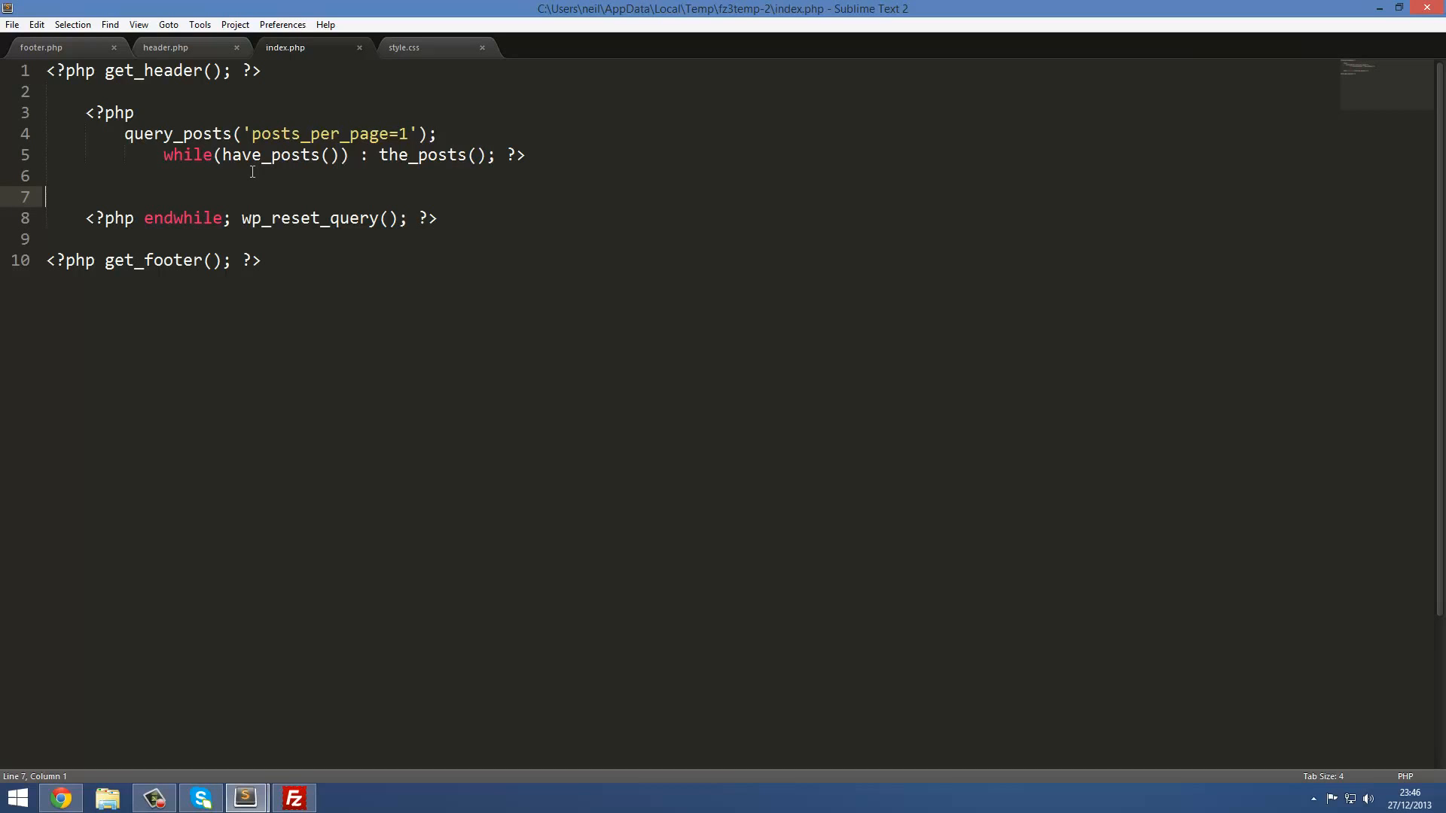
Type <div class = "jumbotron"></div> on the loop's blank line and save.
text(<)
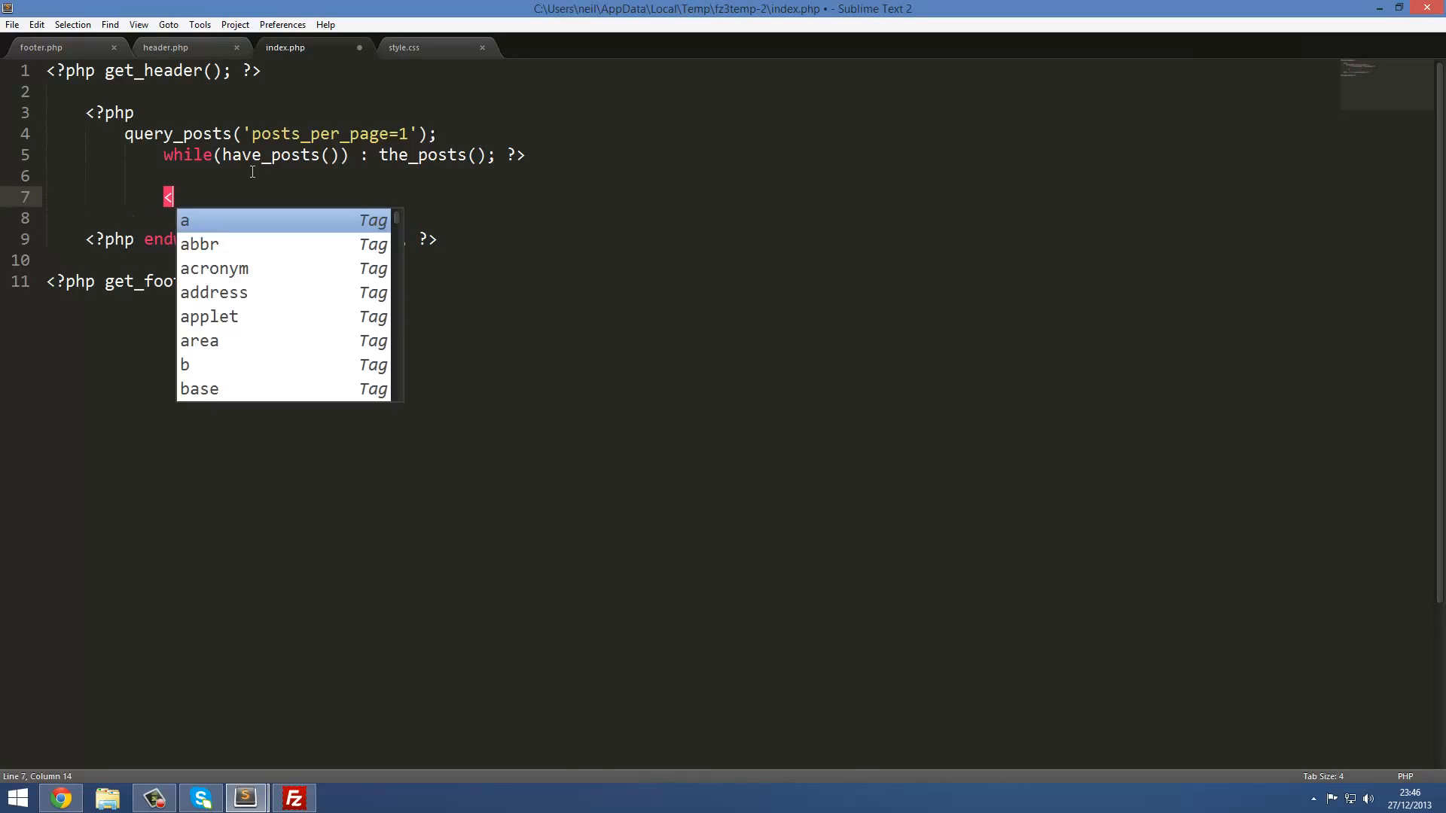
text(div class v)
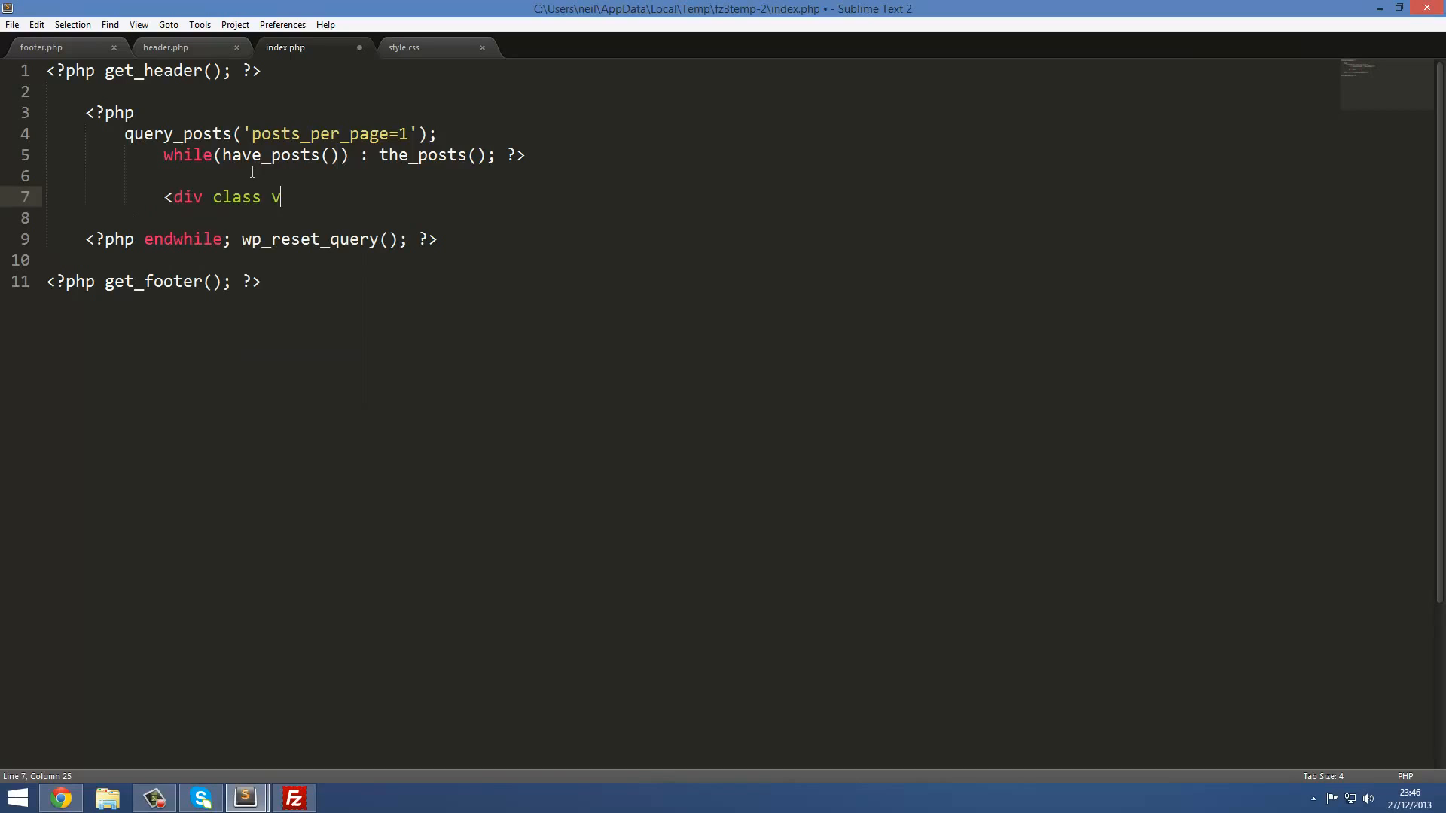
text(= "!)
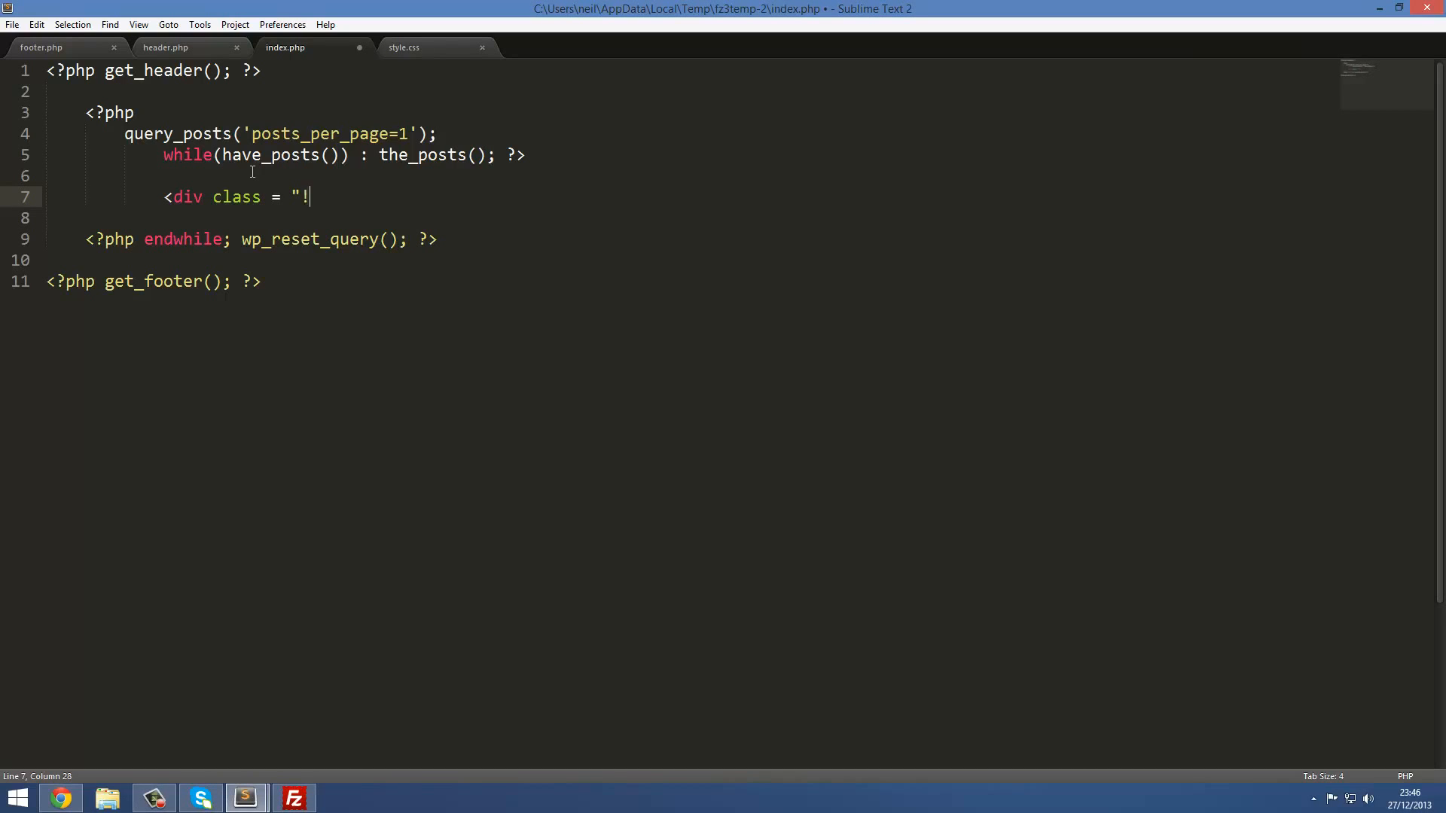
text(ju)
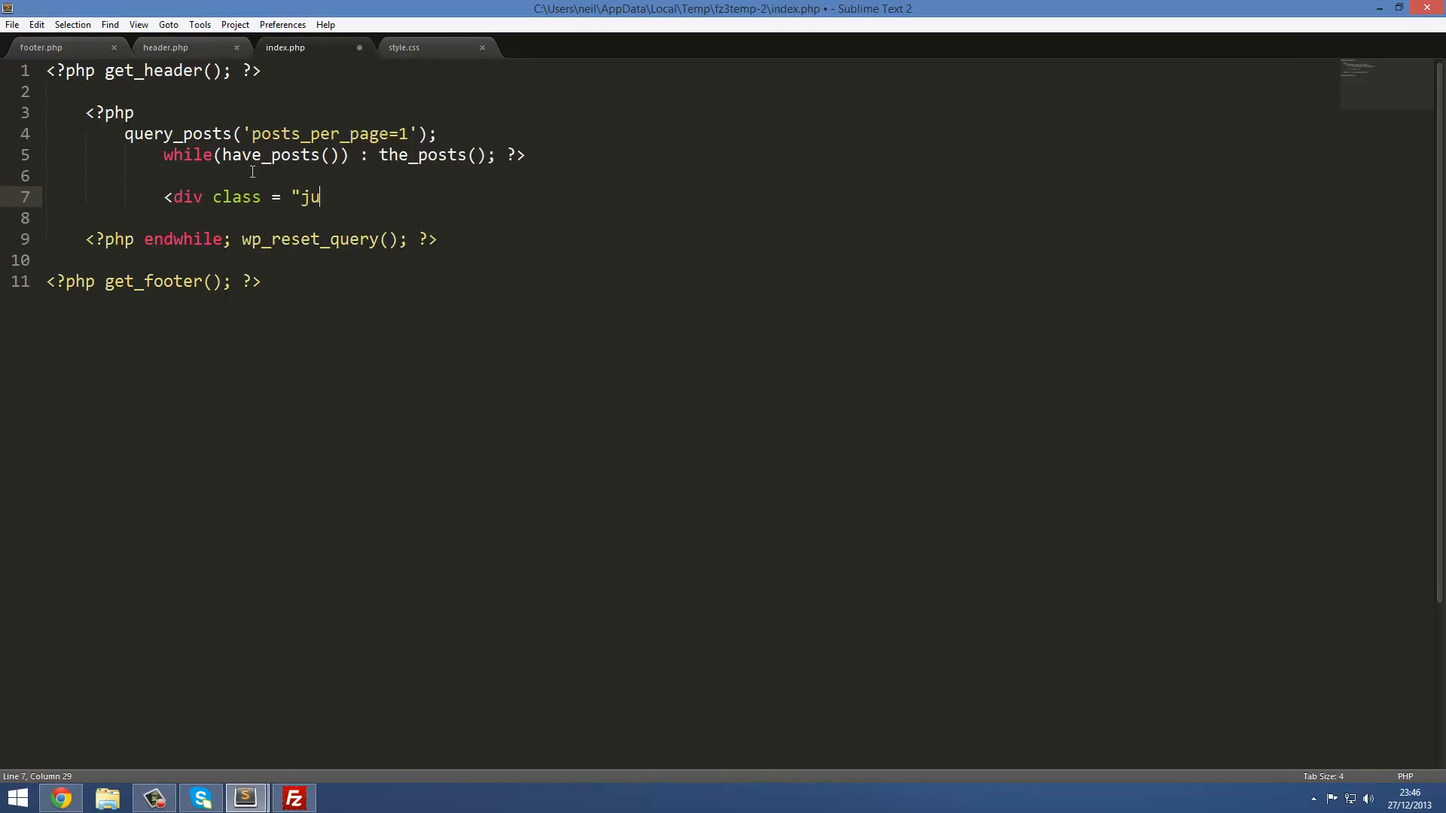
text(mbotron)
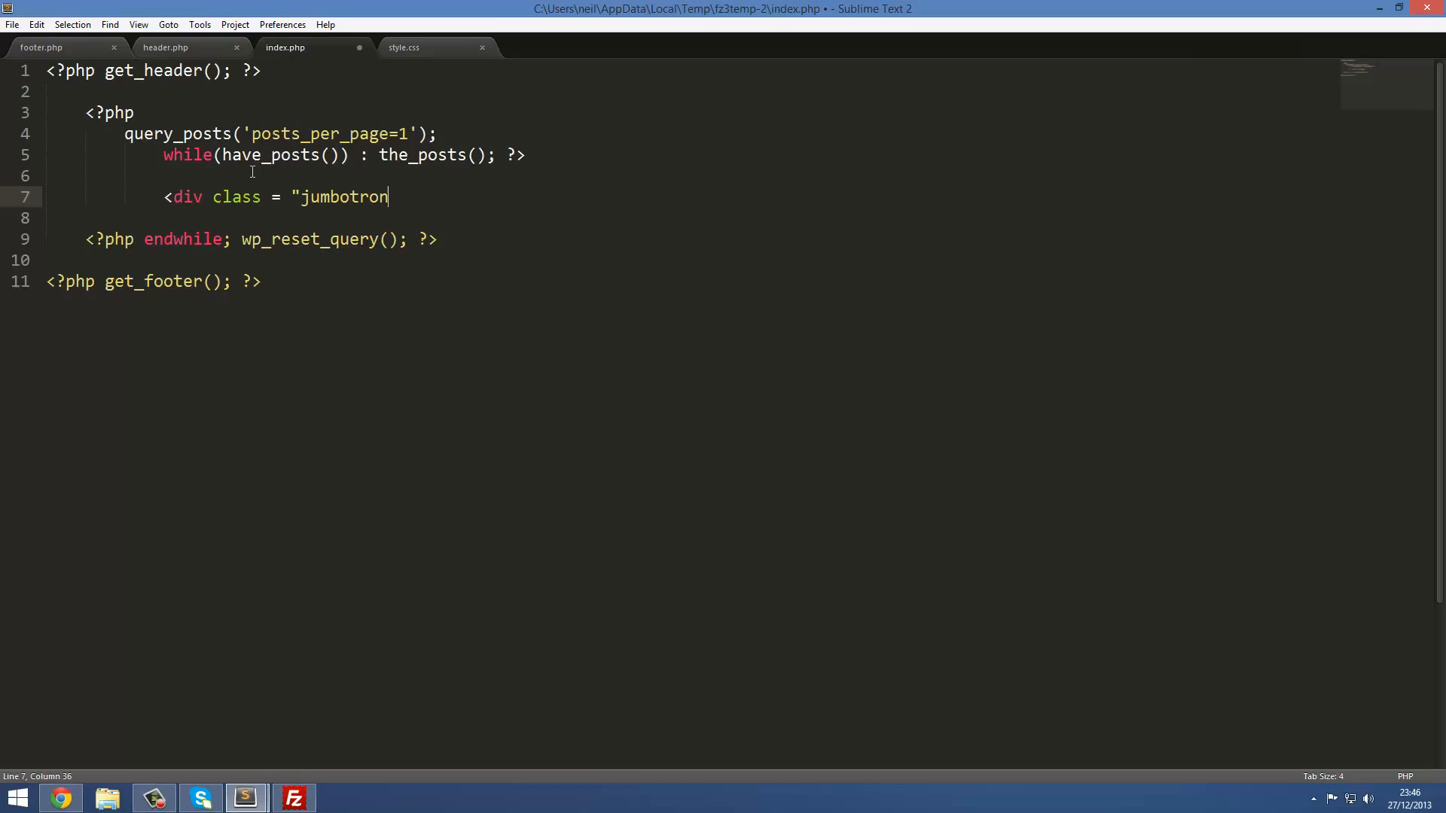
text("">)
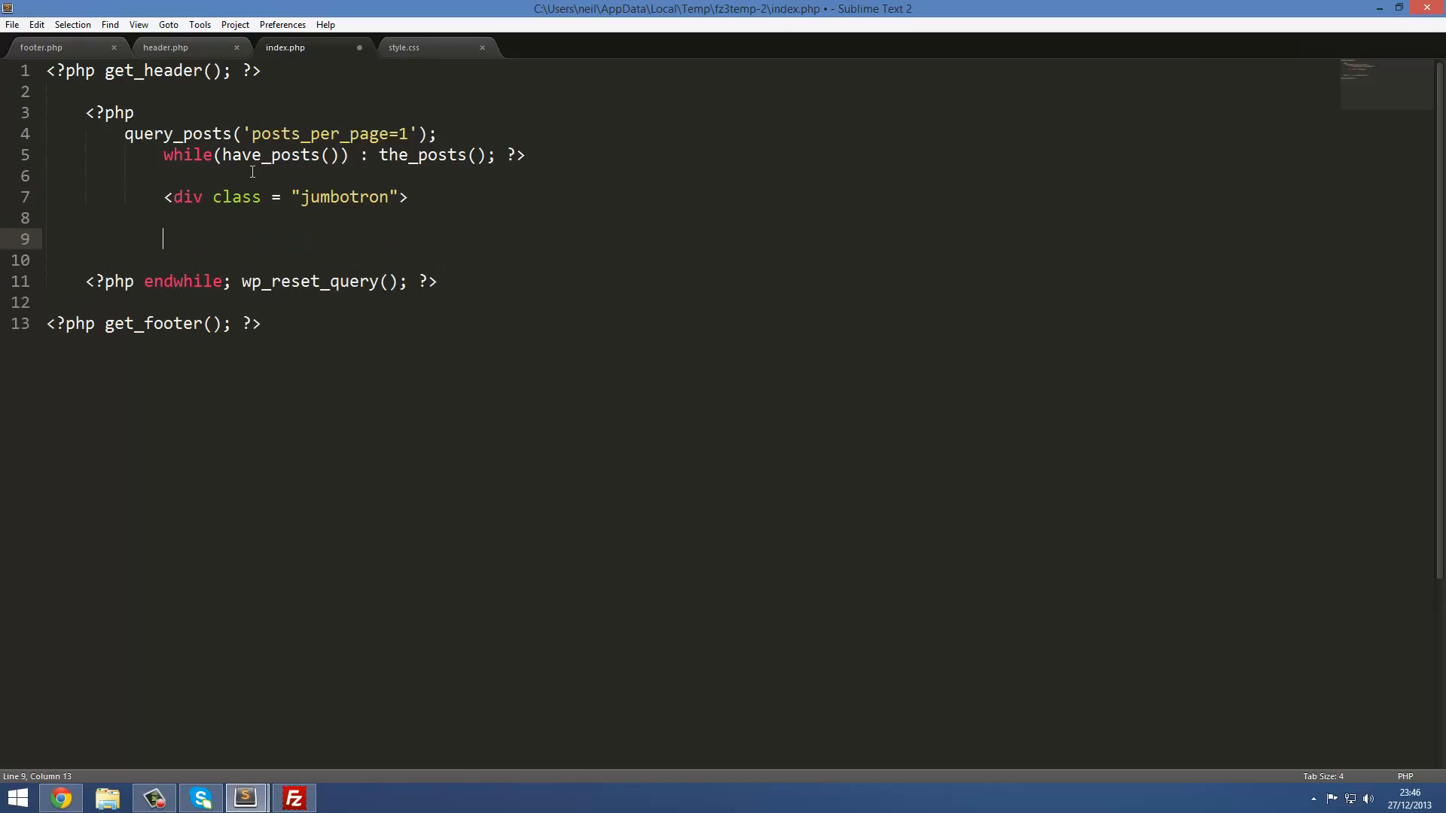
text(</div>)
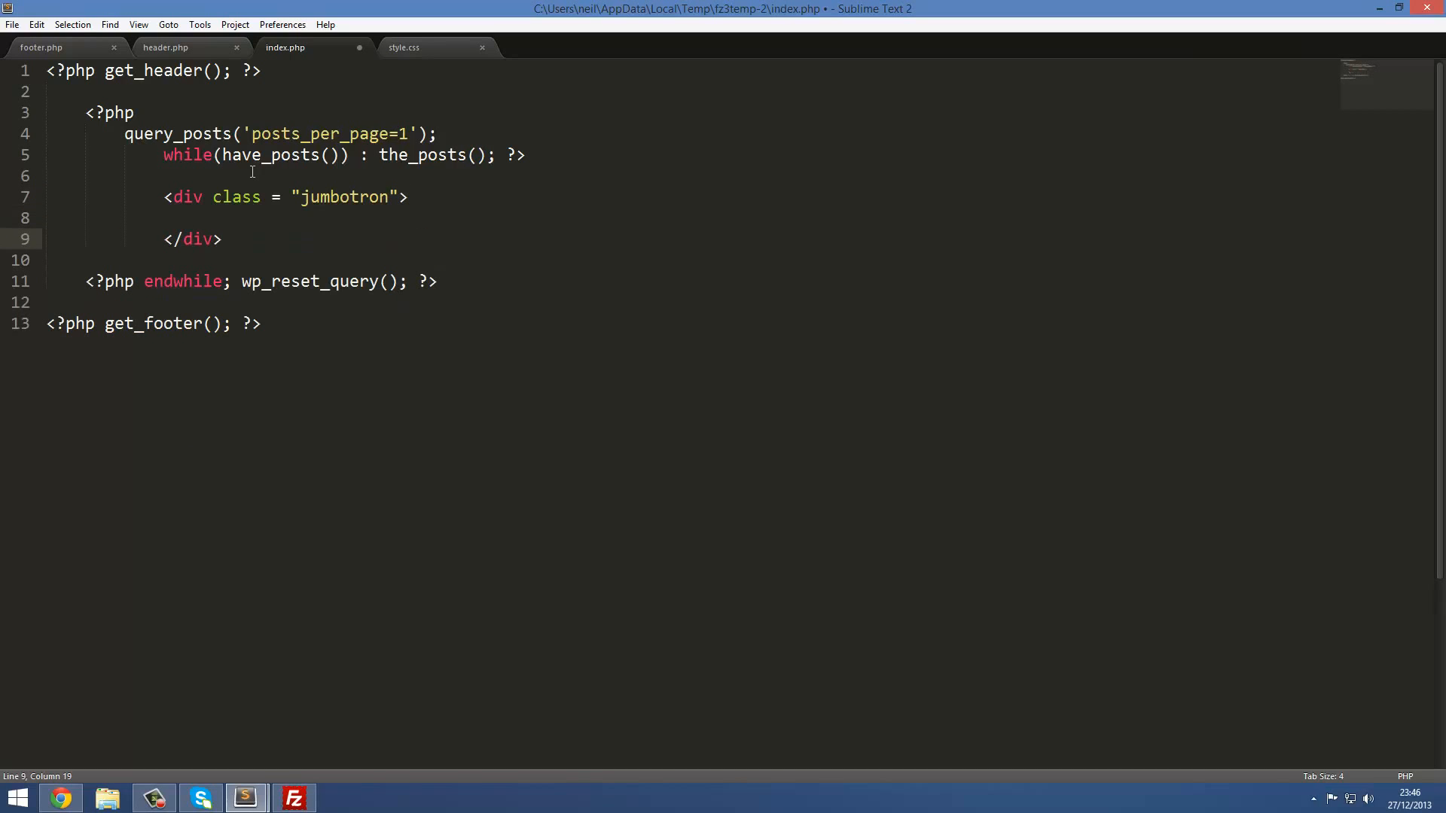
key(ctrl+s)
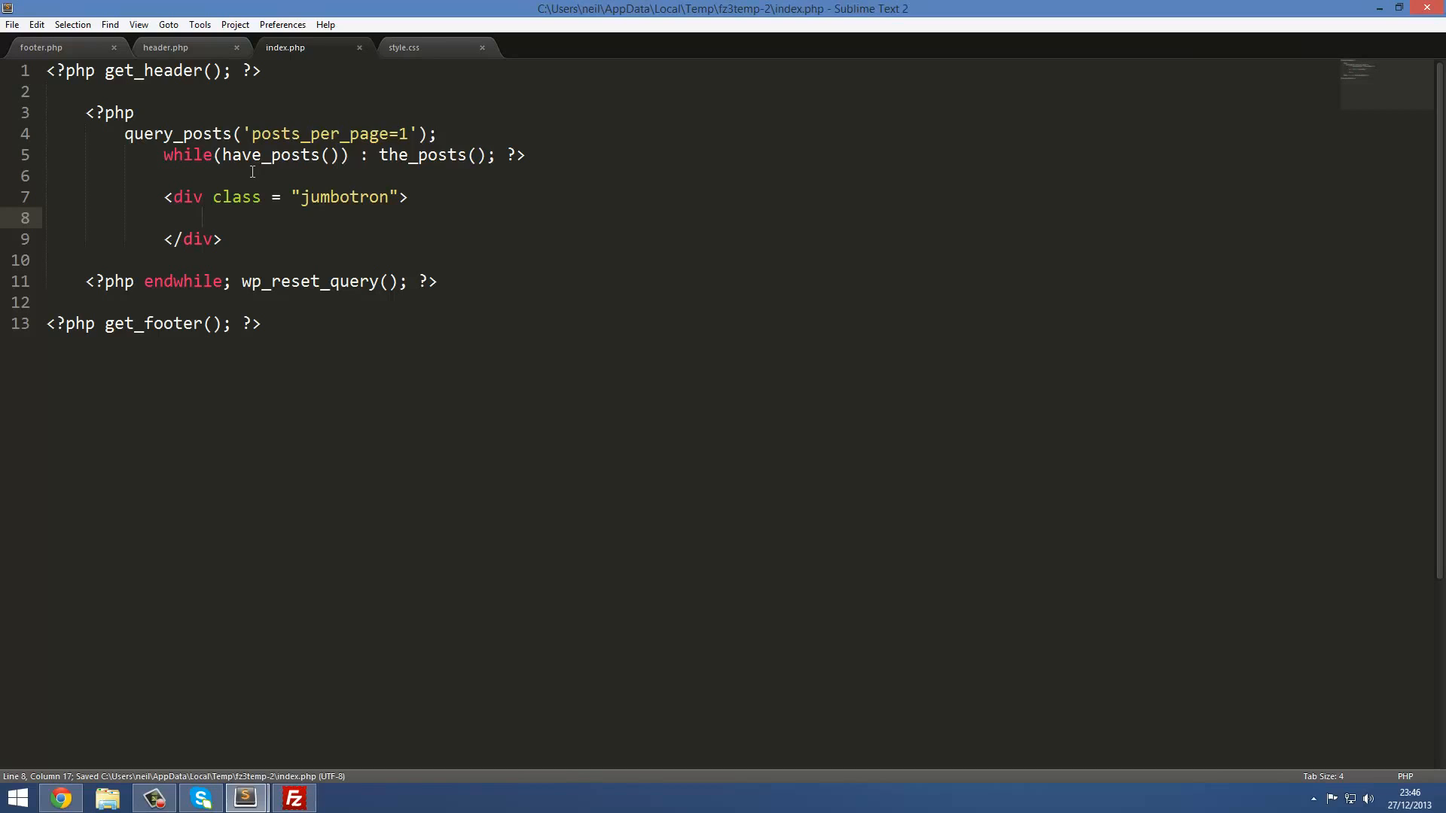
Start an h2 inside the jumbotron linking to <?php the_permalink(); ?>.
click(201, 217)
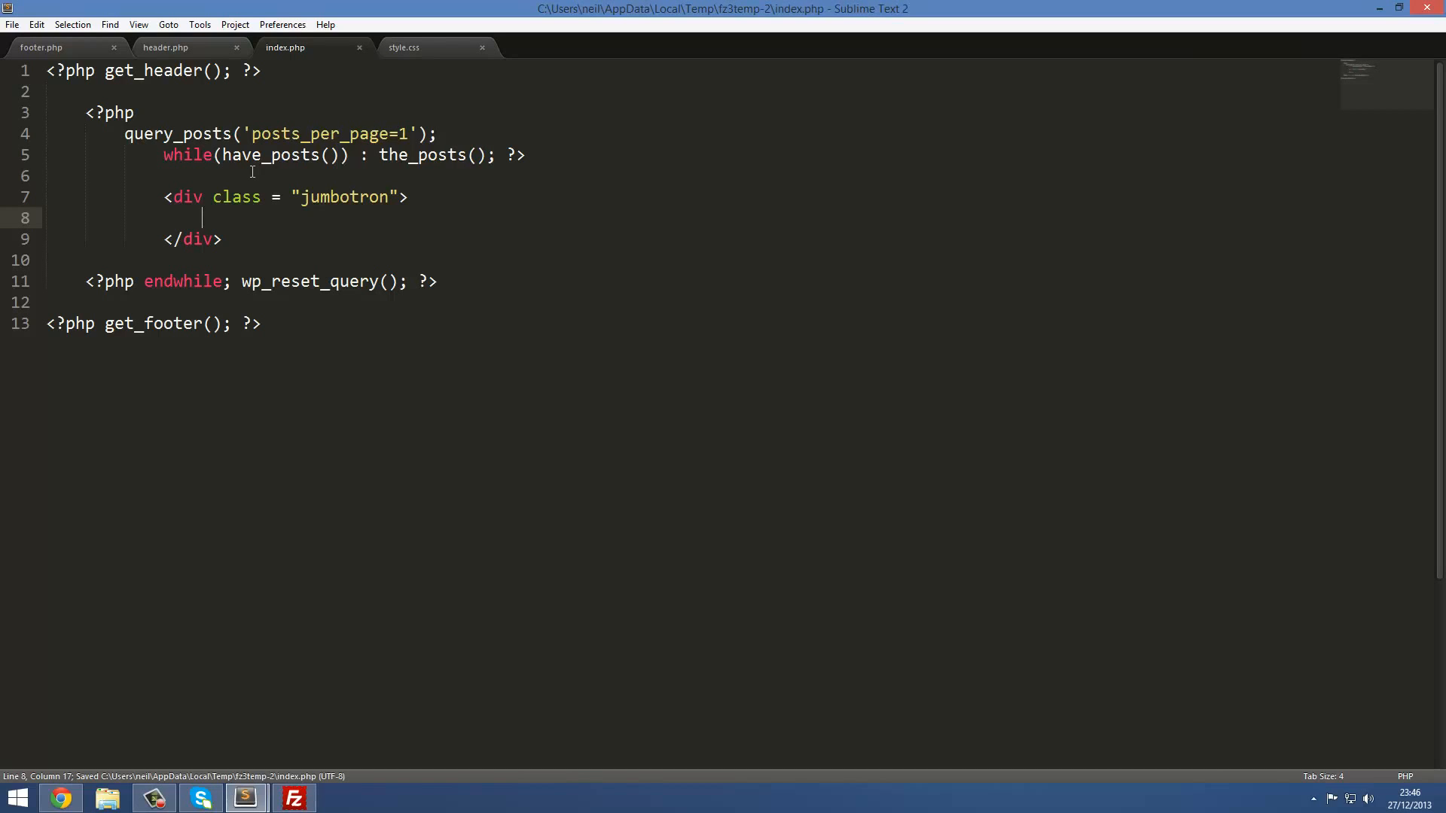
text(<h2>L)
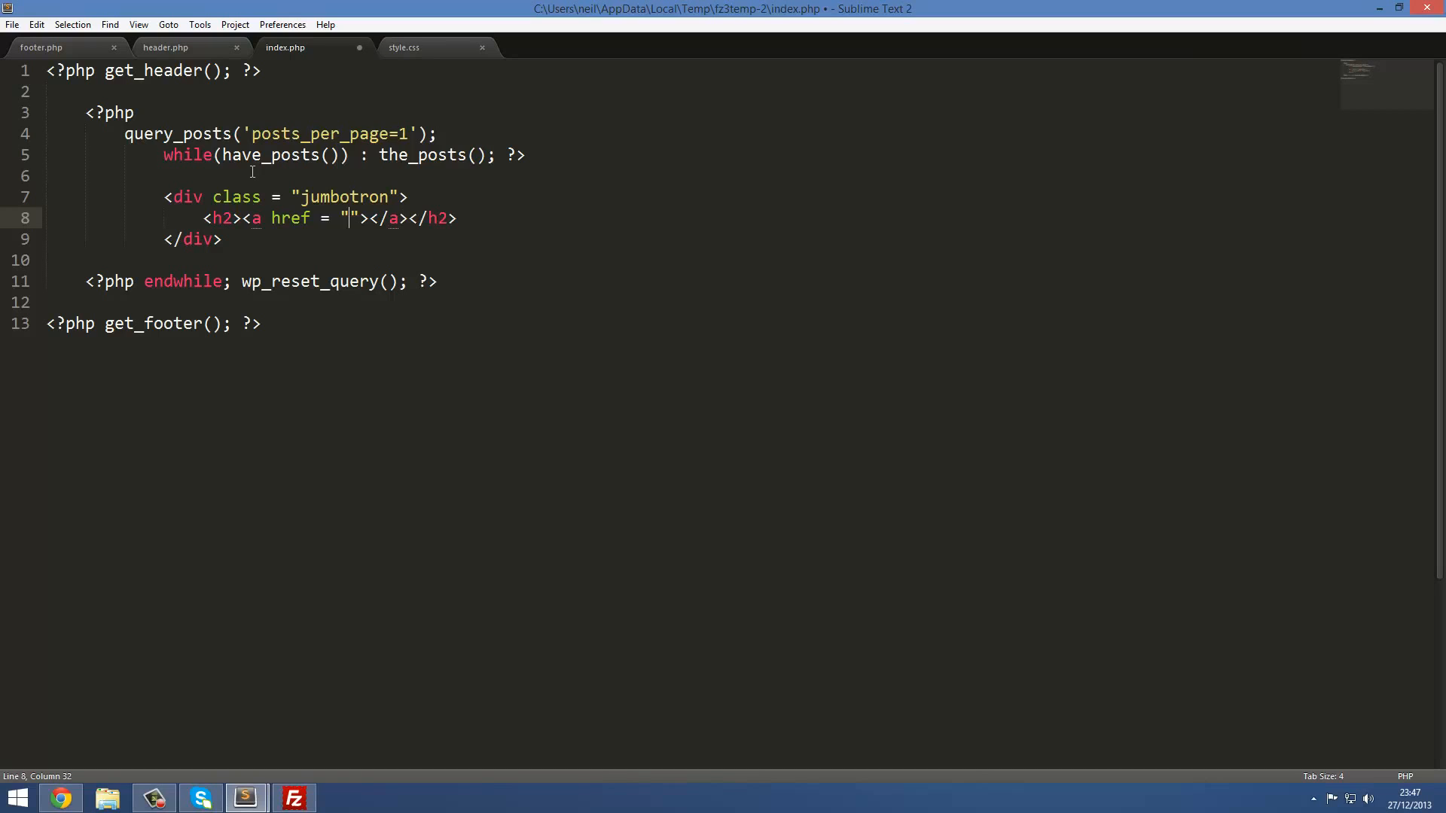
text(<)
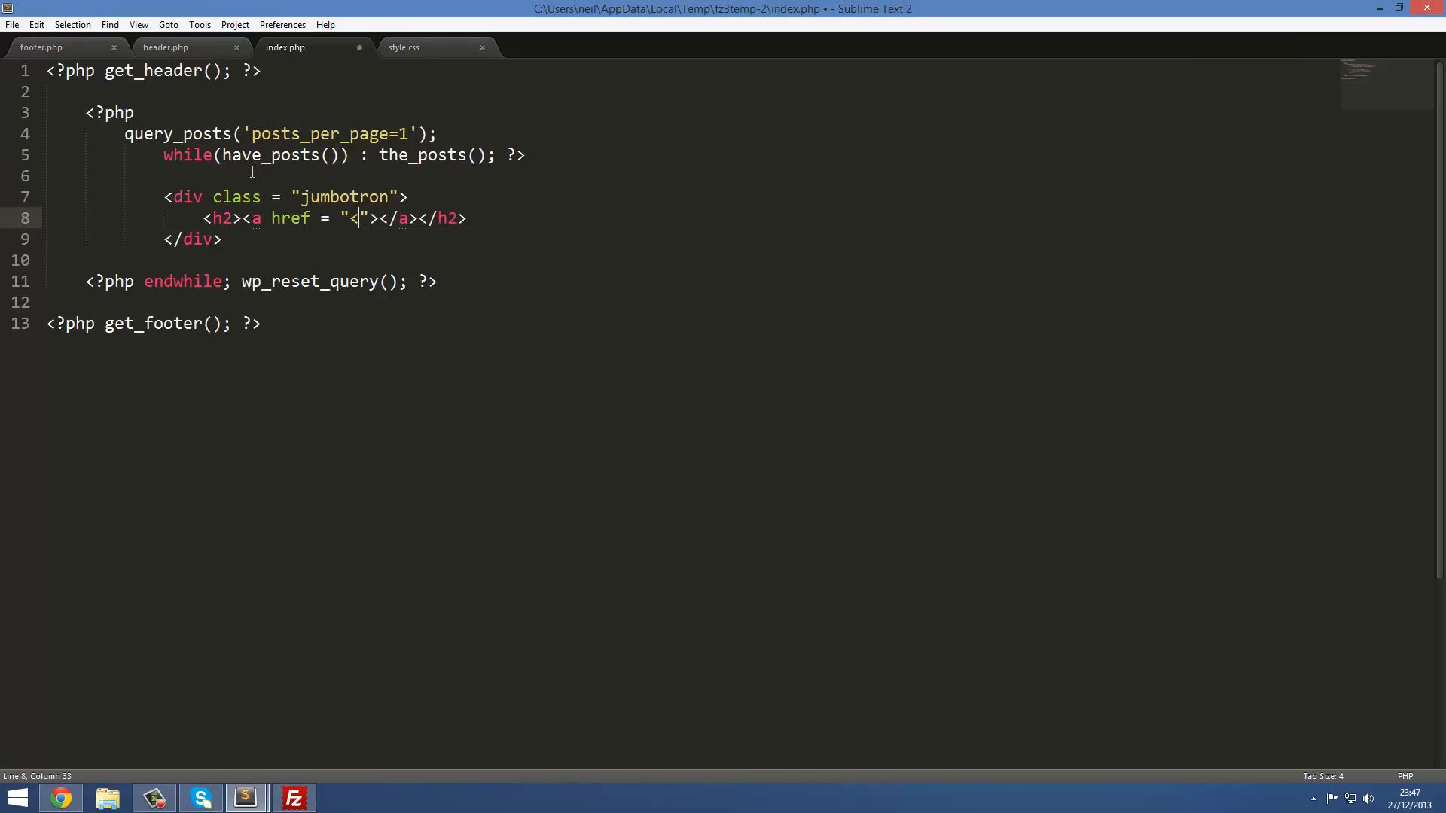
text(?php  ?>)
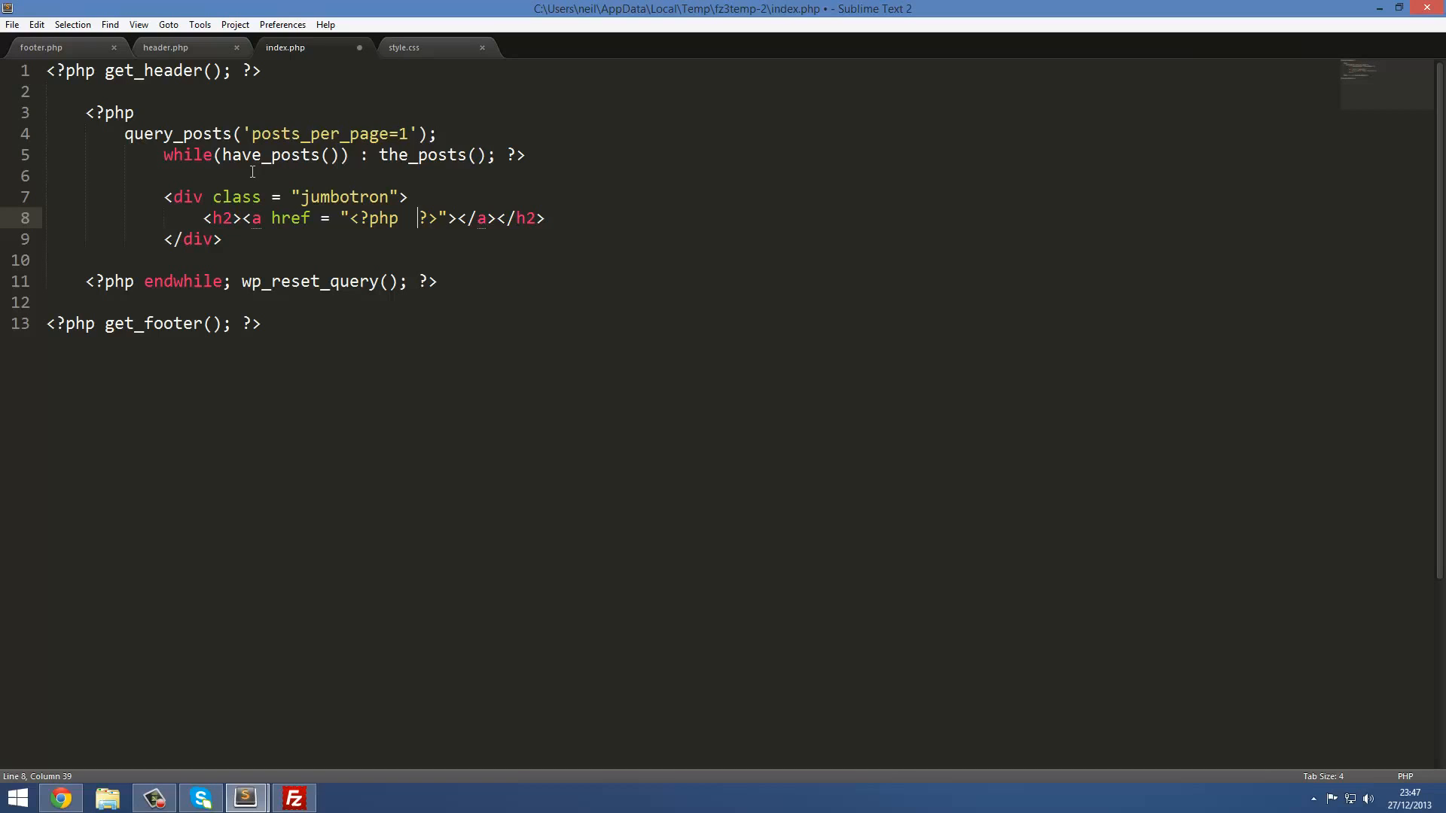
text(the))
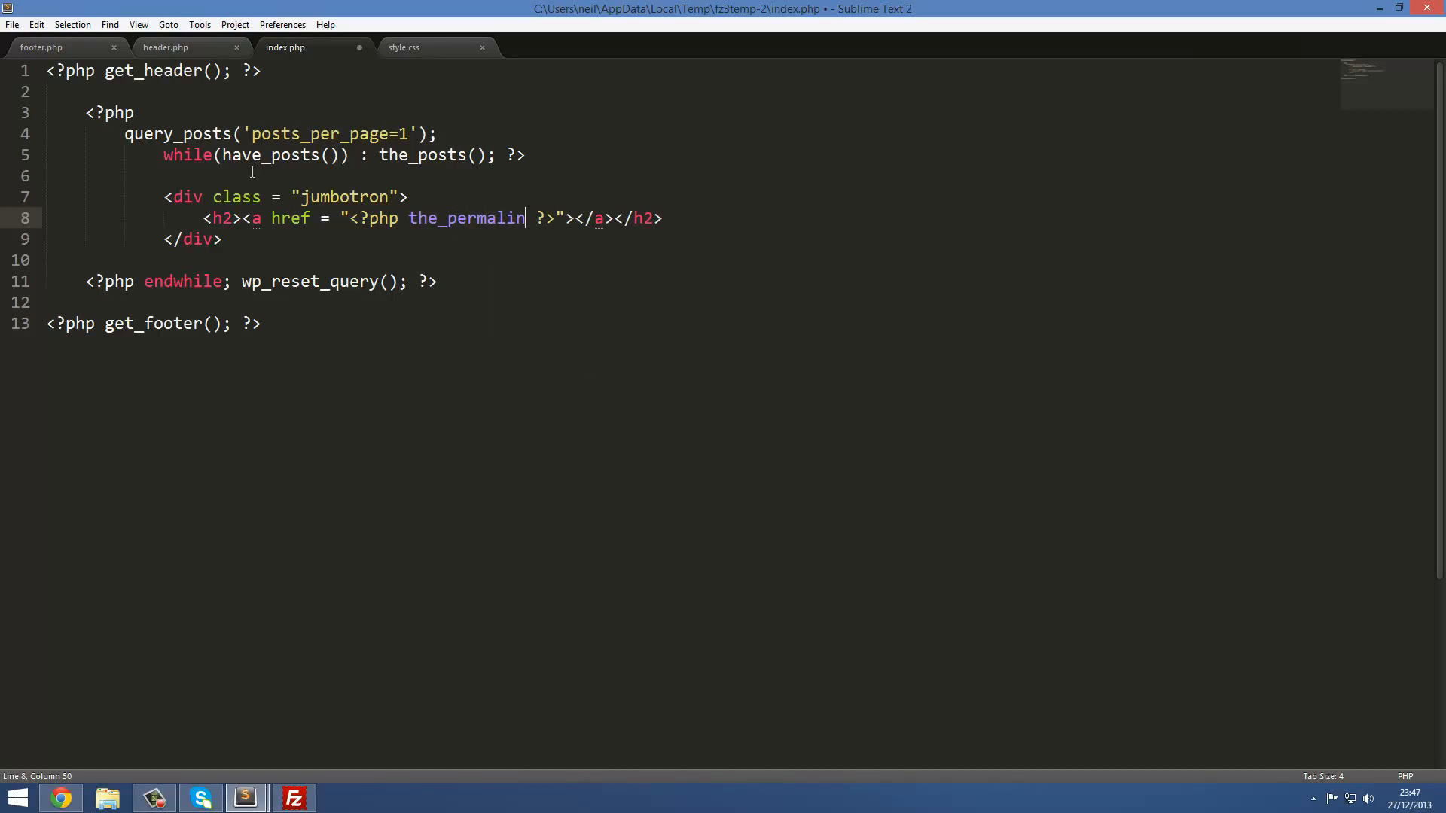
text(k())
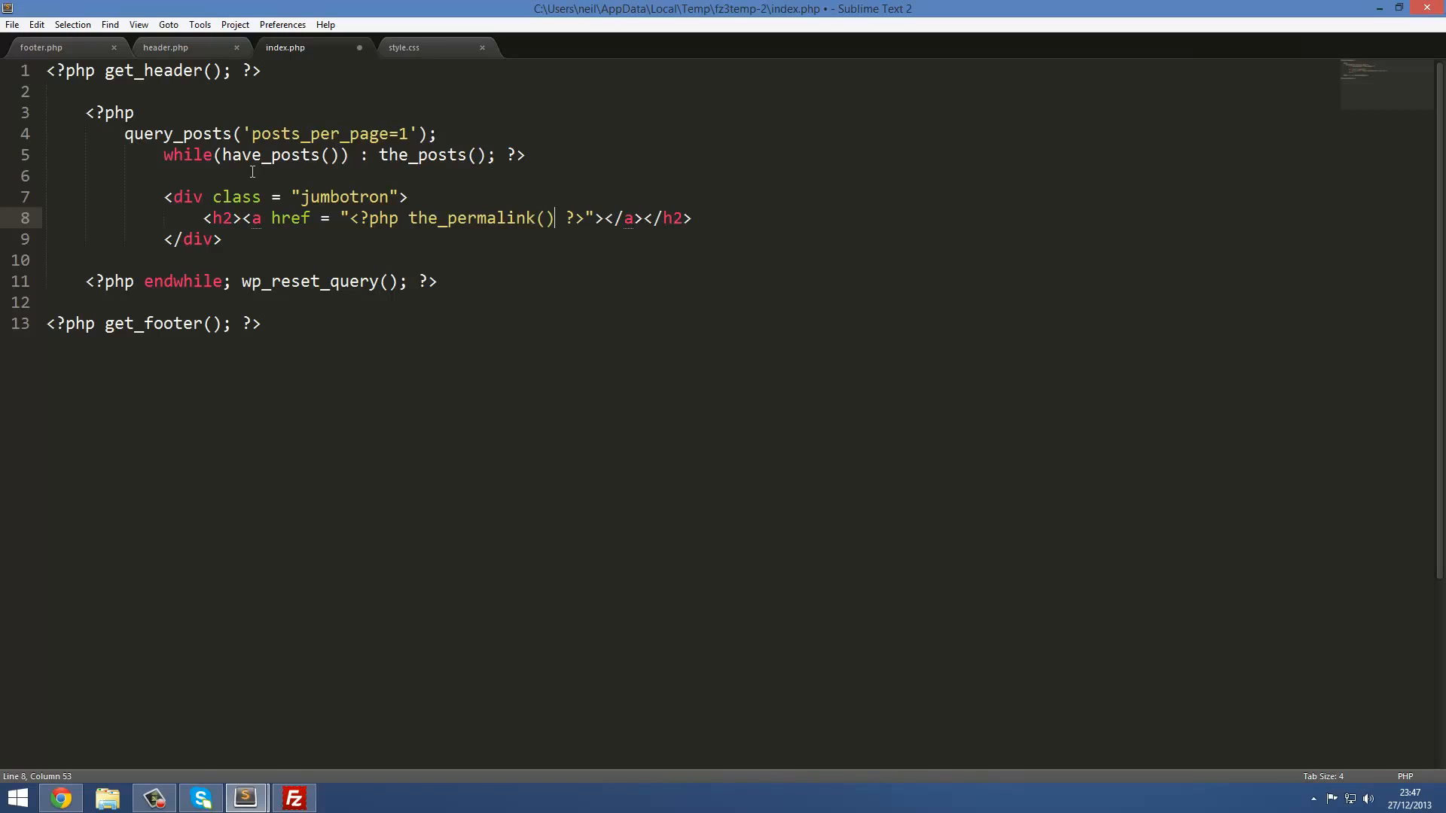
text(;)
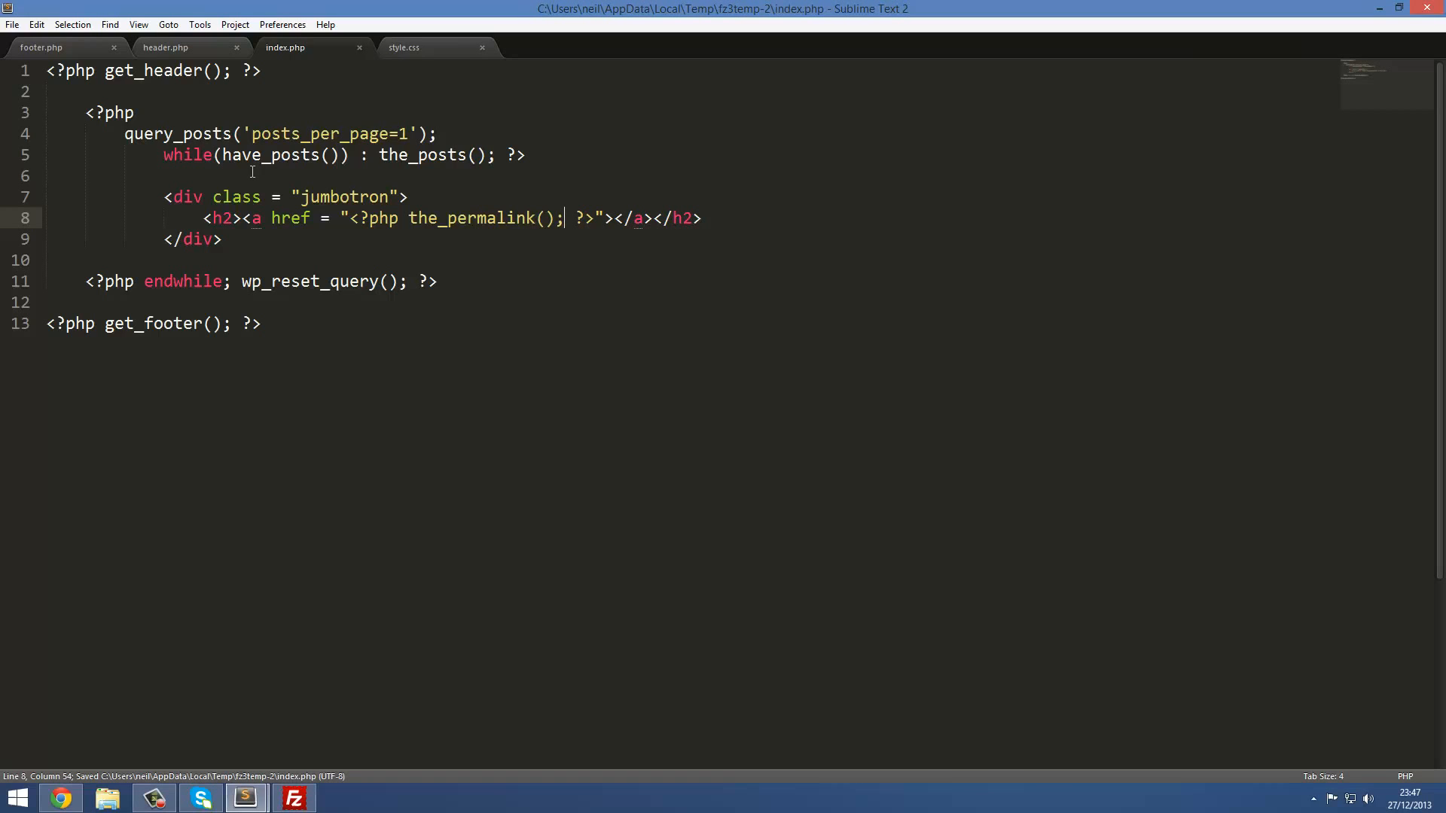
Put <?php the_title(); ?> inside the permalink link and save index.php.
double_click(470, 219)
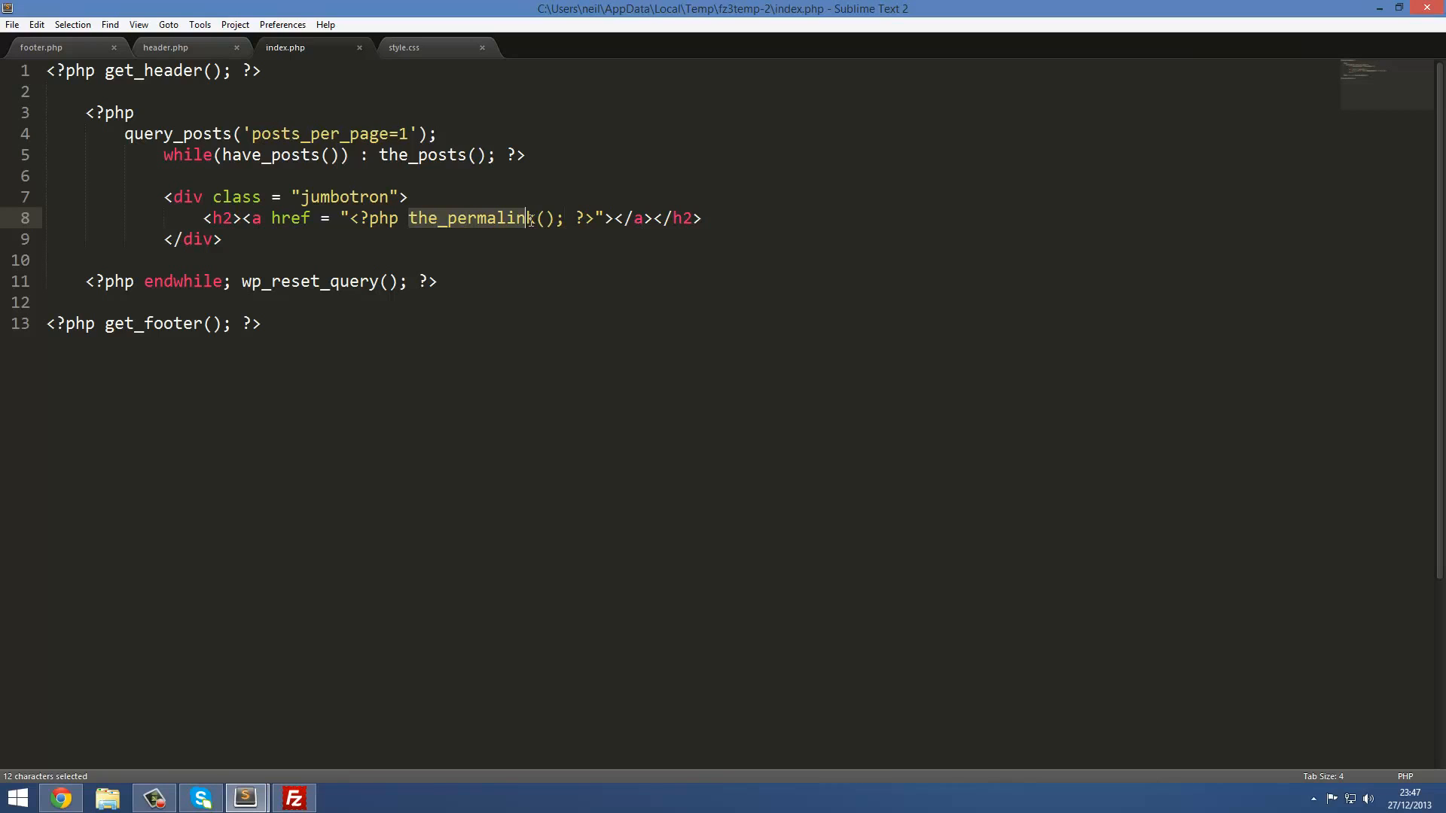
drag(530, 218, 563, 219)
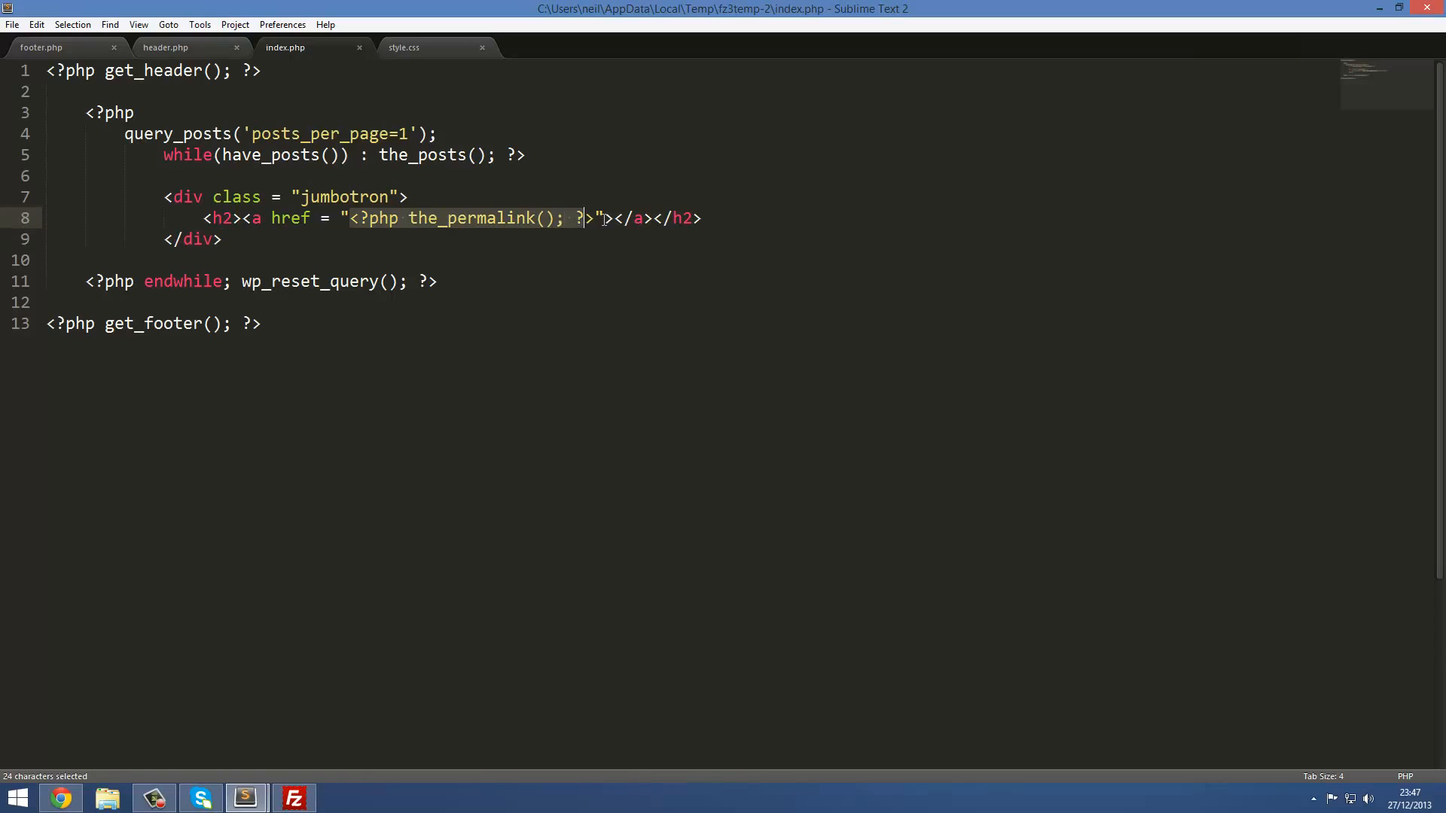
click(591, 218)
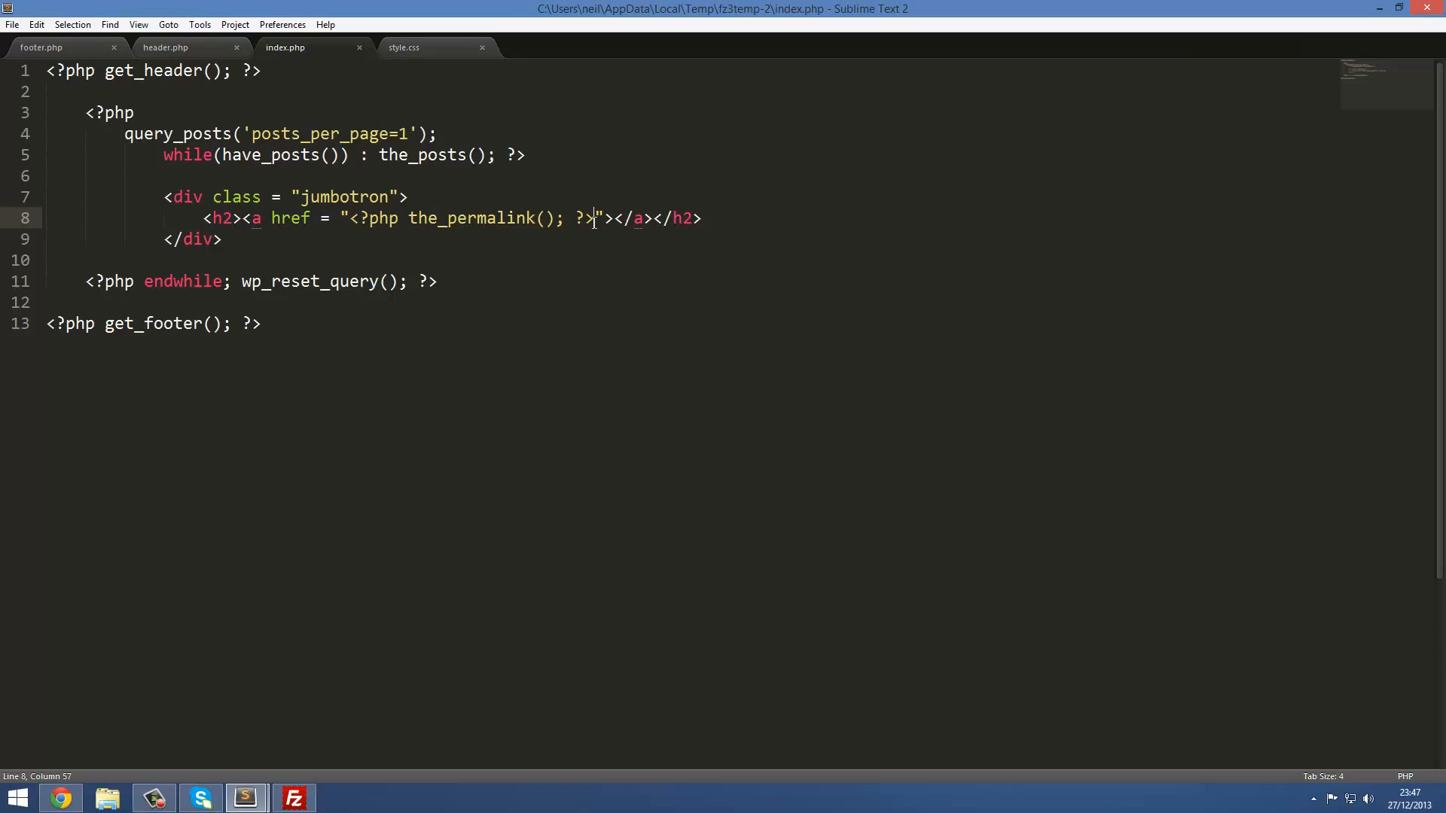
text(x)
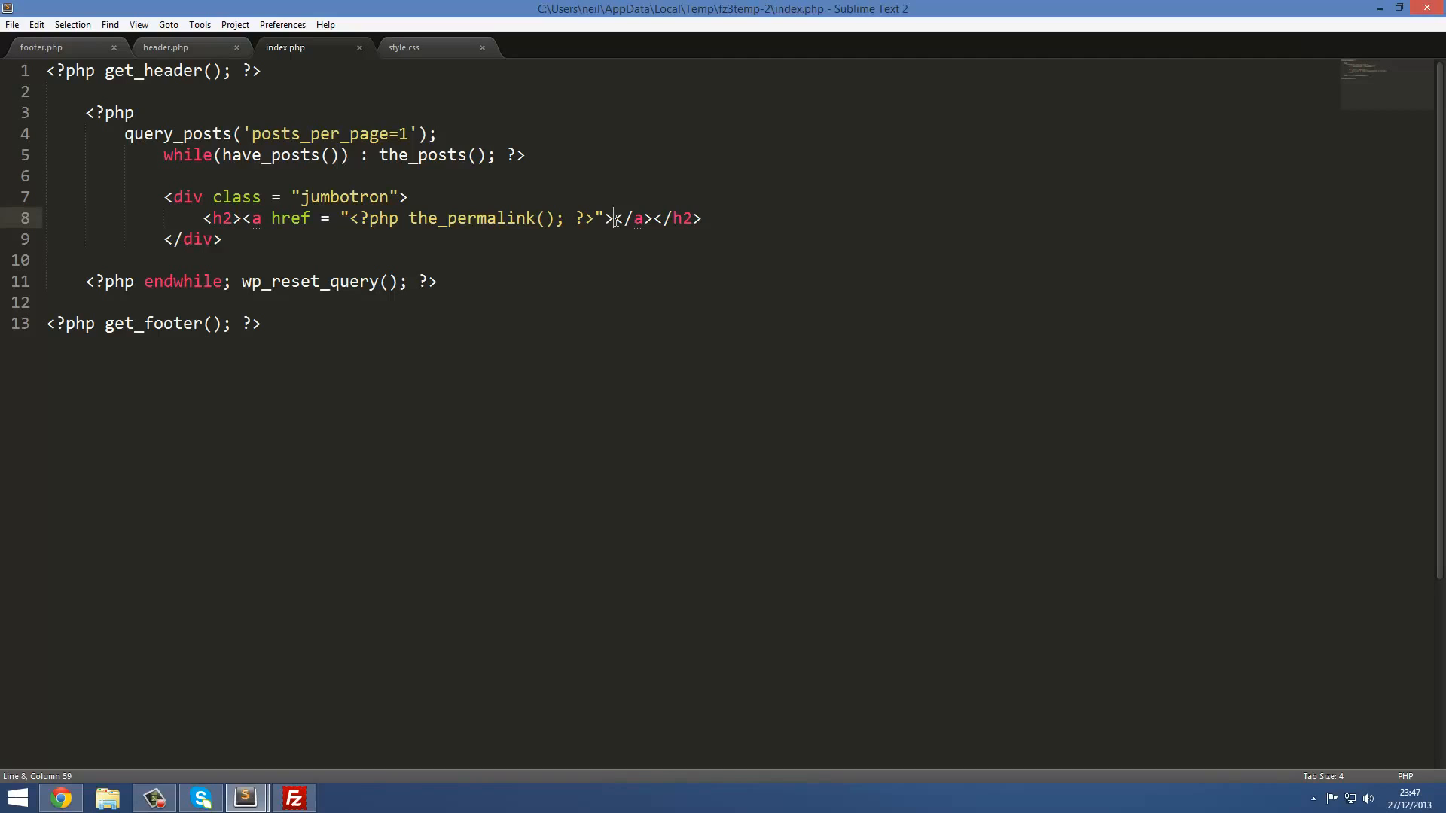
text(?php  <)
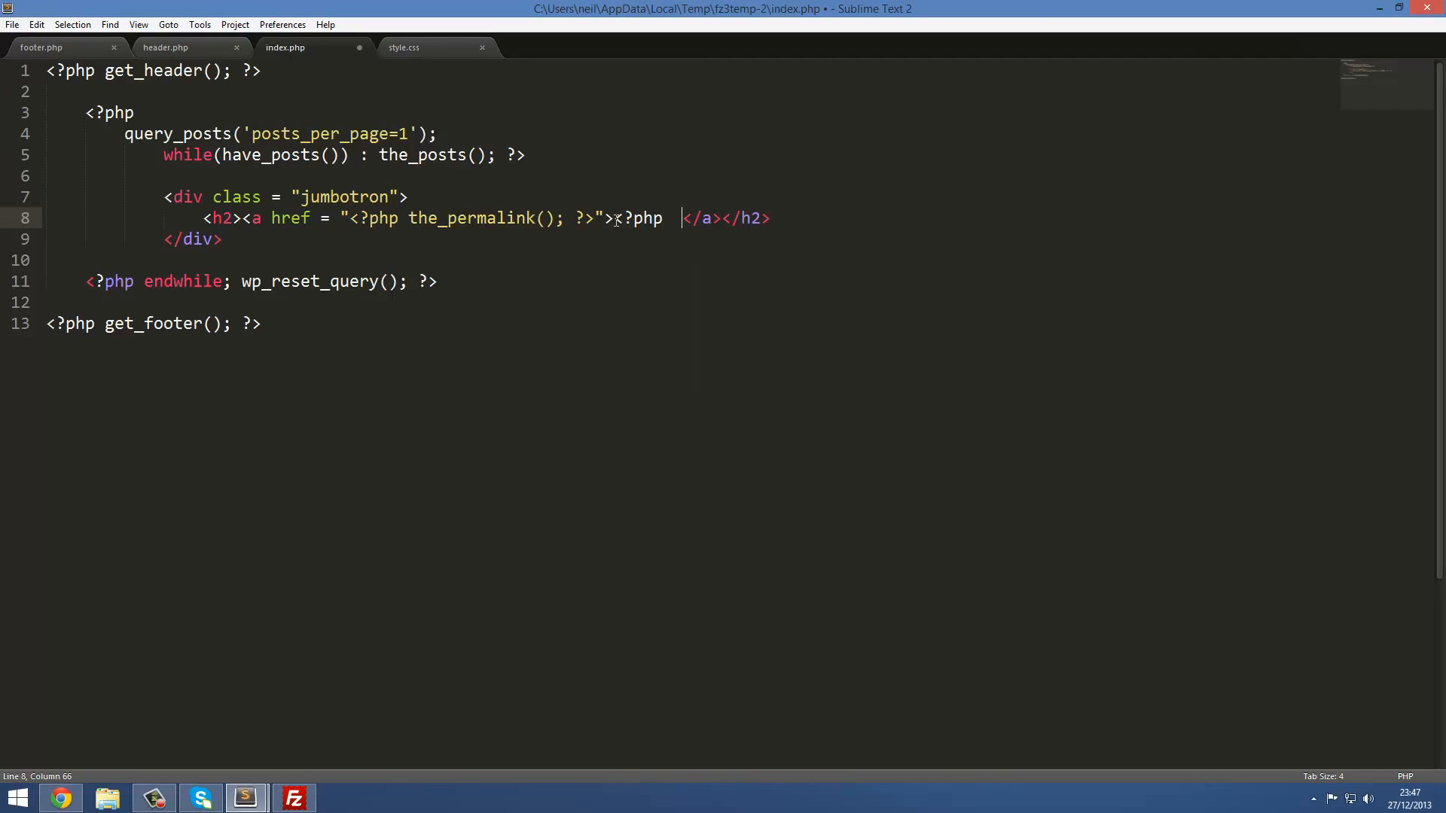
text(the_titl)
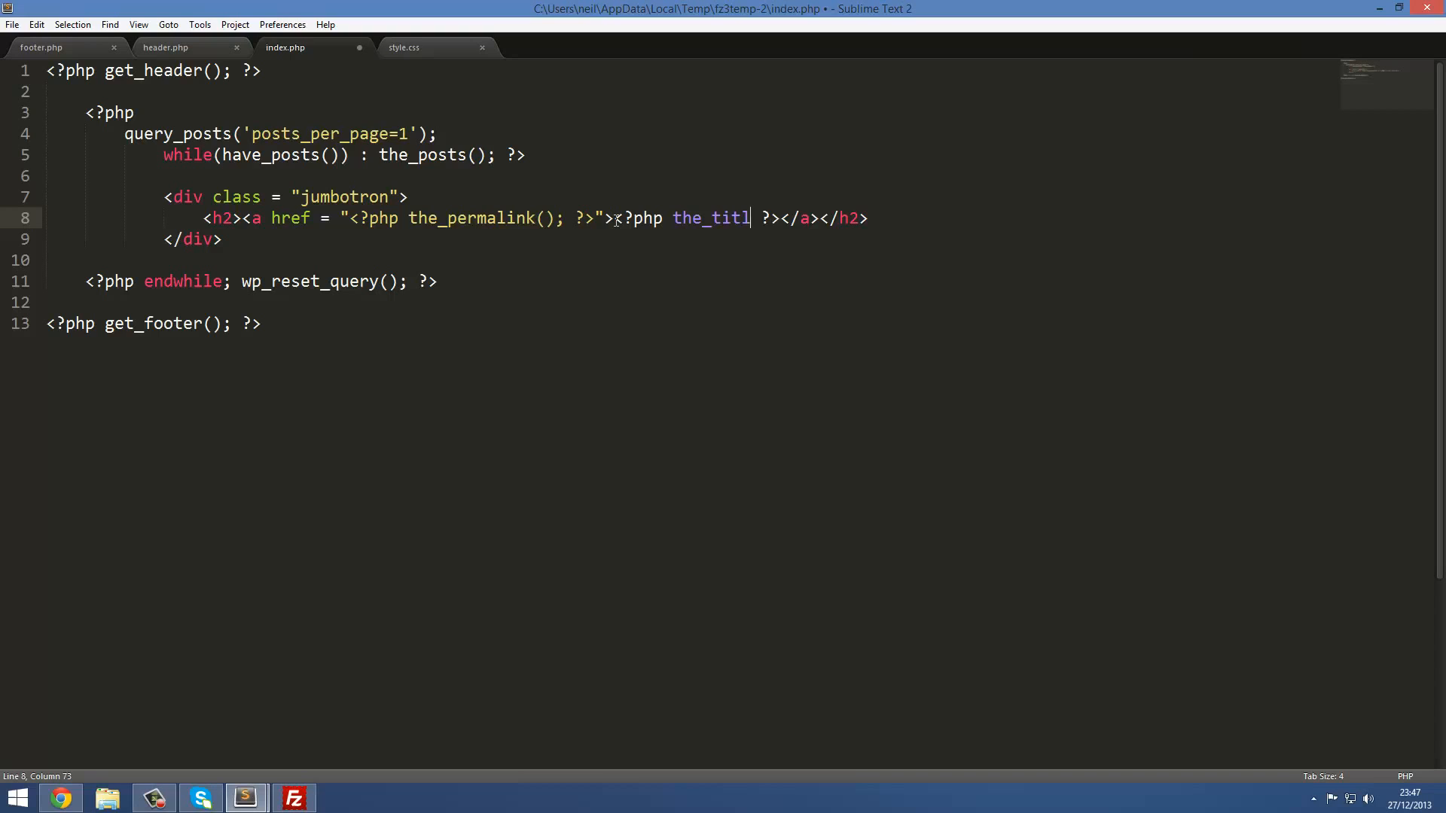
text(e();)
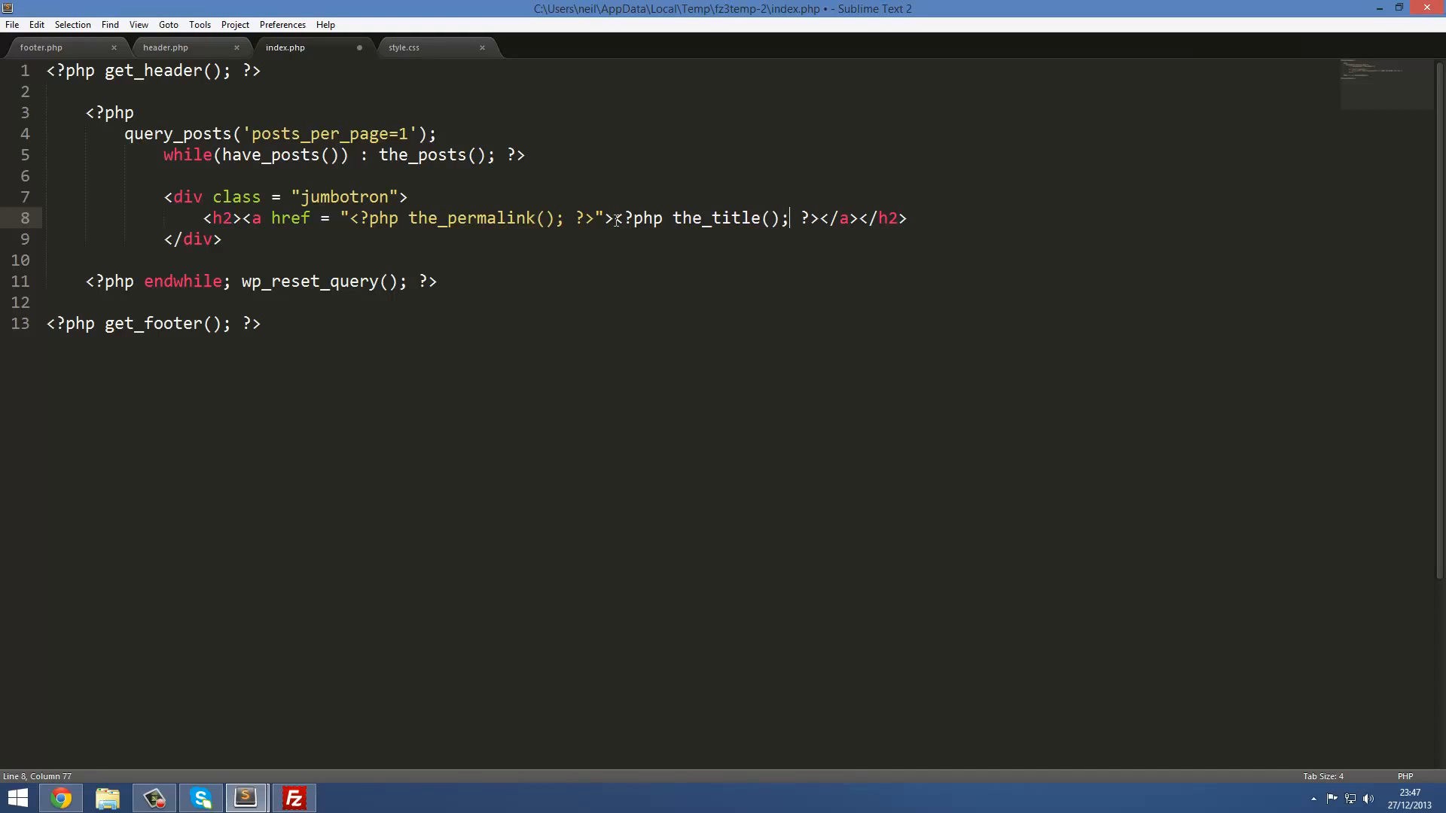
key(ctrl+s)
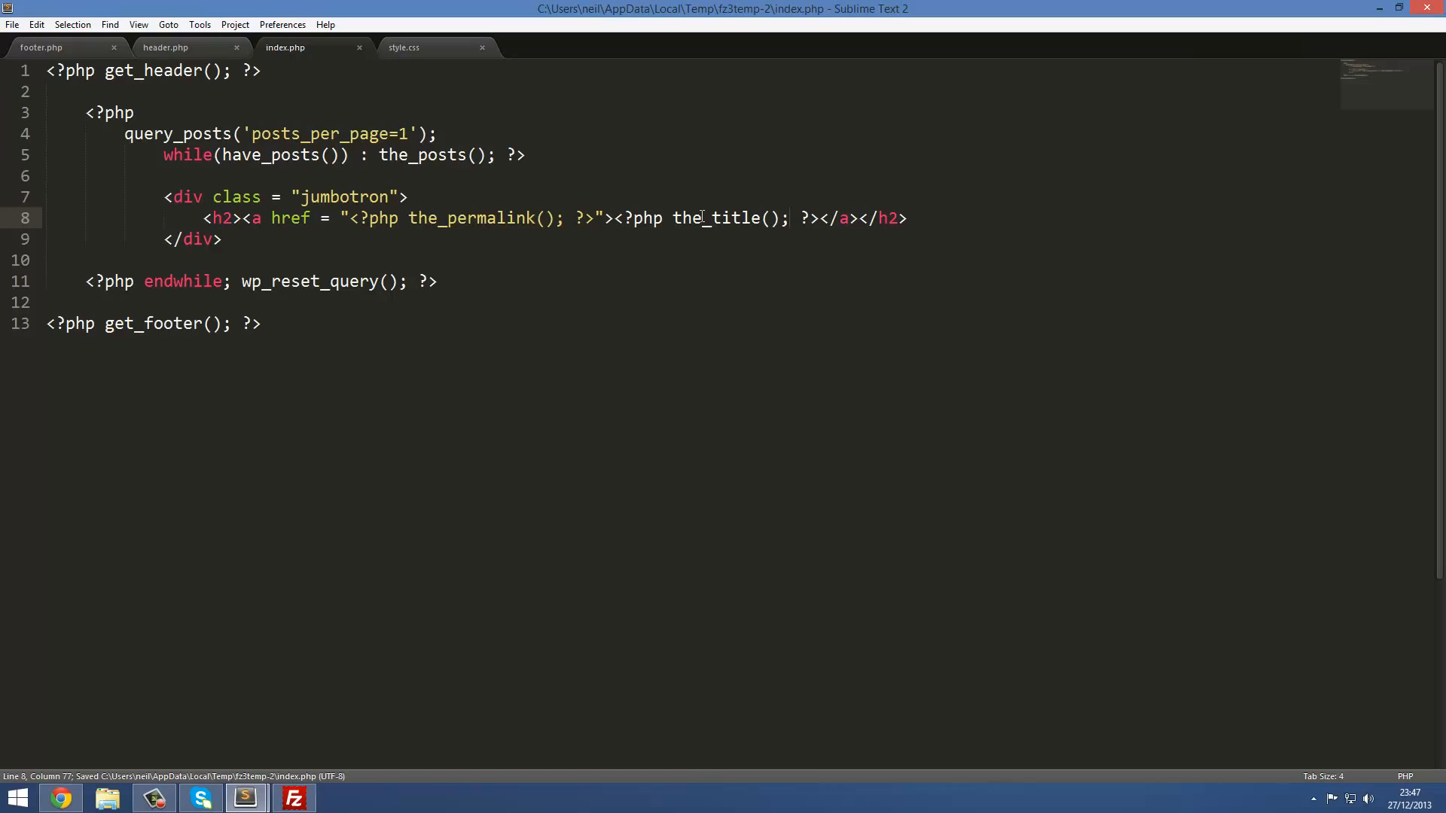
Check the page in the browser, then save the loop corrected to the_post().
click(673, 218)
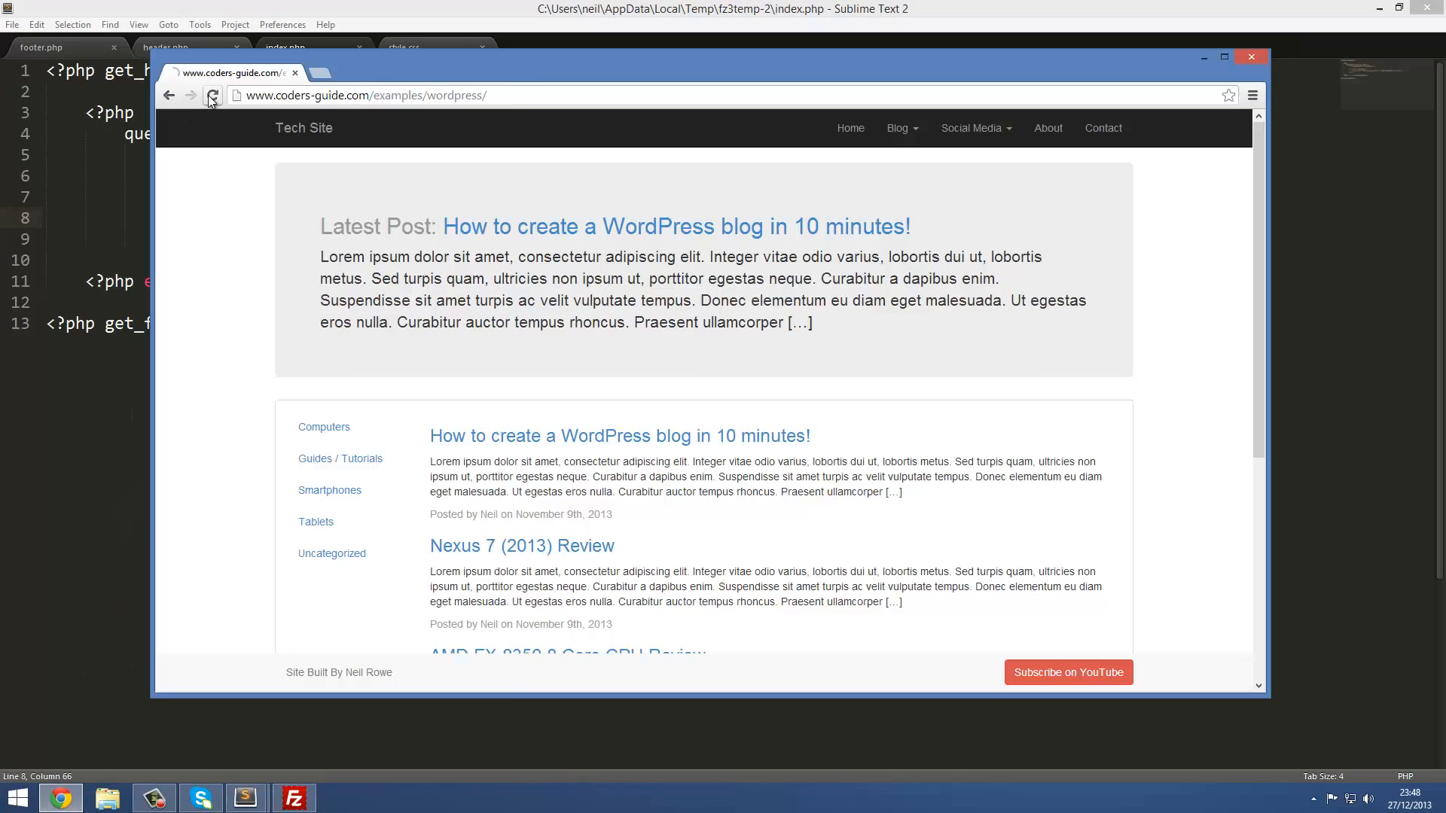
click(212, 95)
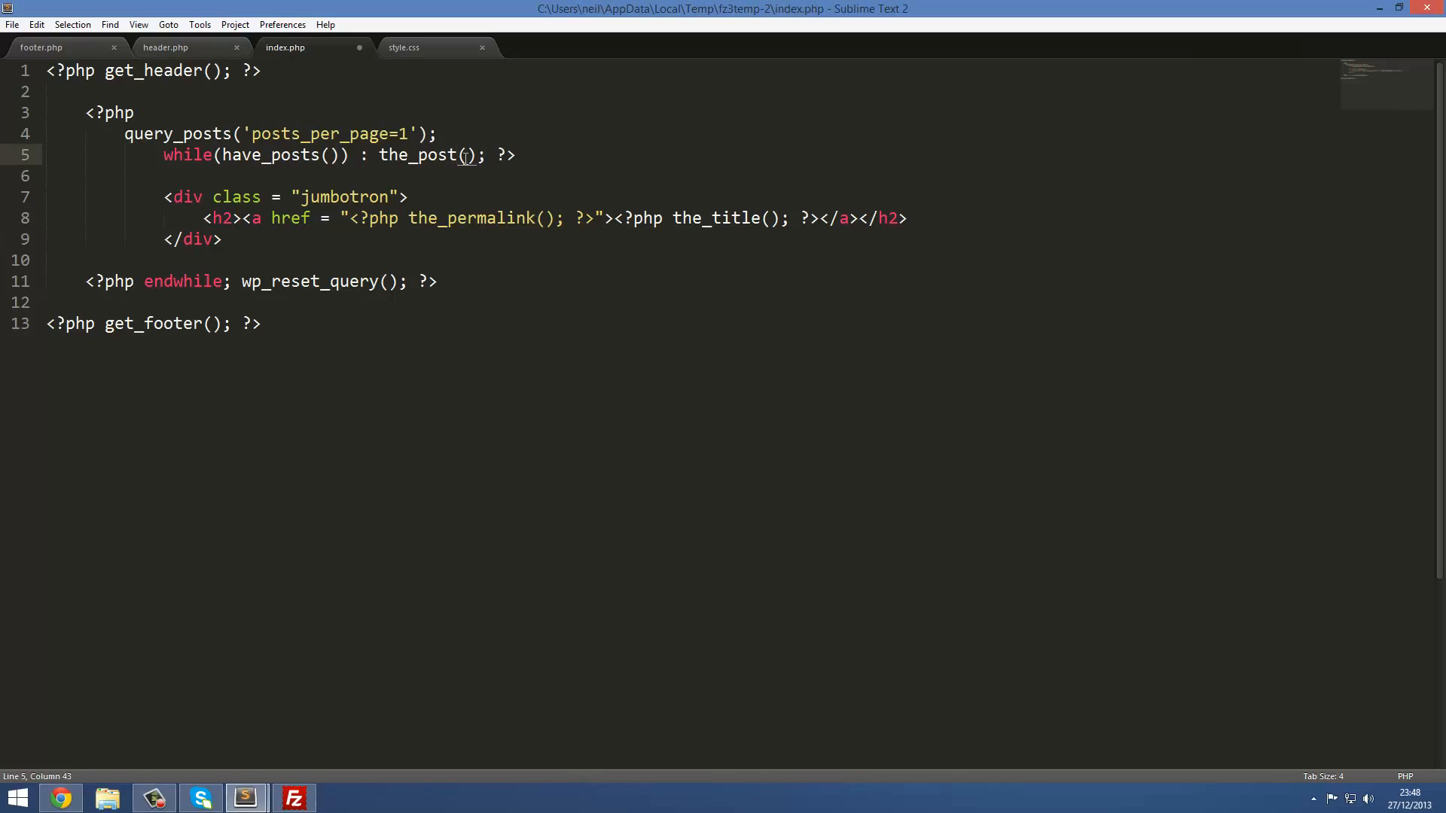
key(ctrl+s)
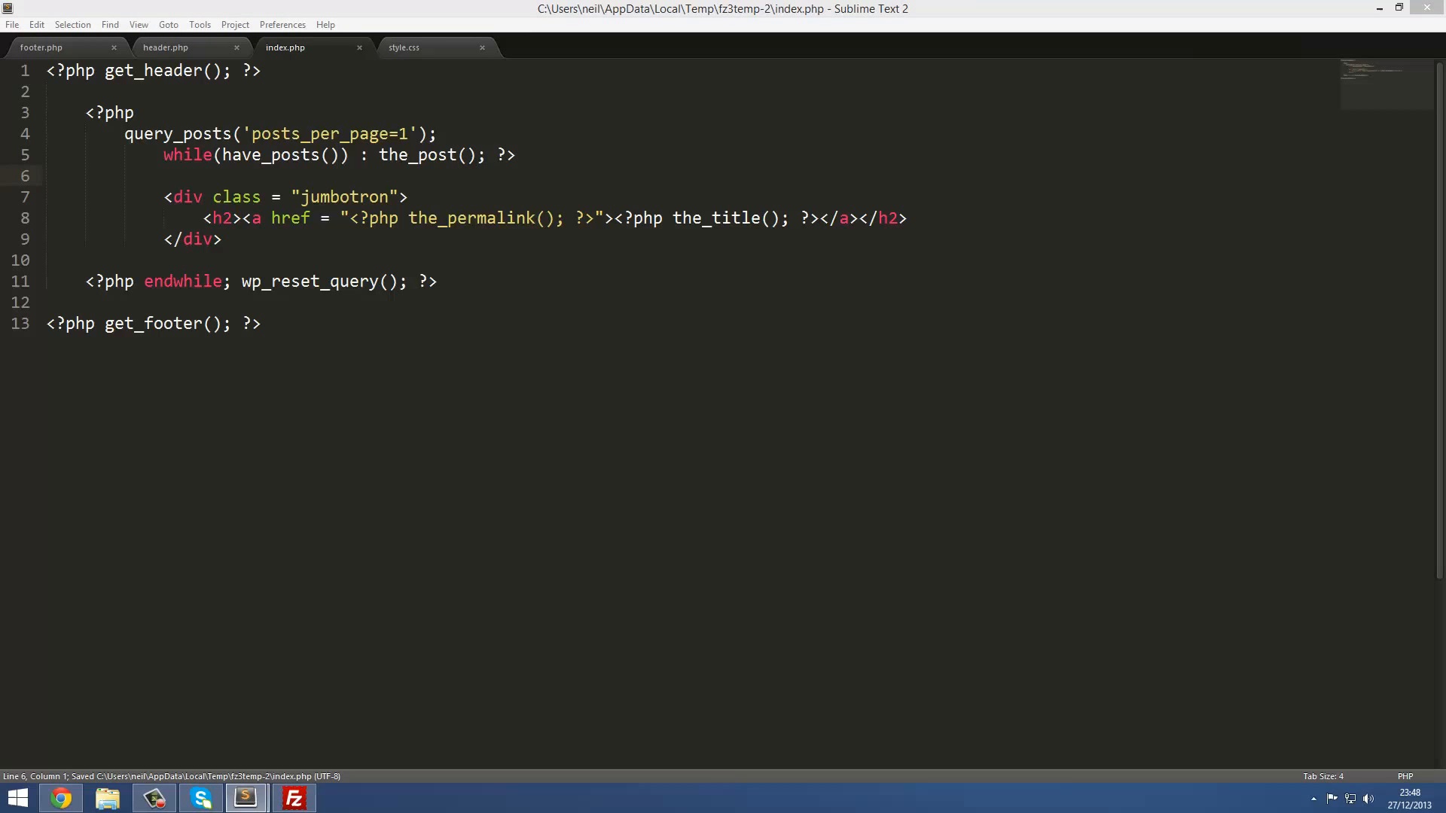
mouse_move(919, 489)
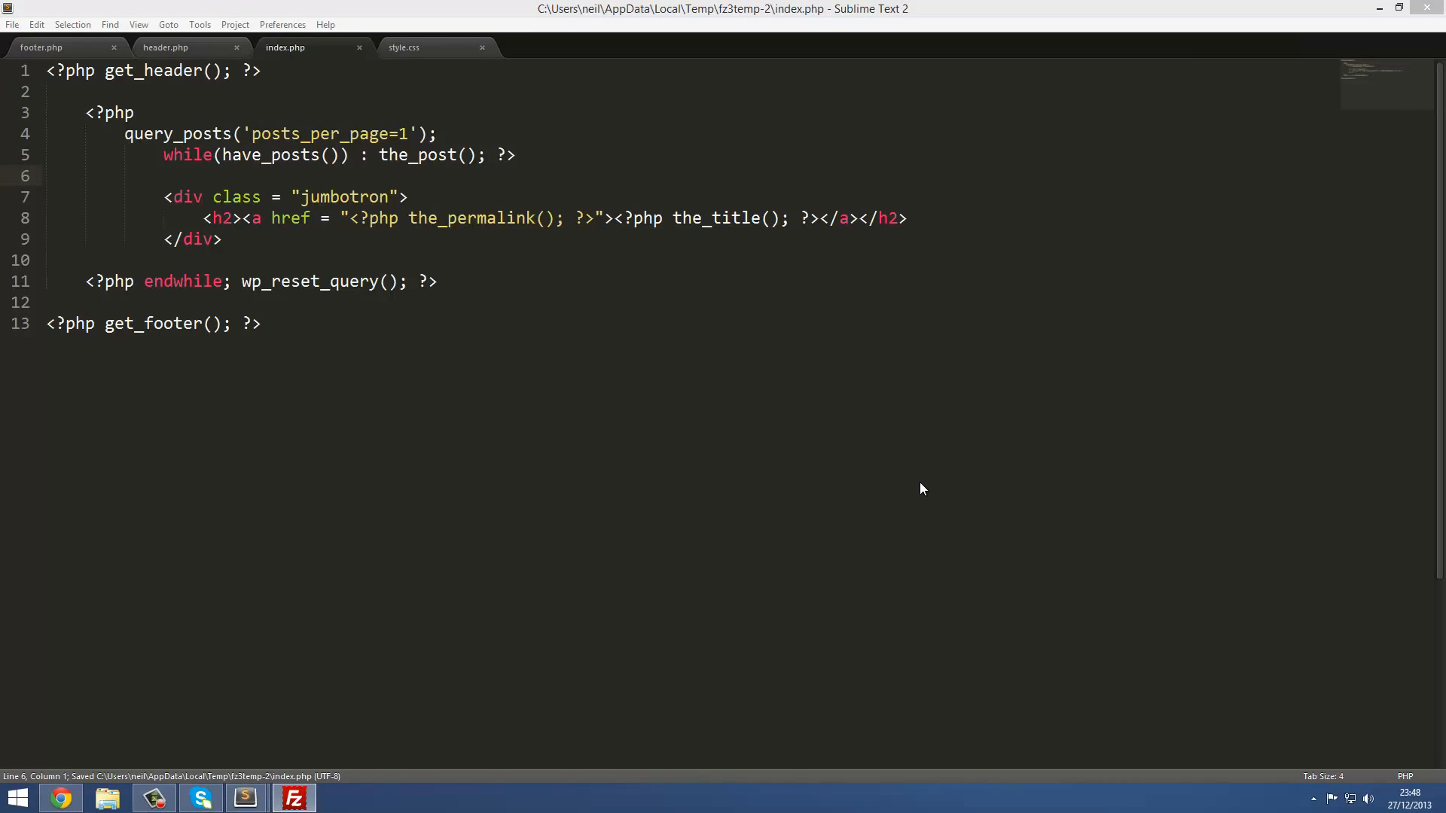
Reload the site in Chrome and follow the jumbotron's post title link.
click(59, 798)
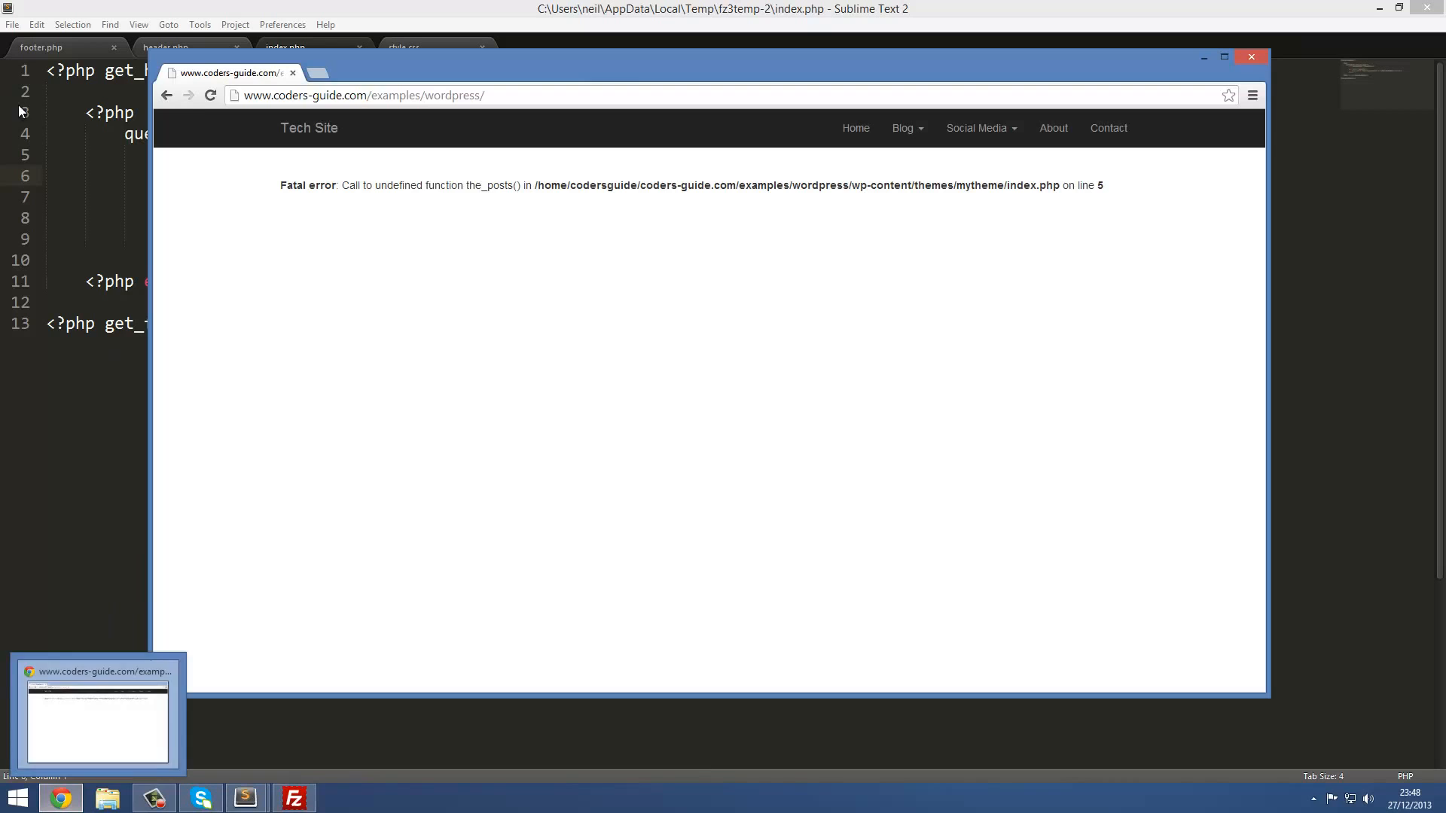
click(209, 95)
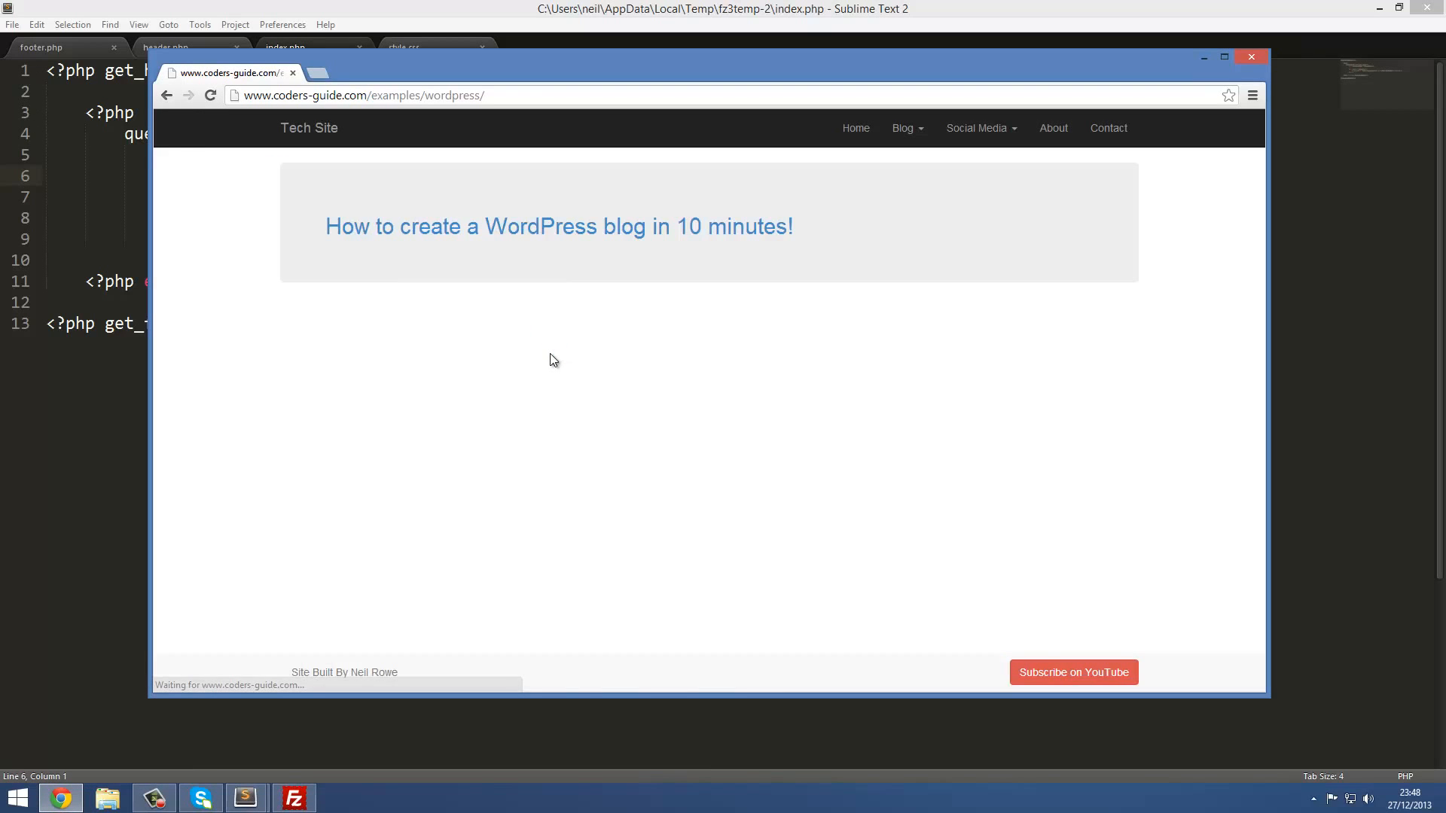
mouse_move(323, 230)
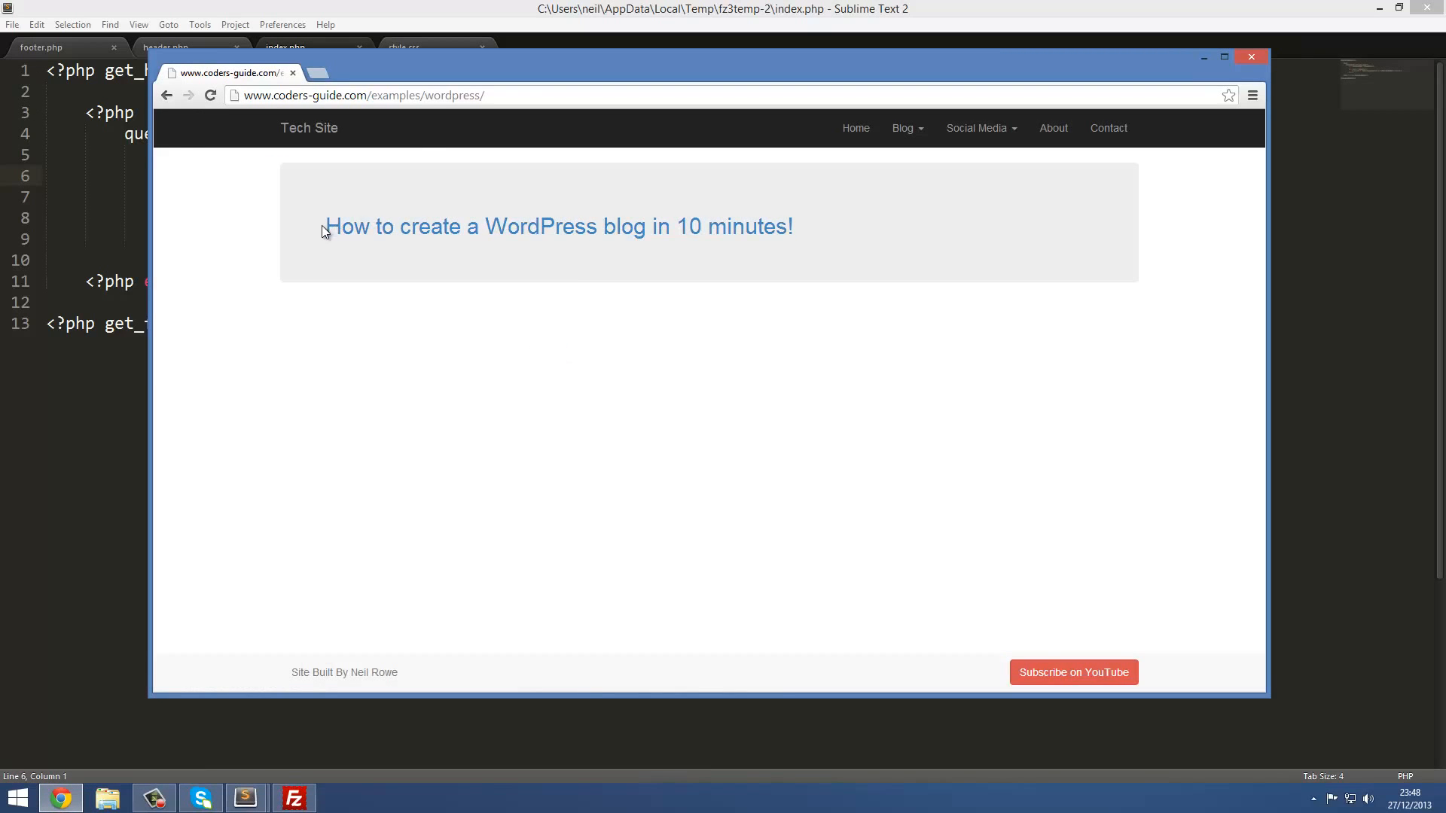
mouse_move(1216, 83)
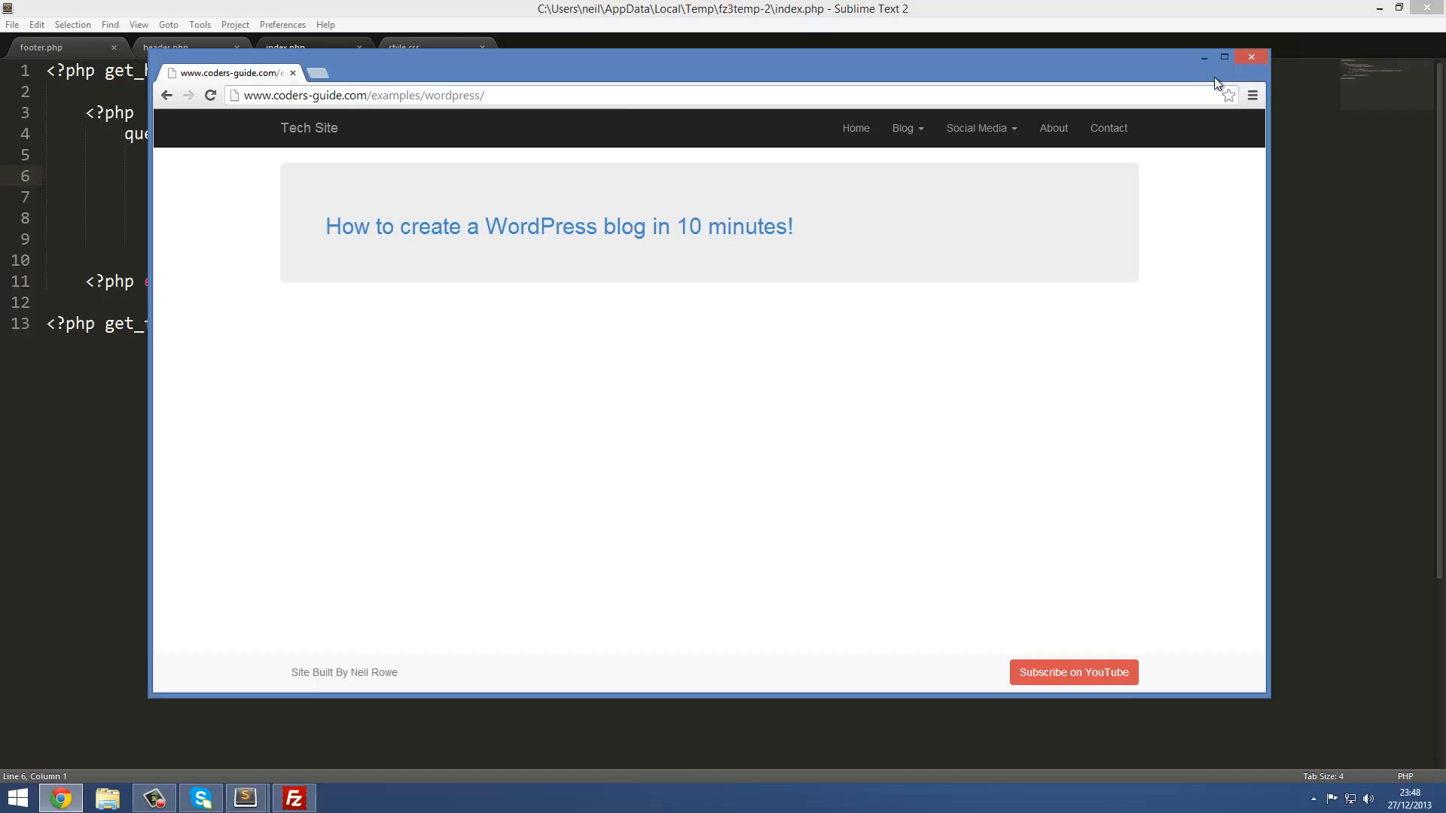
mouse_move(337, 251)
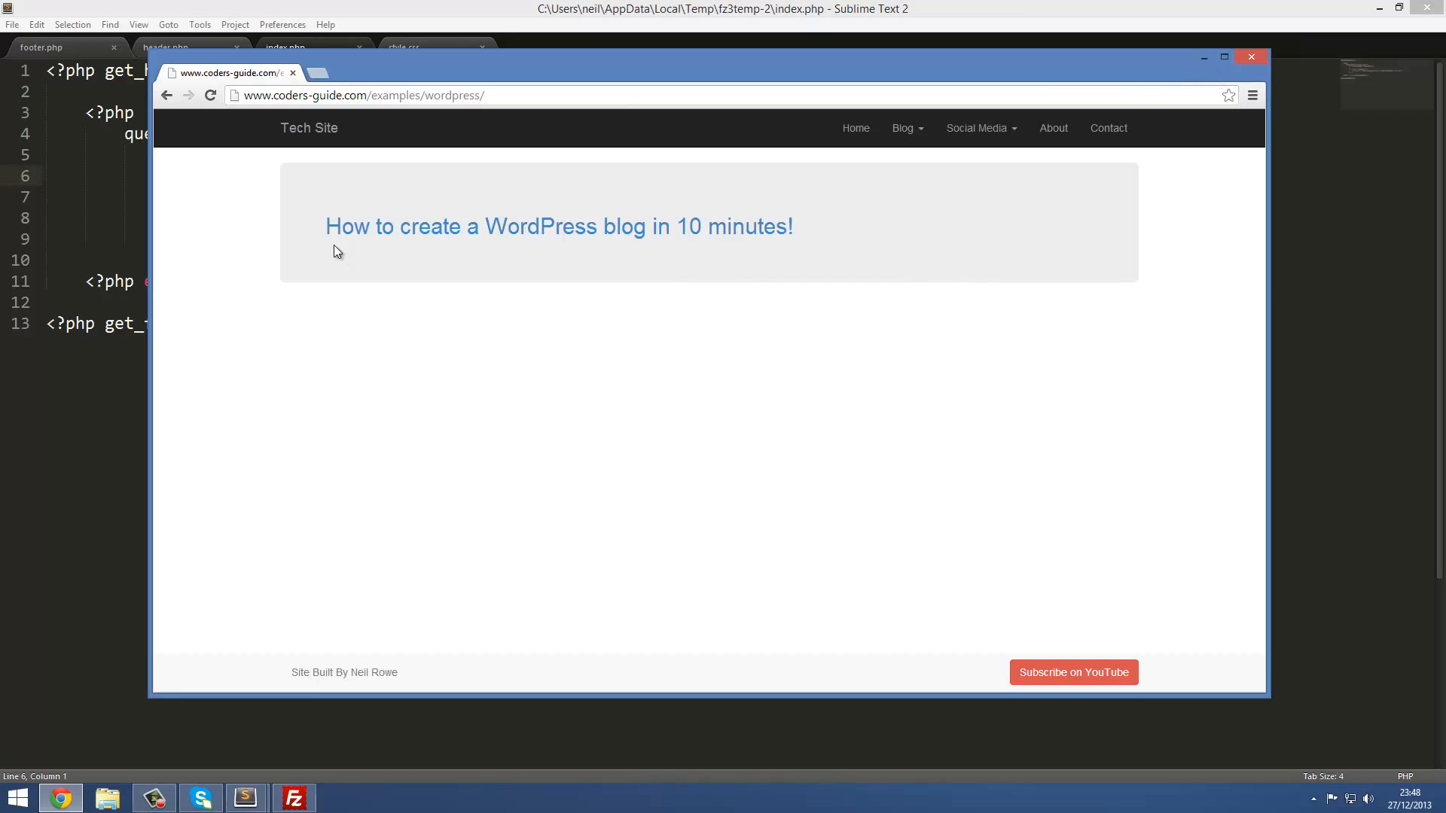
mouse_move(892, 173)
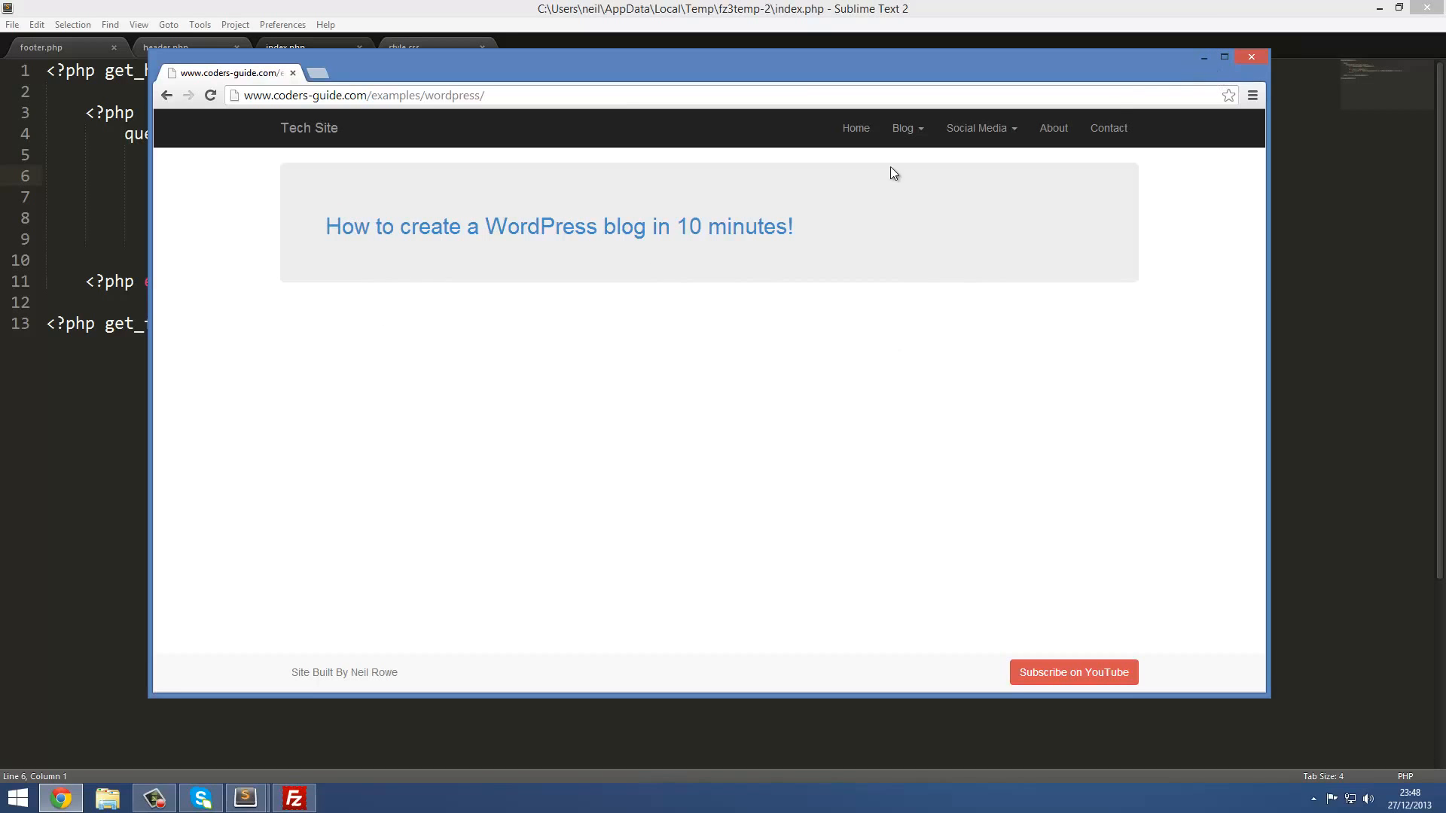
mouse_move(604, 228)
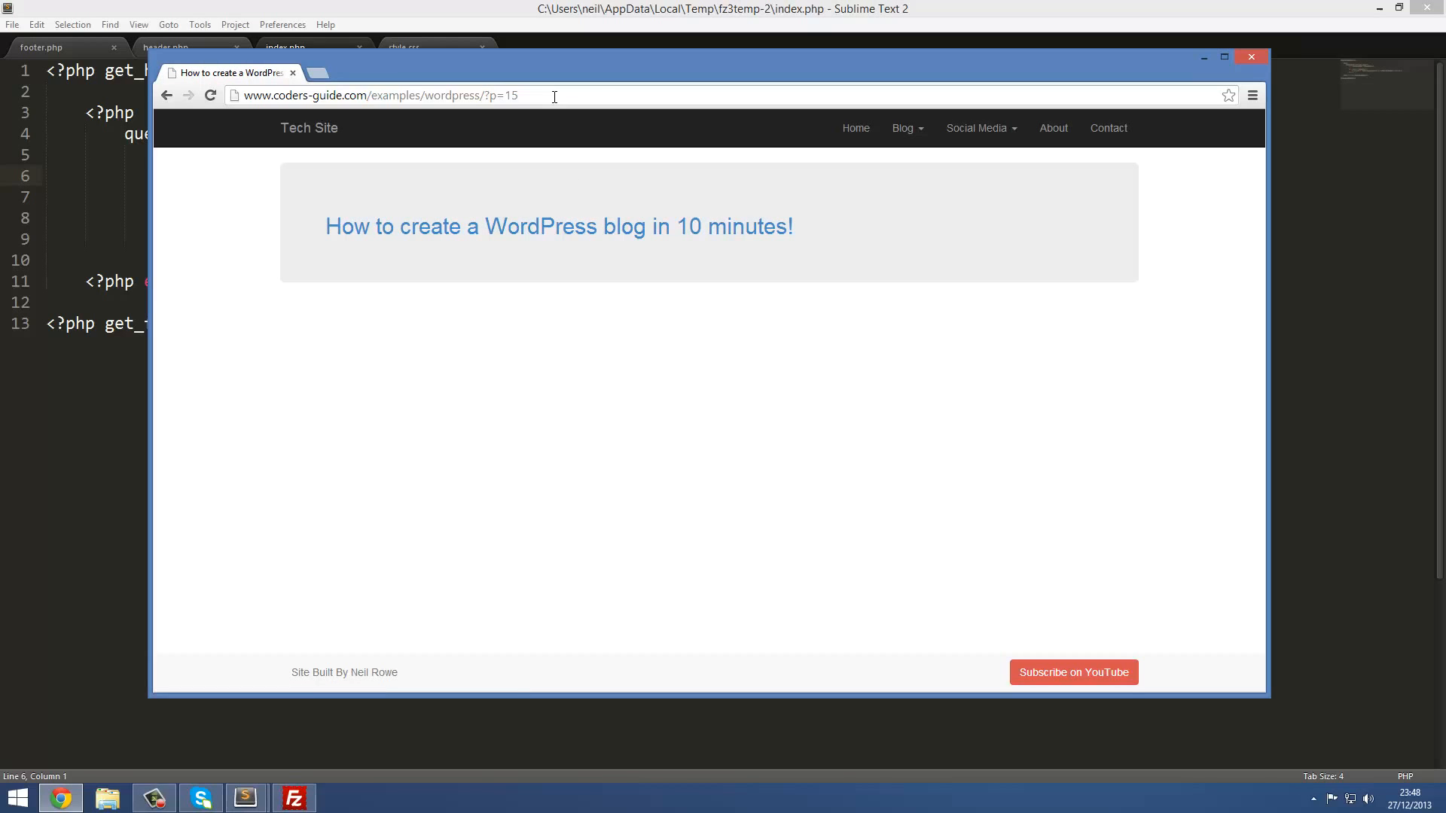
click(165, 95)
text(<p></p>)
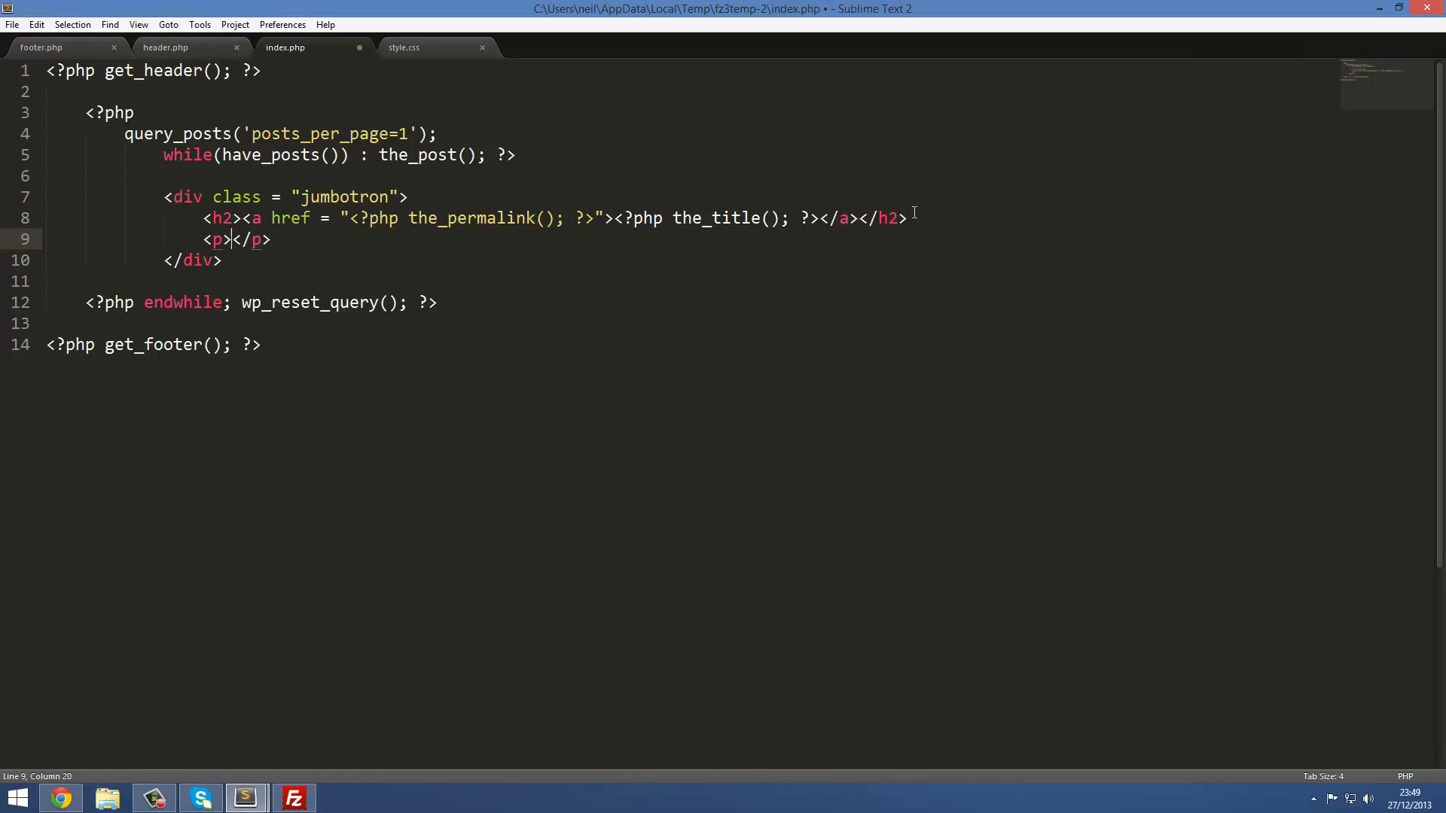
Type <p><?php the_excerpt(); ?></p> under the h2 and save index.php.
text(<?ppg)
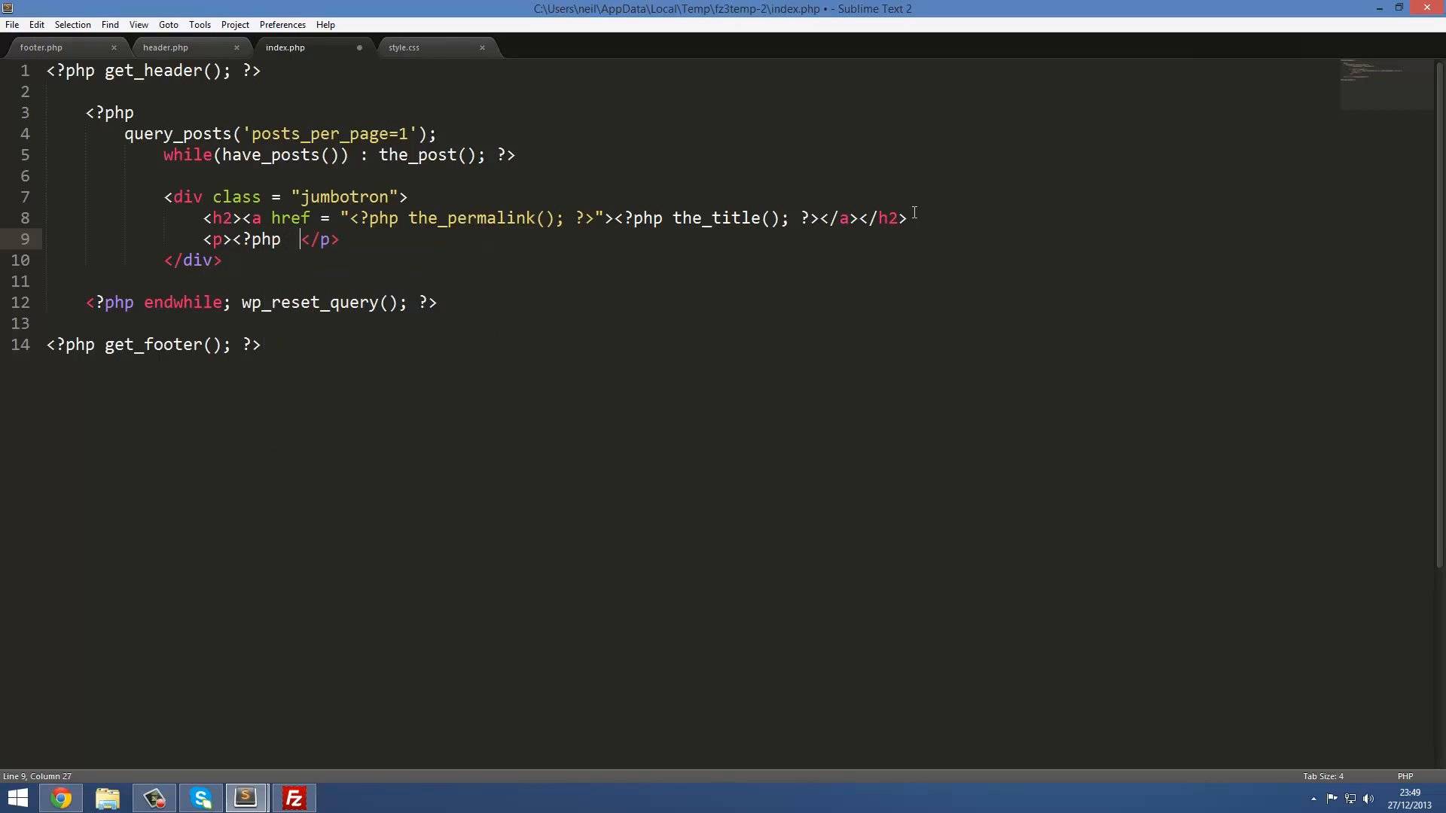
text(the_excer)
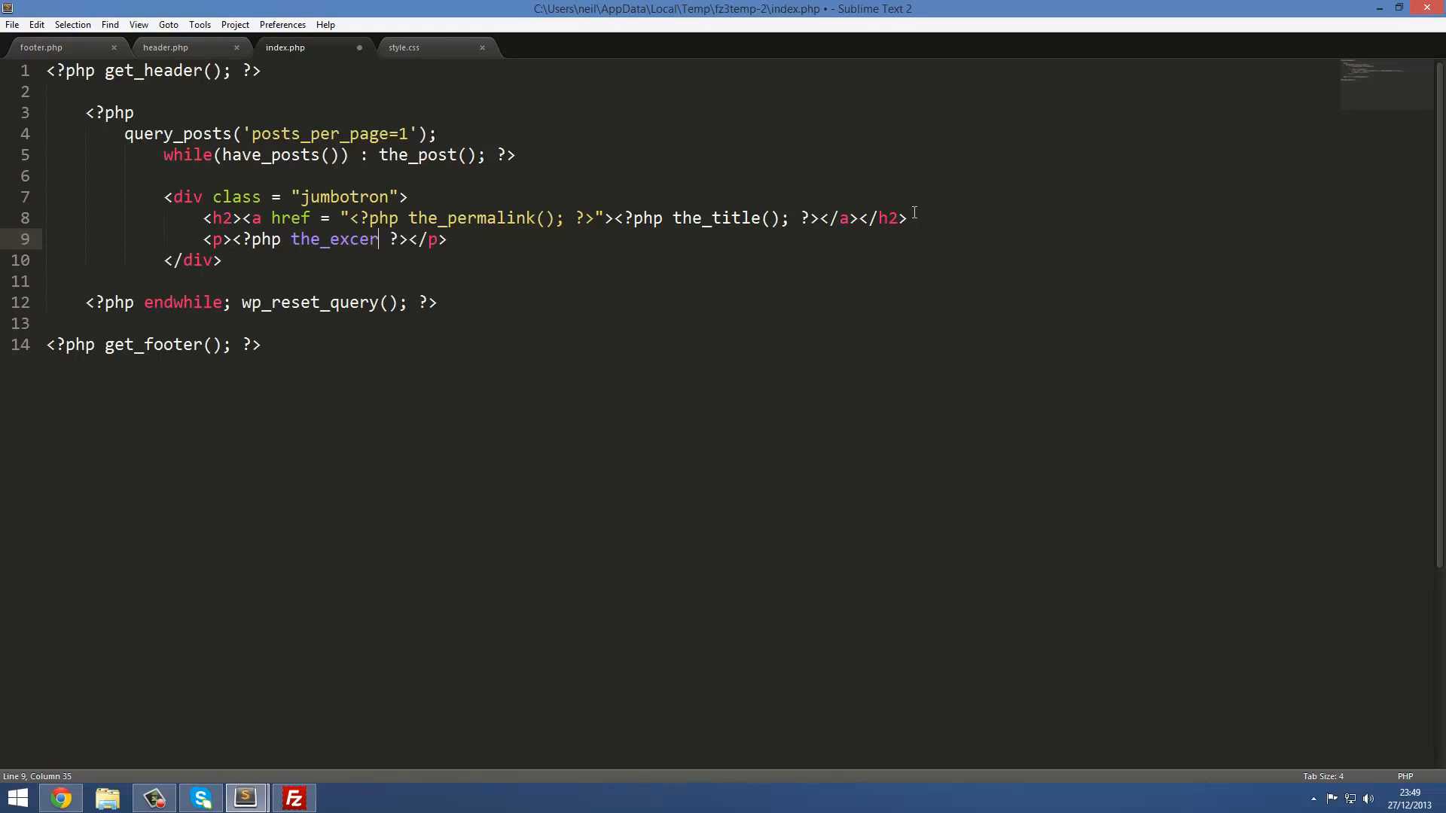
text(pt();)
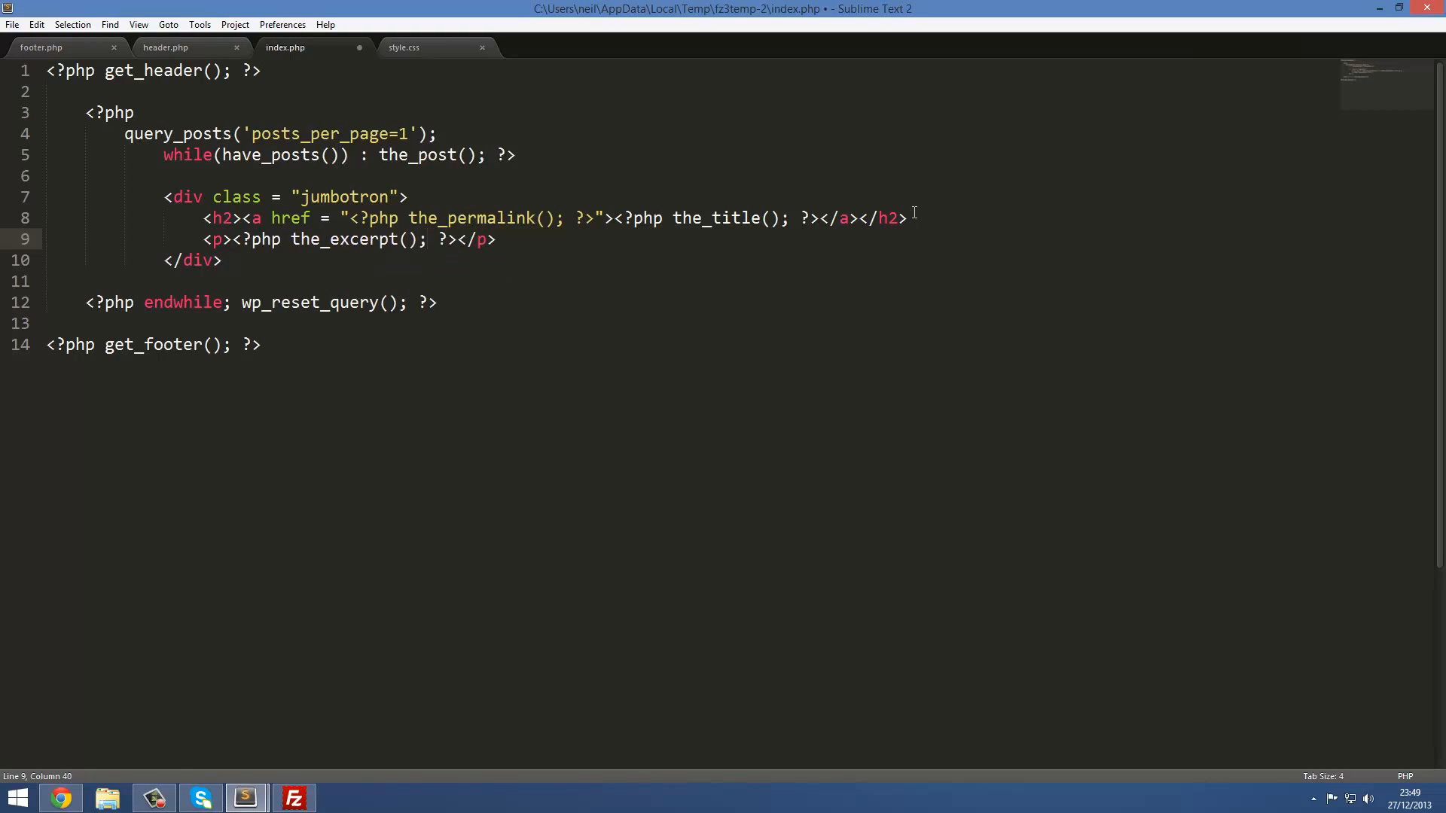
key(ctrl+s)
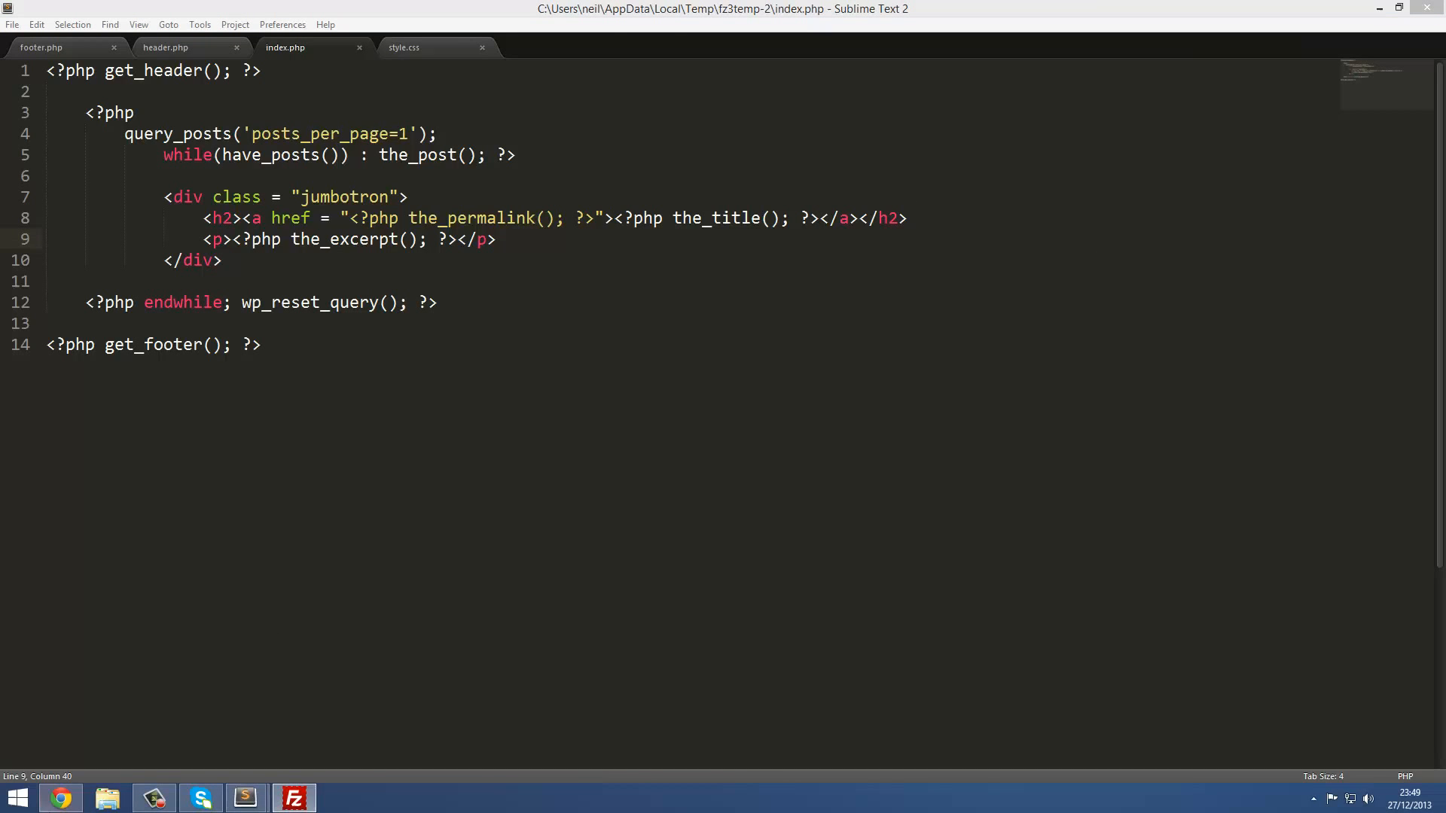
Reload the site in Chrome and inspect the excerpt text under the title link.
click(59, 798)
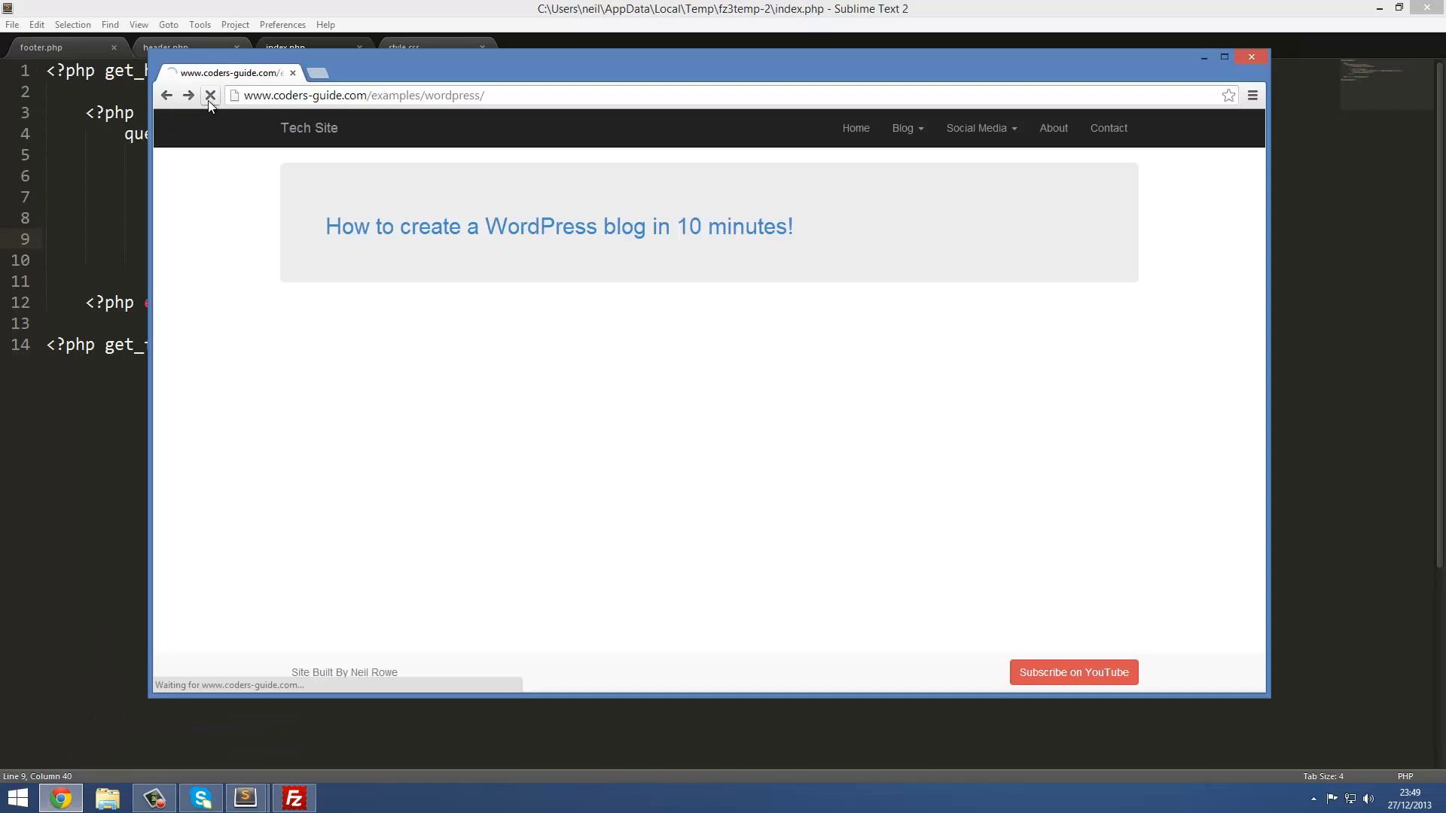
click(210, 94)
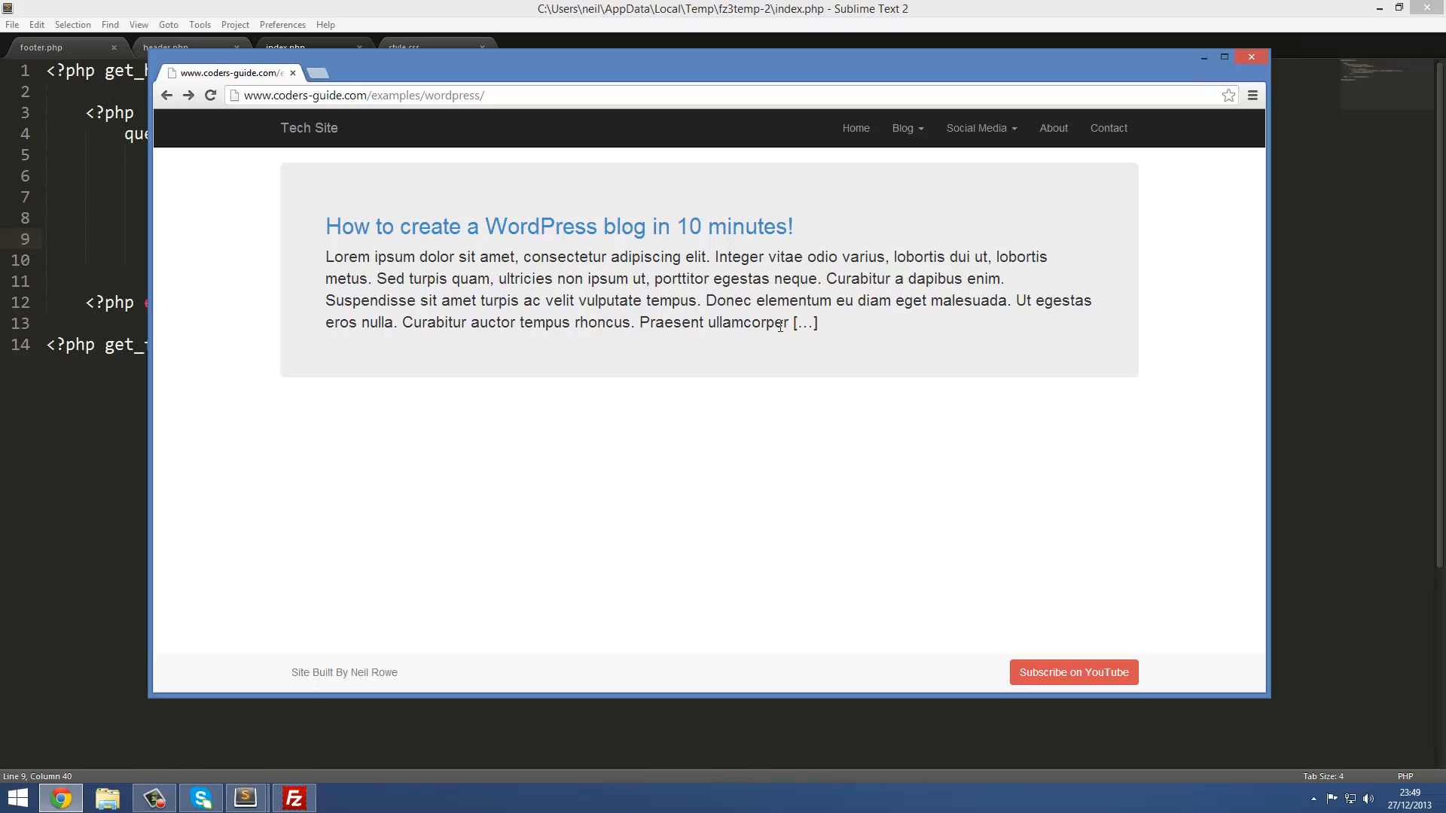
mouse_move(808, 345)
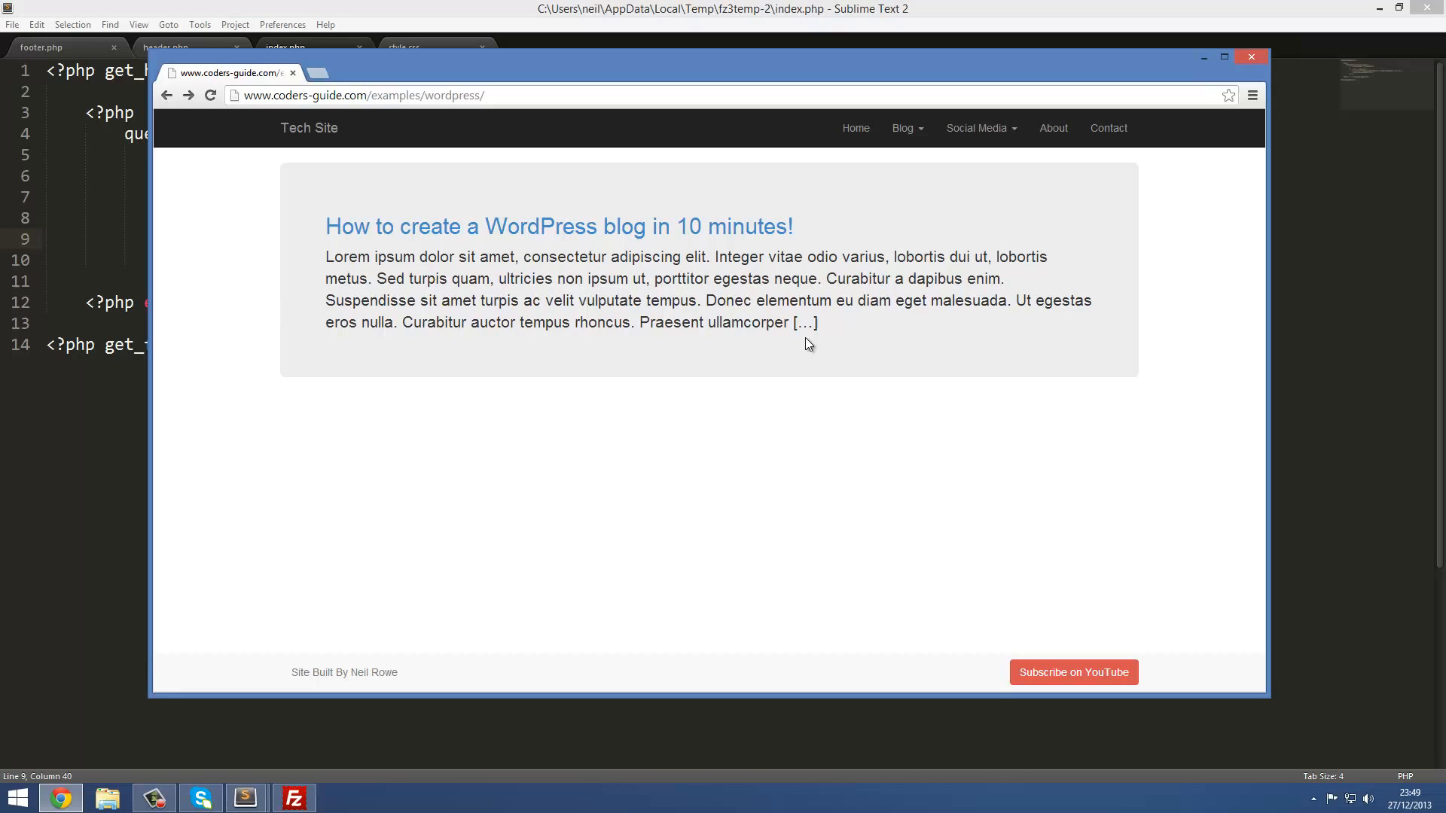
double_click(546, 323)
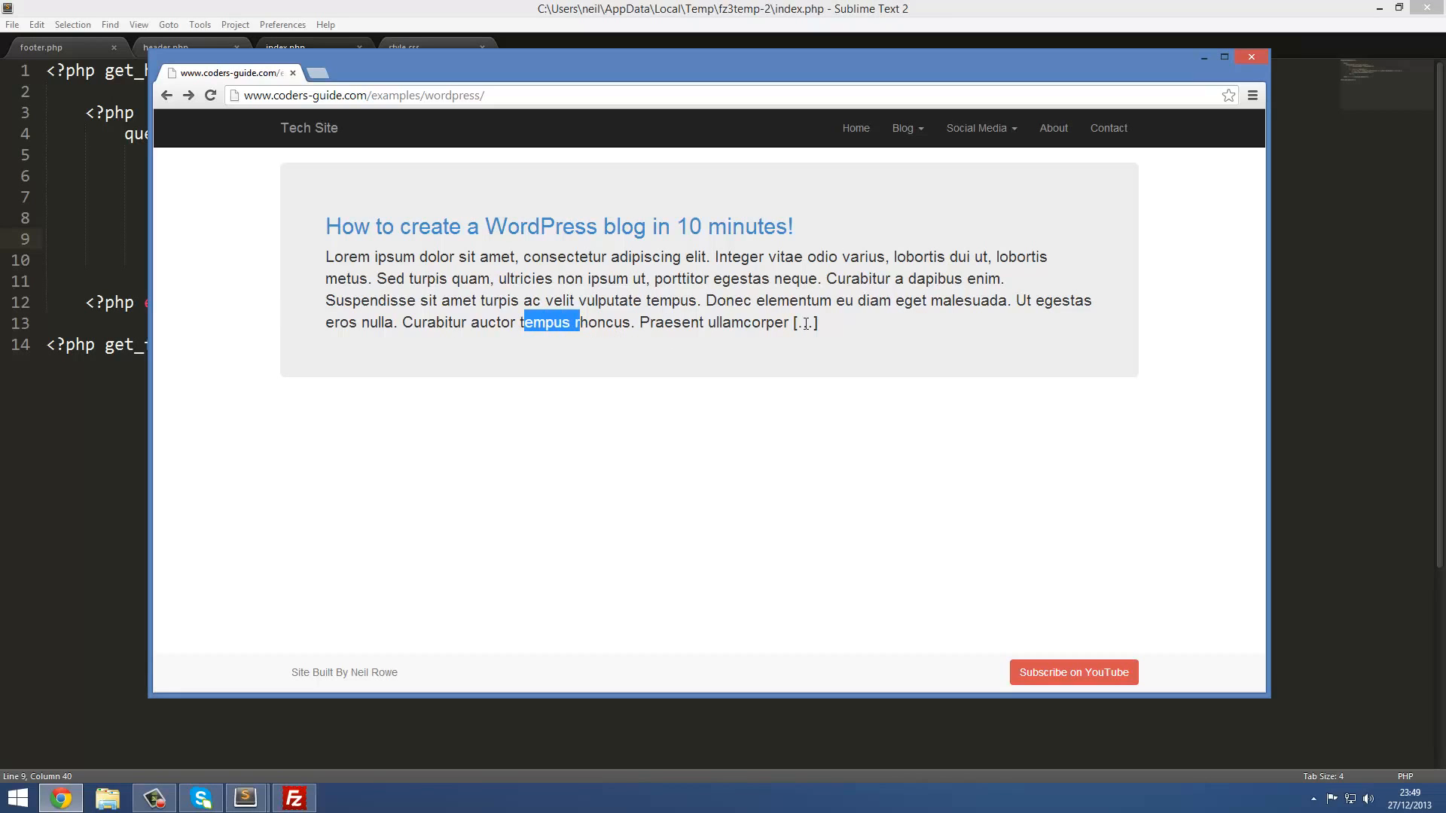
click(643, 314)
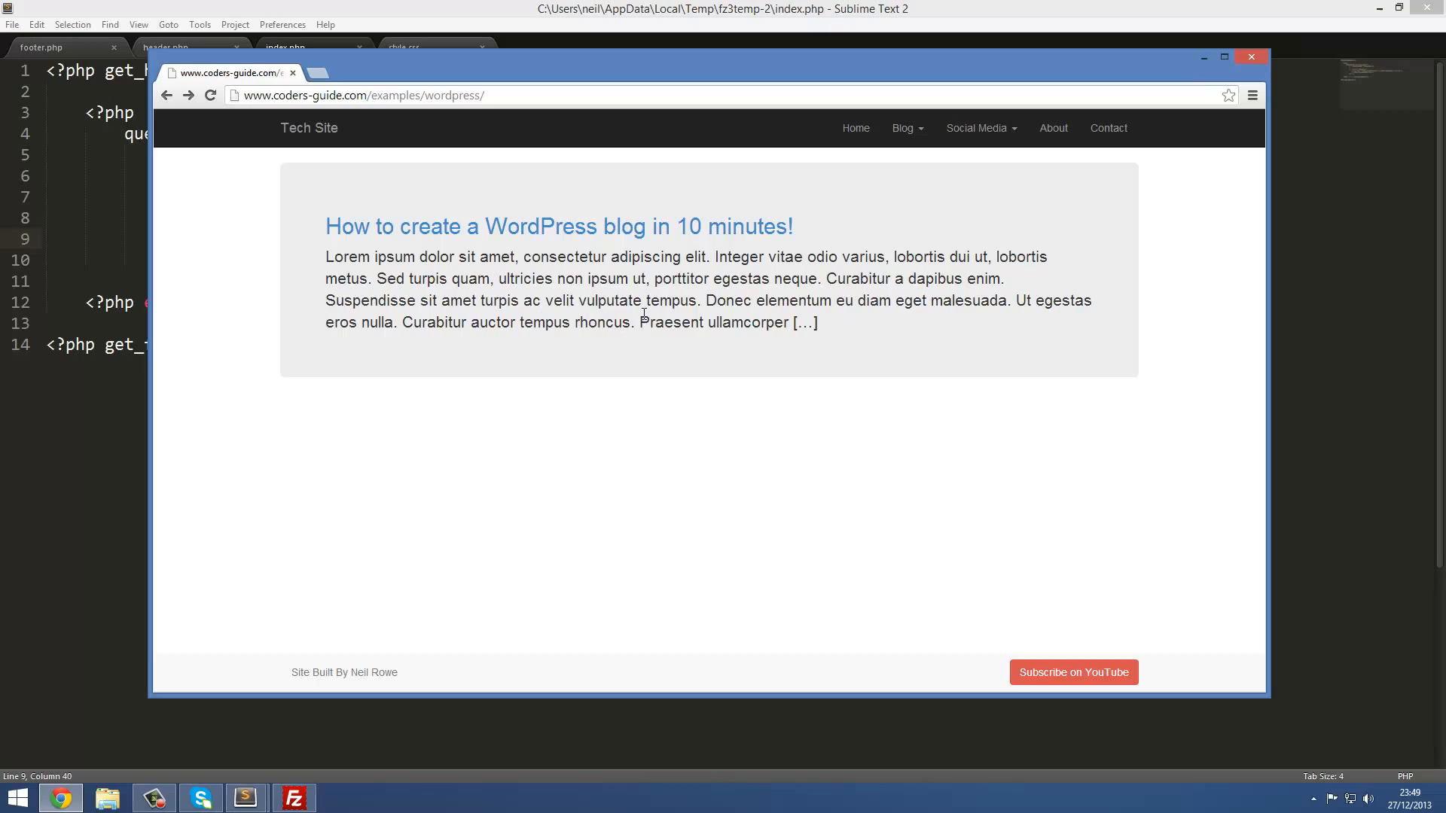
mouse_move(690, 408)
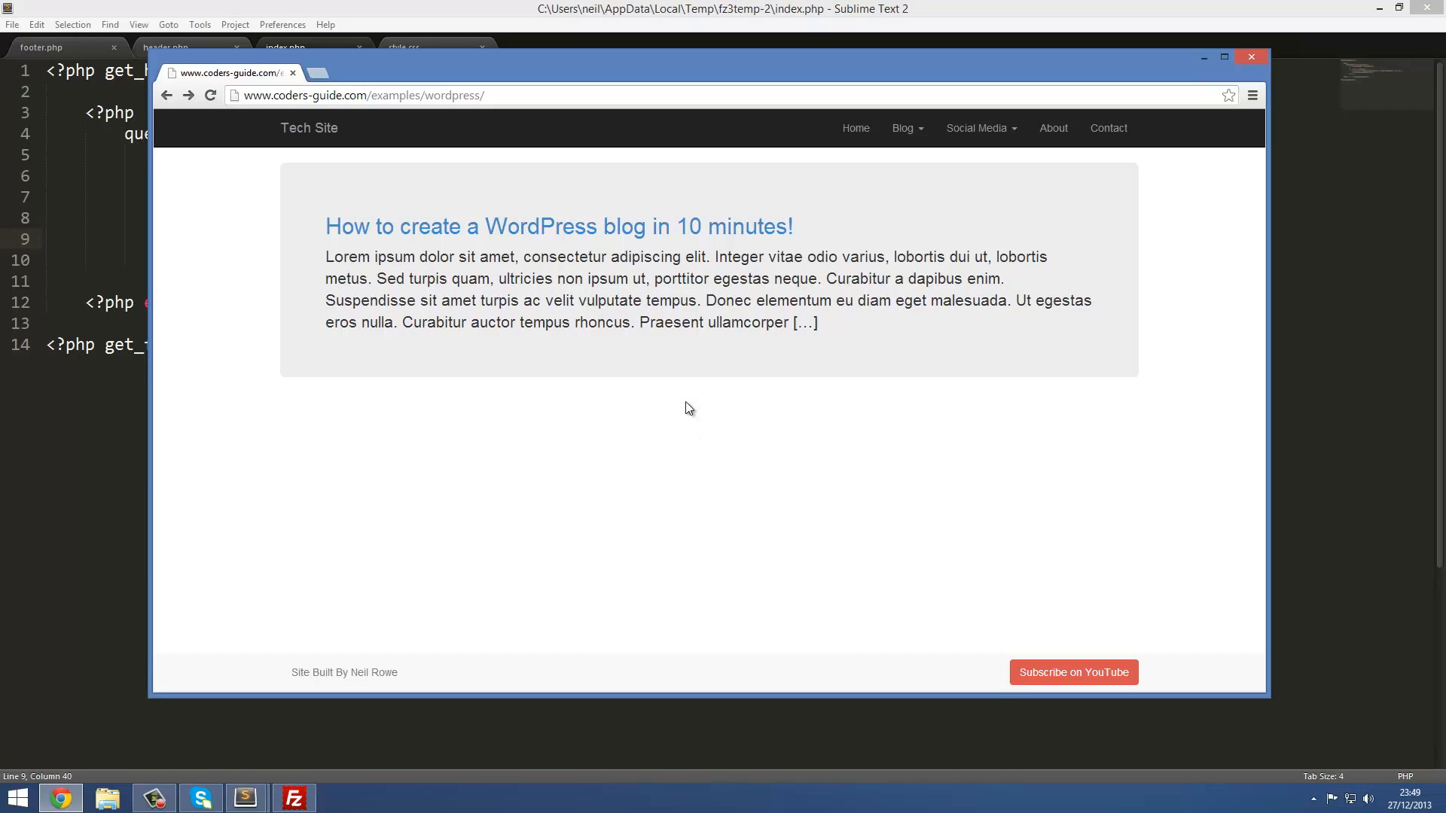
mouse_move(979, 268)
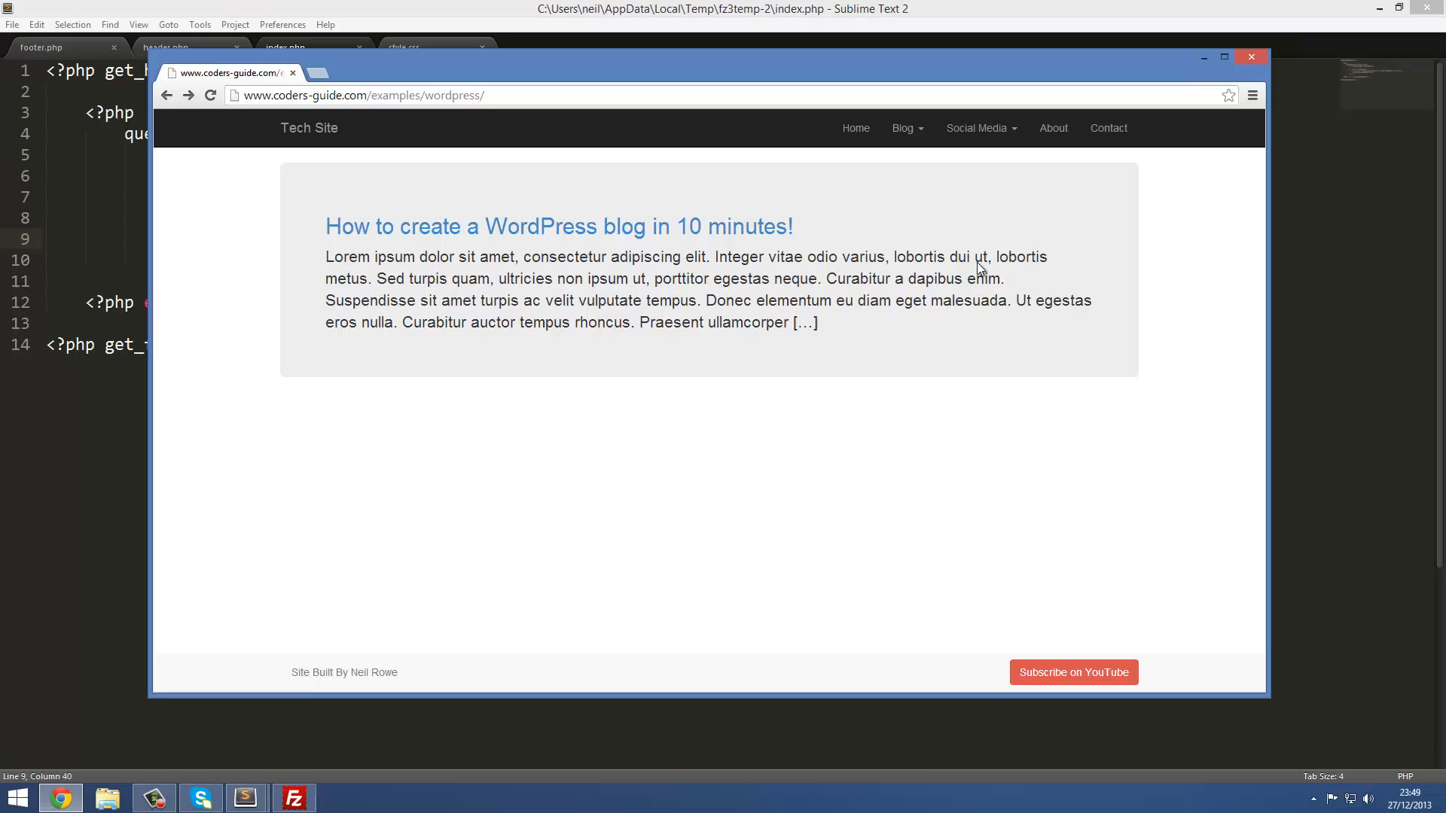